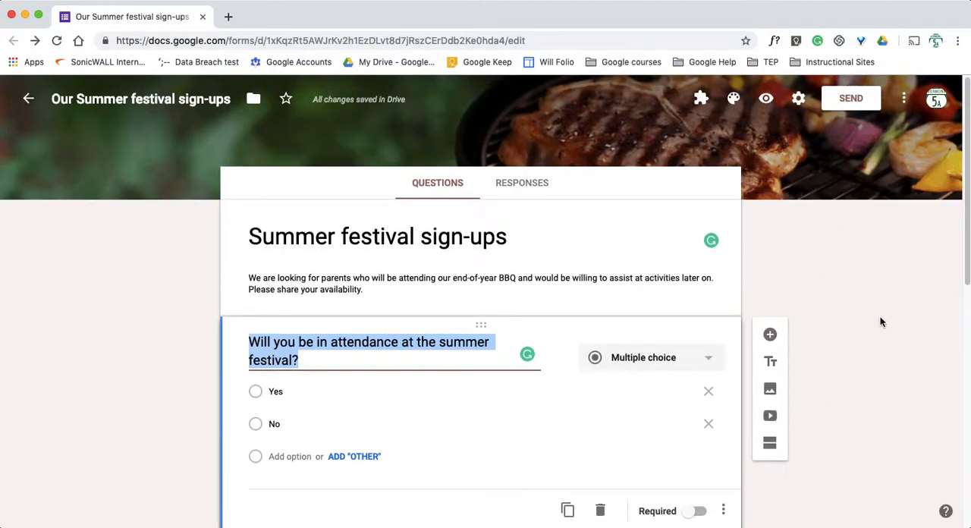
{"action": "mouse_move", "coordinate": [701, 97]}
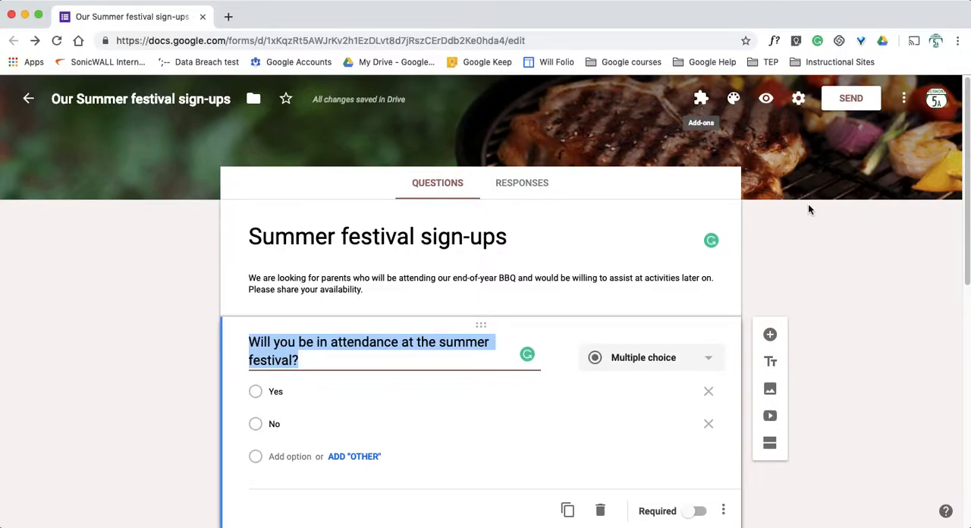
{"action": "mouse_move", "coordinate": [872, 328]}
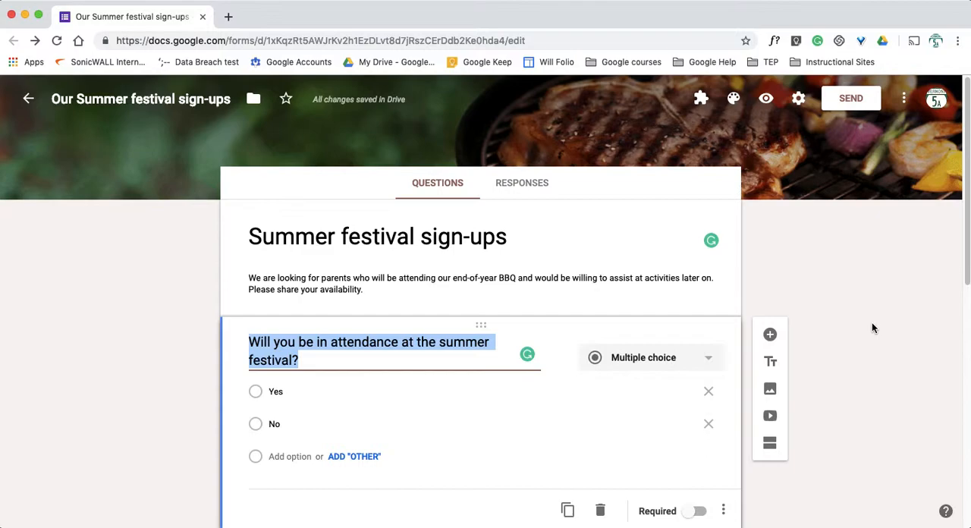
Step: Scroll down through the Summer festival sign-ups form in the editor to review its questions
{"action": "scroll", "scroll_direction": "down", "scroll_amount": 3}
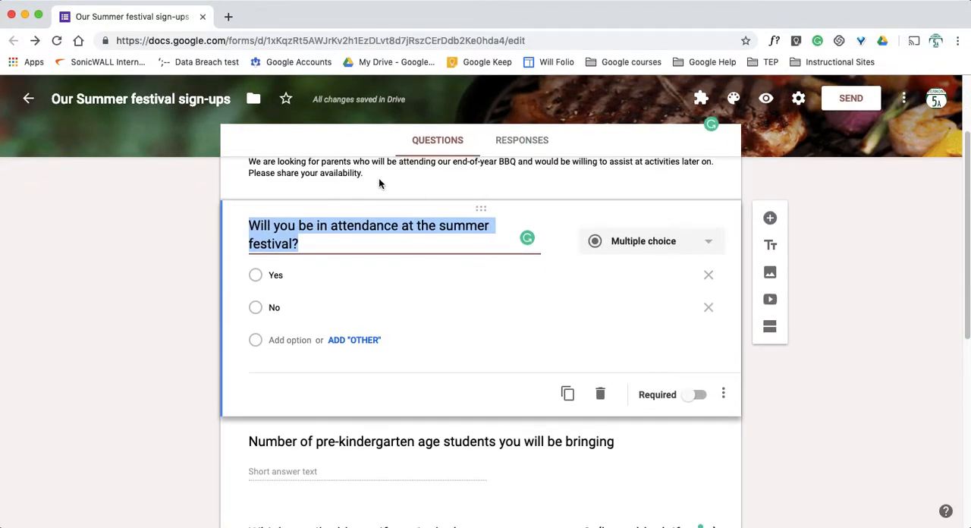
{"action": "scroll", "scroll_direction": "down", "scroll_amount": 3}
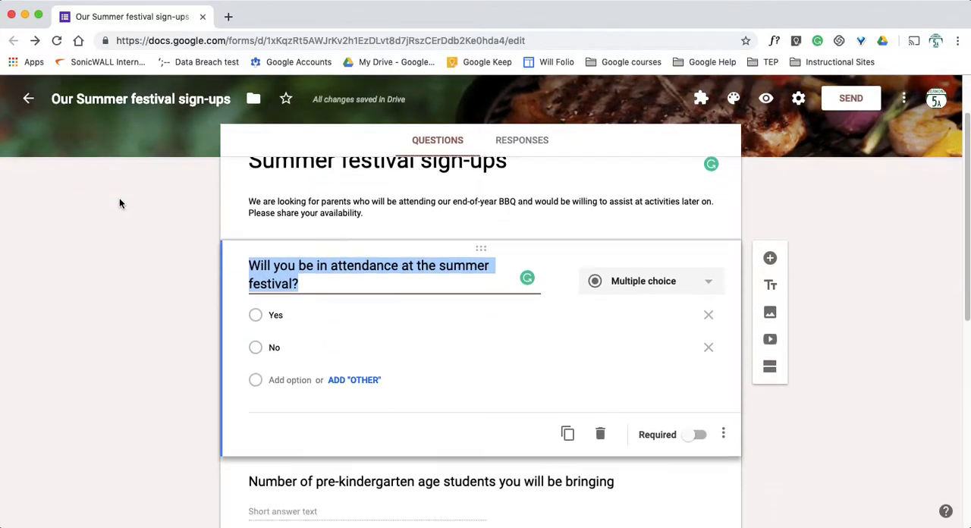
{"action": "scroll", "scroll_direction": "down", "scroll_amount": 3}
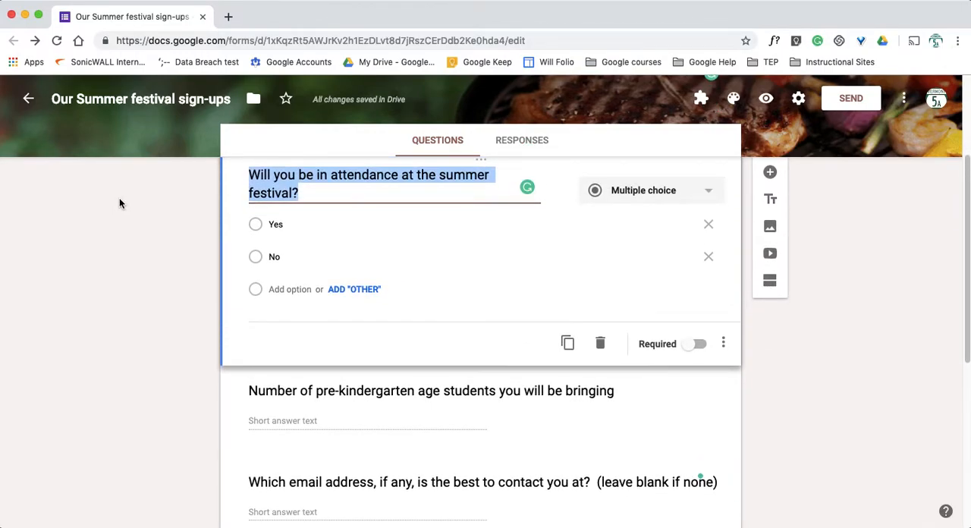
{"action": "scroll", "scroll_direction": "down", "scroll_amount": 3}
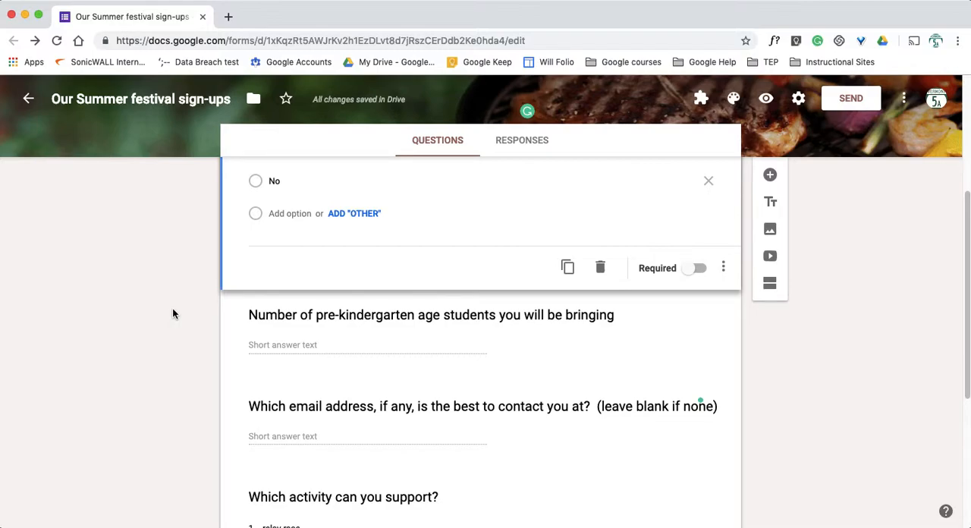
{"action": "scroll", "scroll_direction": "down", "scroll_amount": 3}
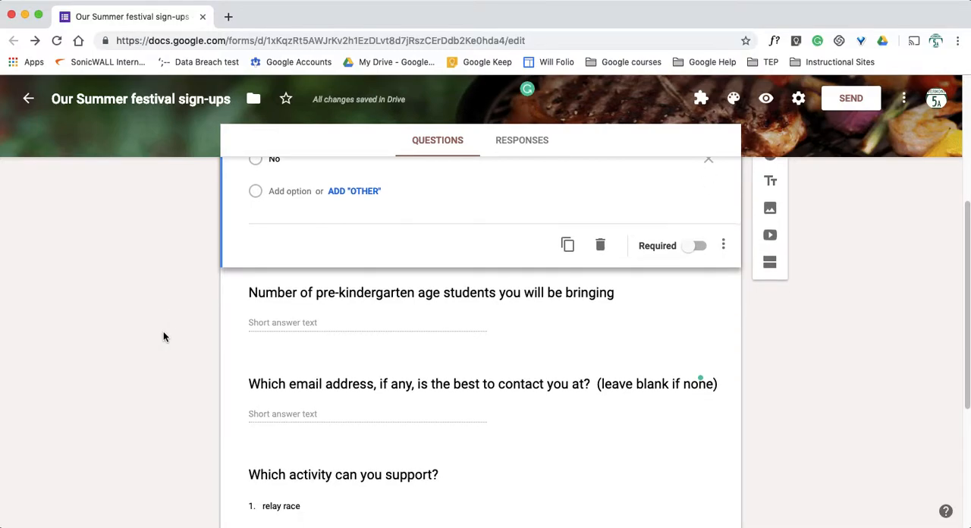
{"action": "scroll", "scroll_direction": "down", "scroll_amount": 3}
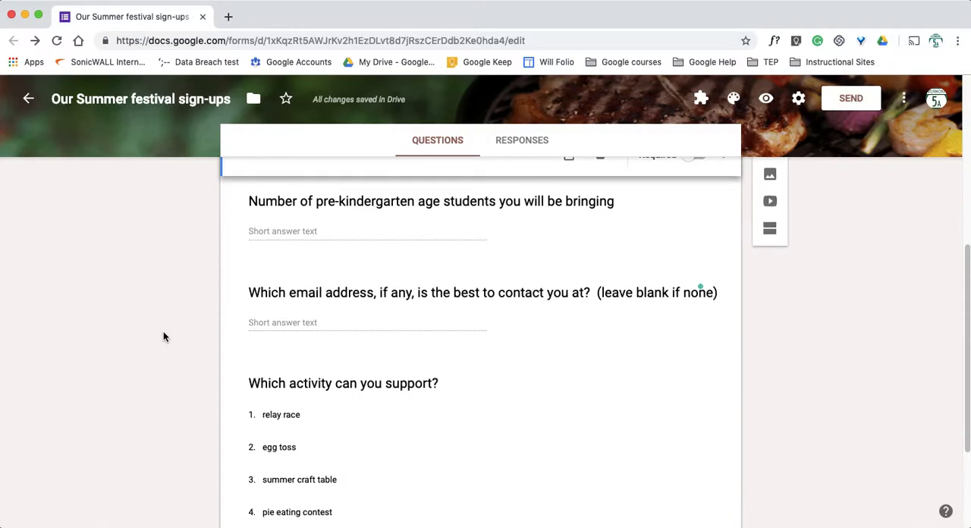
{"action": "scroll", "scroll_direction": "down", "scroll_amount": 3}
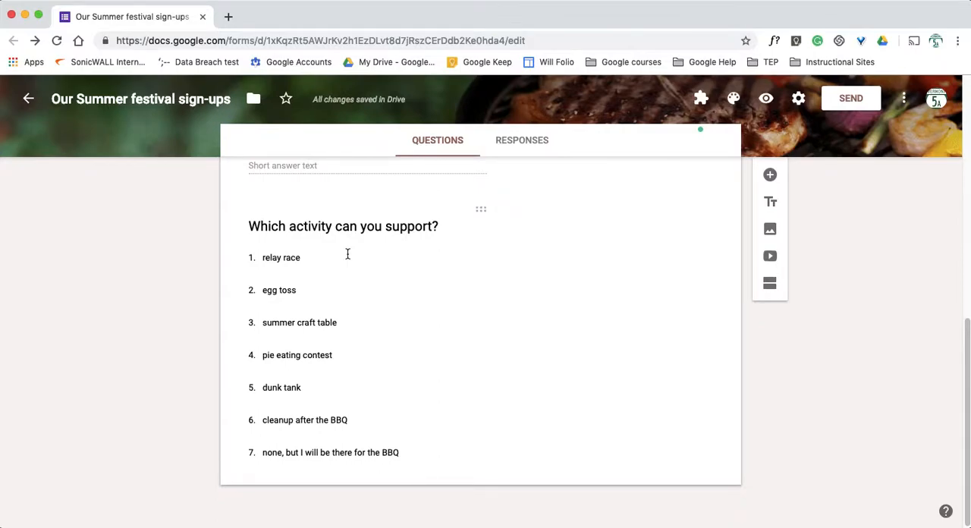
{"action": "mouse_move", "coordinate": [319, 319]}
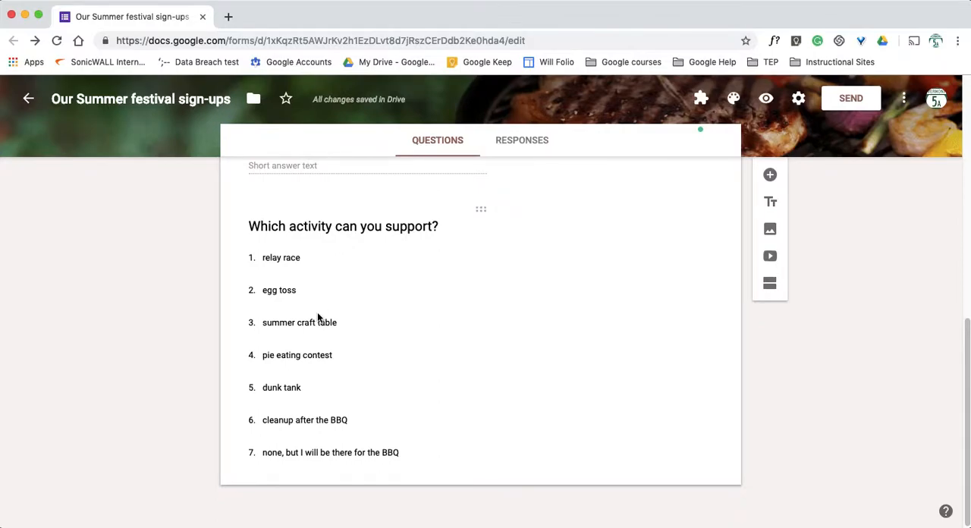
{"action": "mouse_move", "coordinate": [330, 334]}
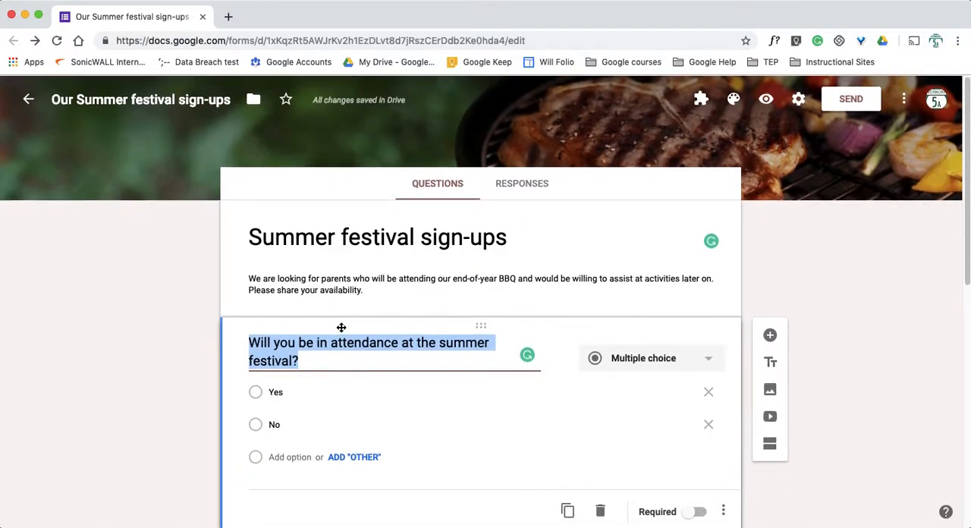
{"action": "mouse_move", "coordinate": [767, 98]}
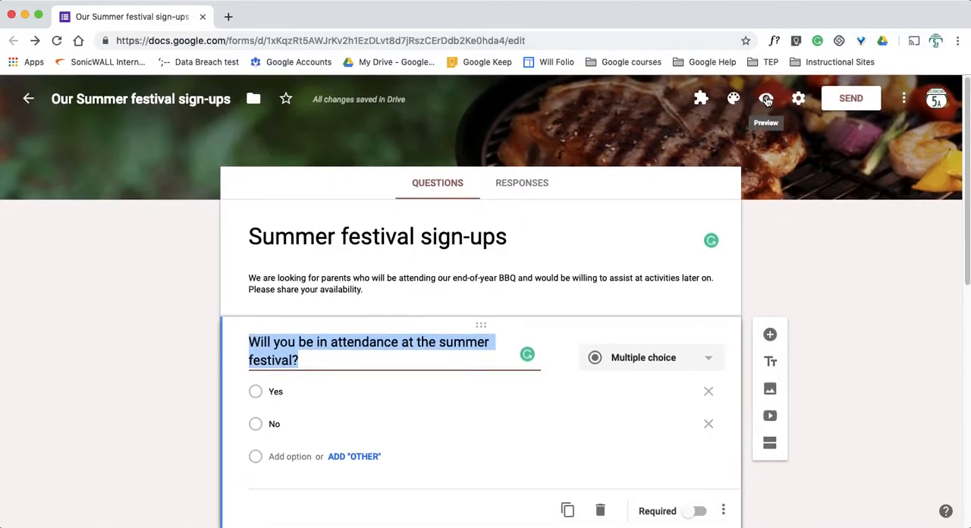
Step: Preview the form as a respondent and scroll through it, highlighting the attendance question text
{"action": "left_click", "coordinate": [767, 97]}
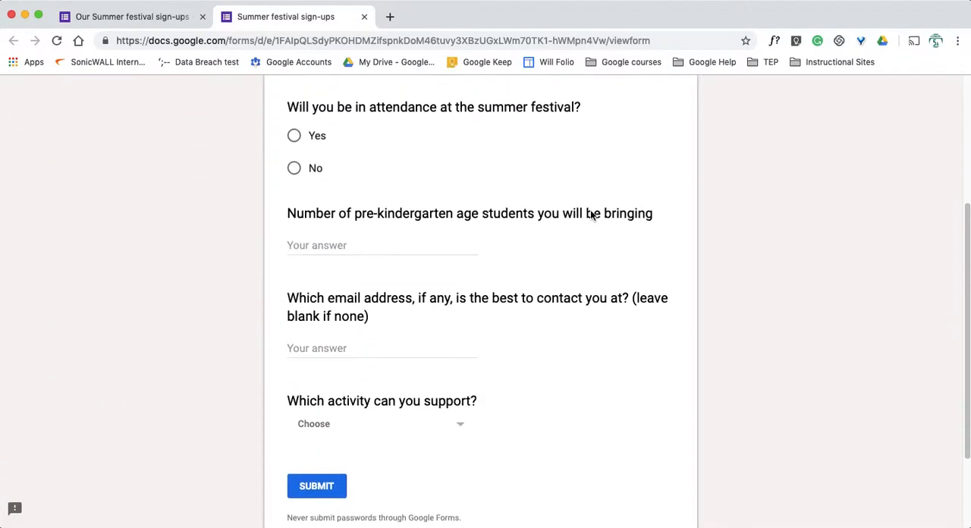
{"action": "scroll", "scroll_direction": "down", "scroll_amount": 3}
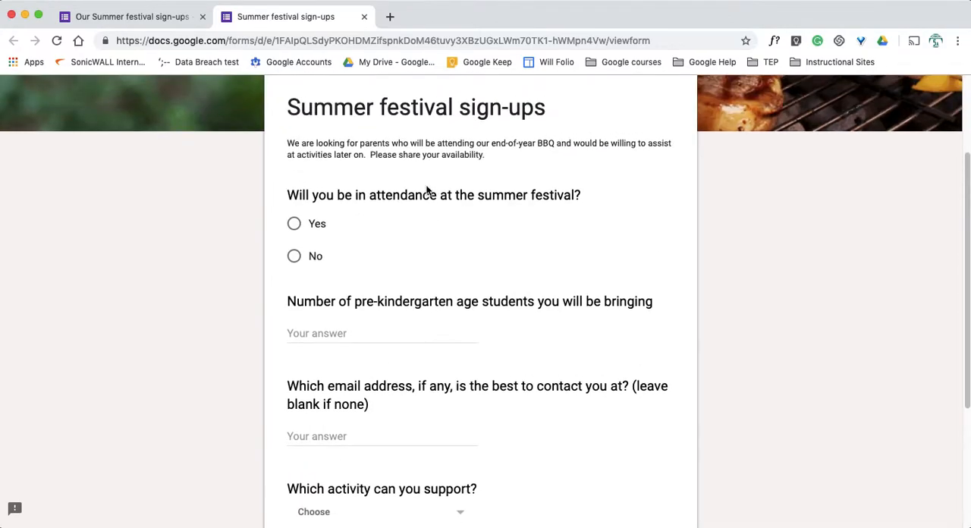
{"action": "left_click_drag", "start_coordinate": [287, 195], "coordinate": [553, 194]}
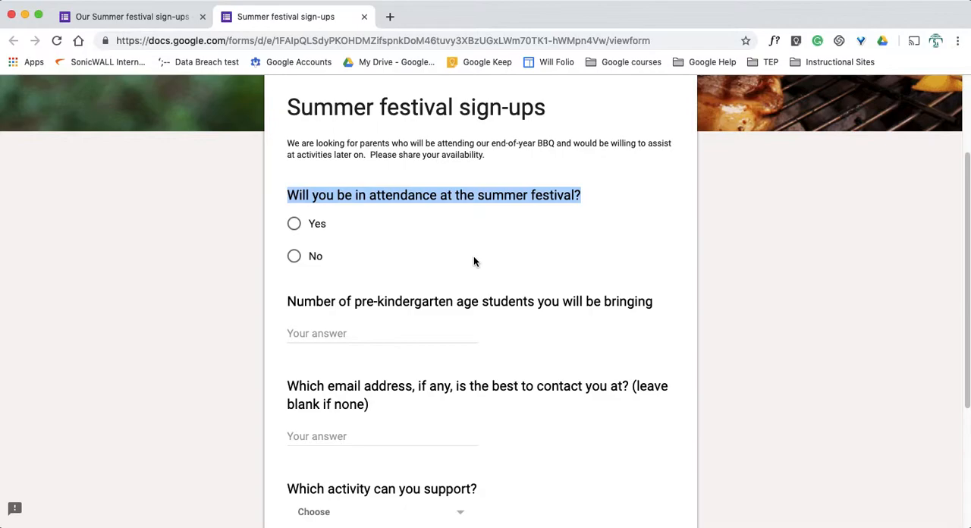
{"action": "scroll", "scroll_direction": "down", "scroll_amount": 3}
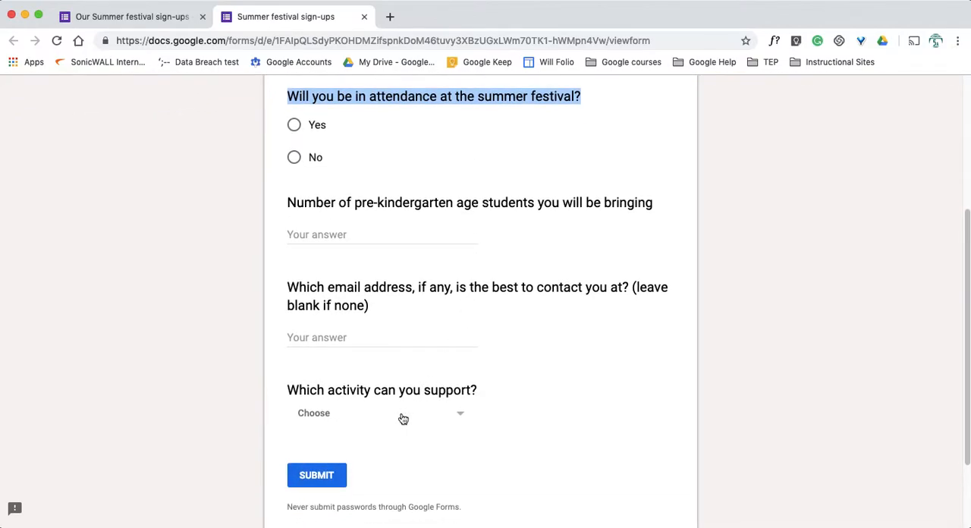
{"action": "mouse_move", "coordinate": [452, 390]}
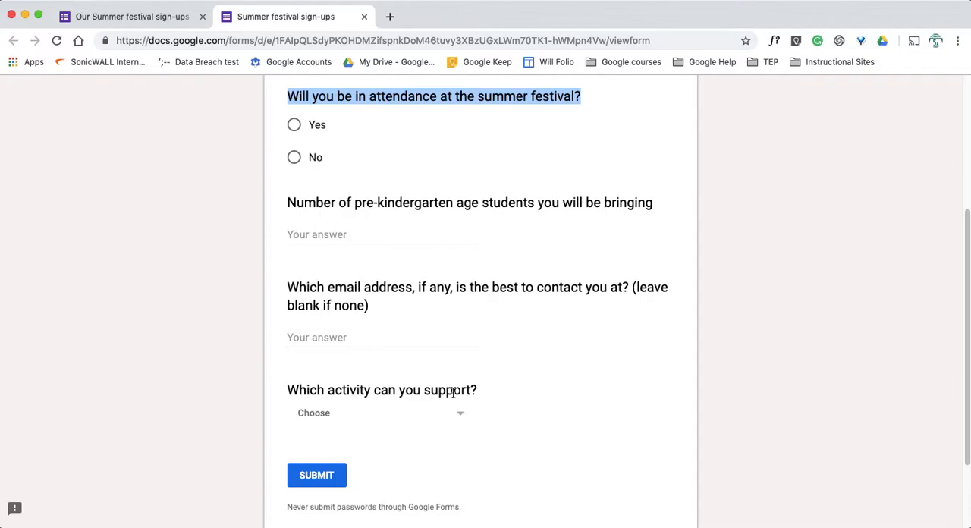
{"action": "mouse_move", "coordinate": [519, 198]}
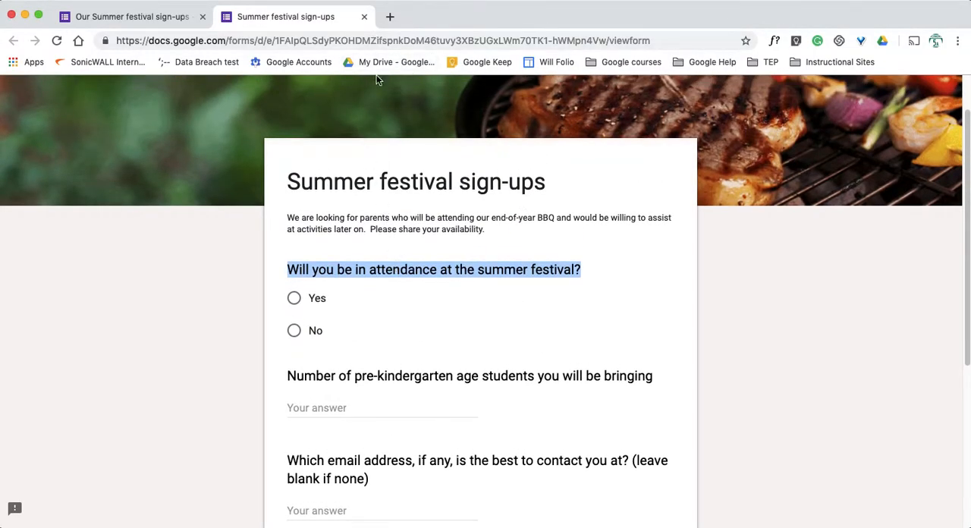
Step: Return to the editor and add a new section after the attendance question
{"action": "left_click", "coordinate": [122, 15]}
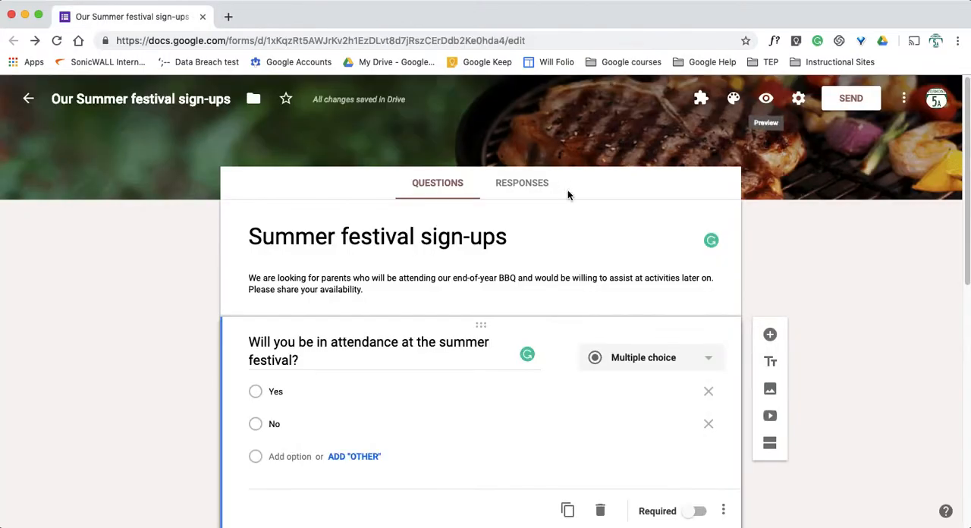
{"action": "scroll", "scroll_direction": "down", "scroll_amount": 3}
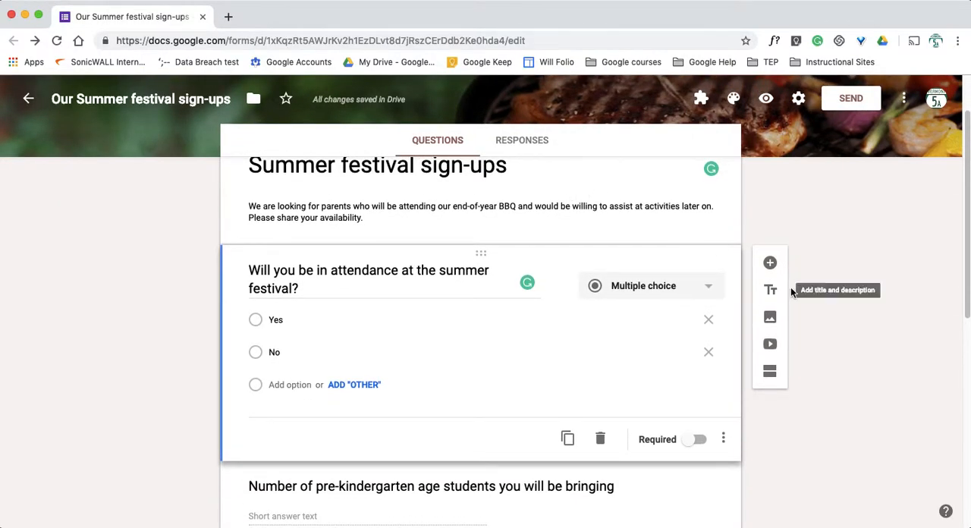
{"action": "mouse_move", "coordinate": [771, 371]}
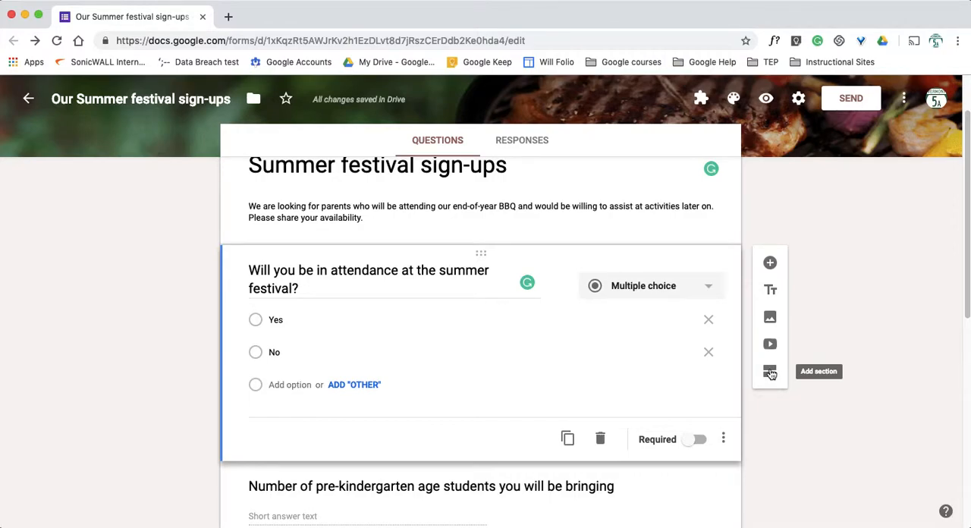
{"action": "left_click", "coordinate": [771, 370]}
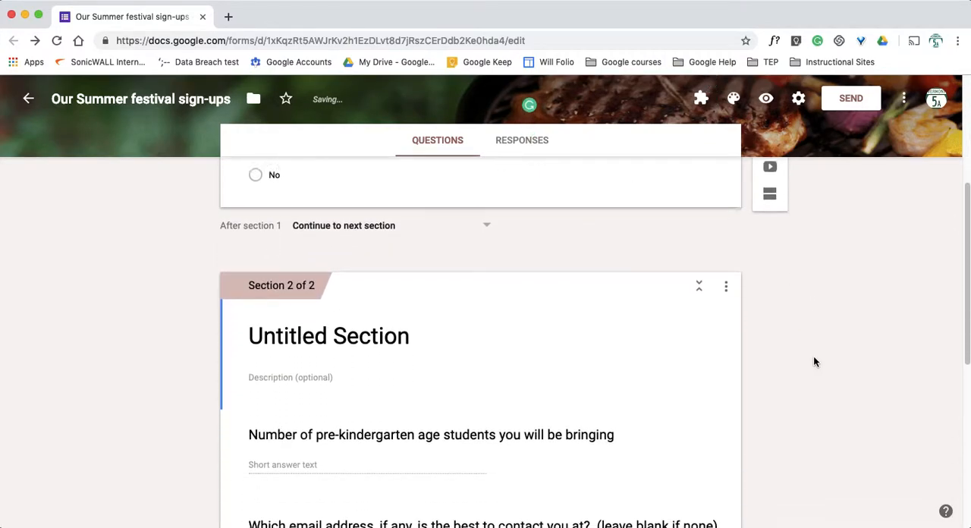
{"action": "scroll", "scroll_direction": "down", "scroll_amount": 3}
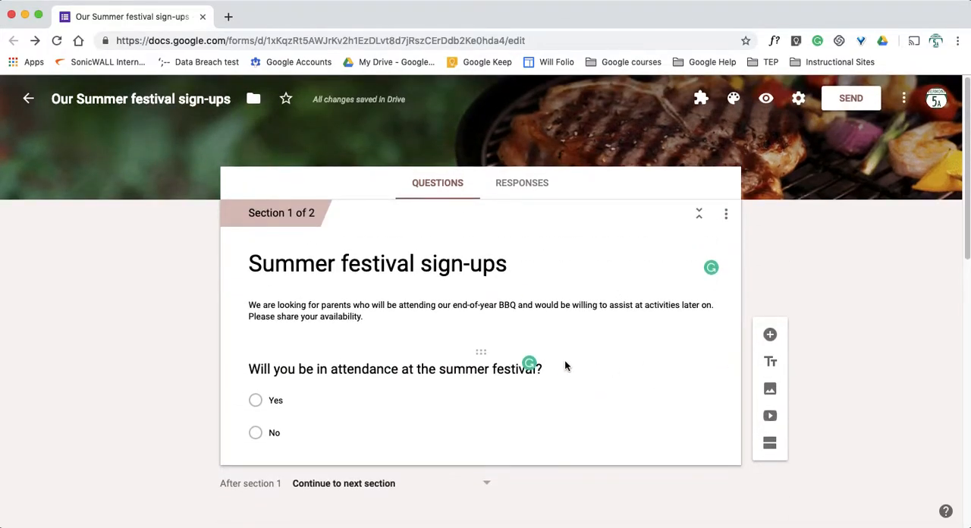
{"action": "mouse_move", "coordinate": [765, 97]}
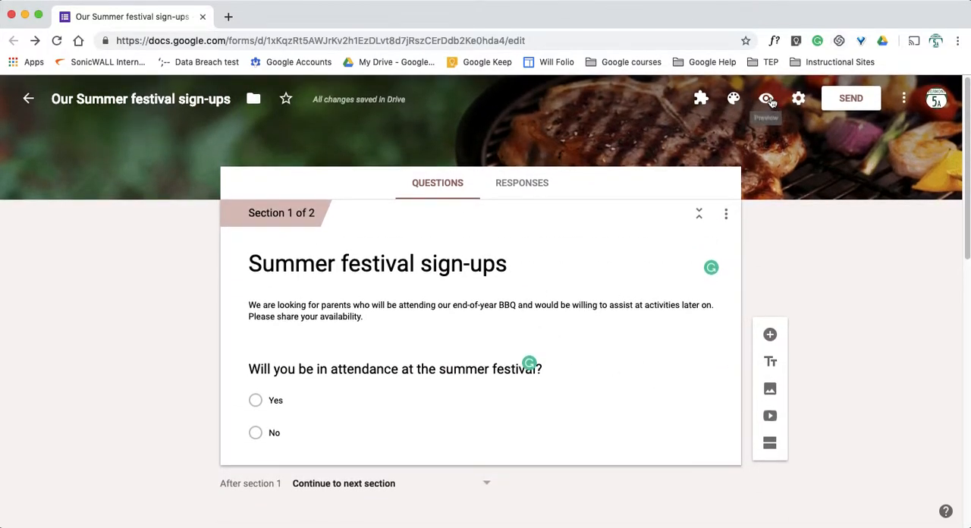
{"action": "left_click", "coordinate": [766, 97]}
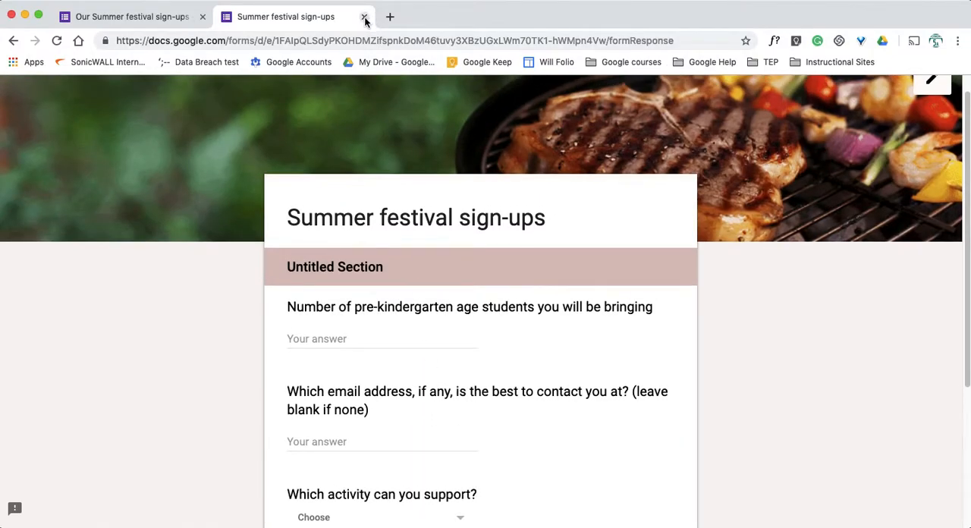
{"action": "left_click", "coordinate": [364, 16]}
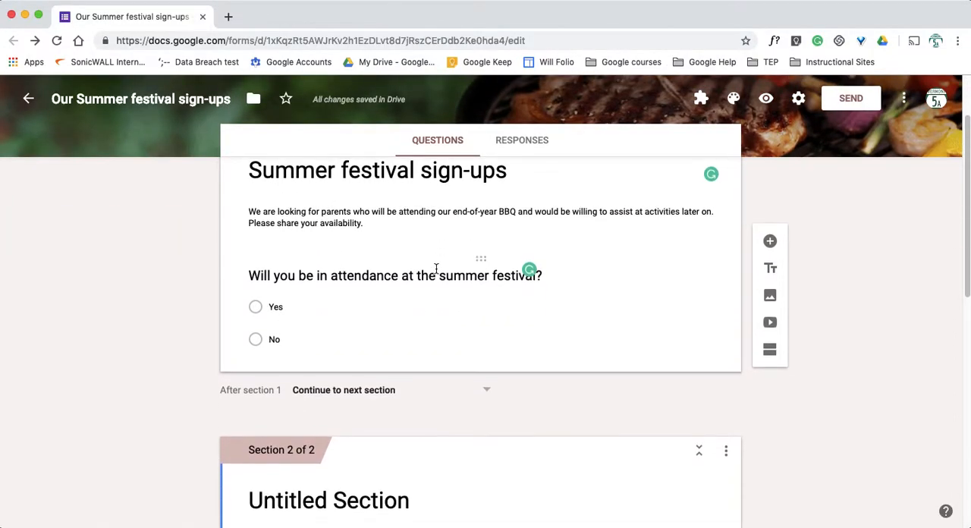
Step: Scroll down past Section 1 to the untitled Section 2 with the headcount and activity questions
{"action": "scroll", "scroll_direction": "down", "scroll_amount": 3}
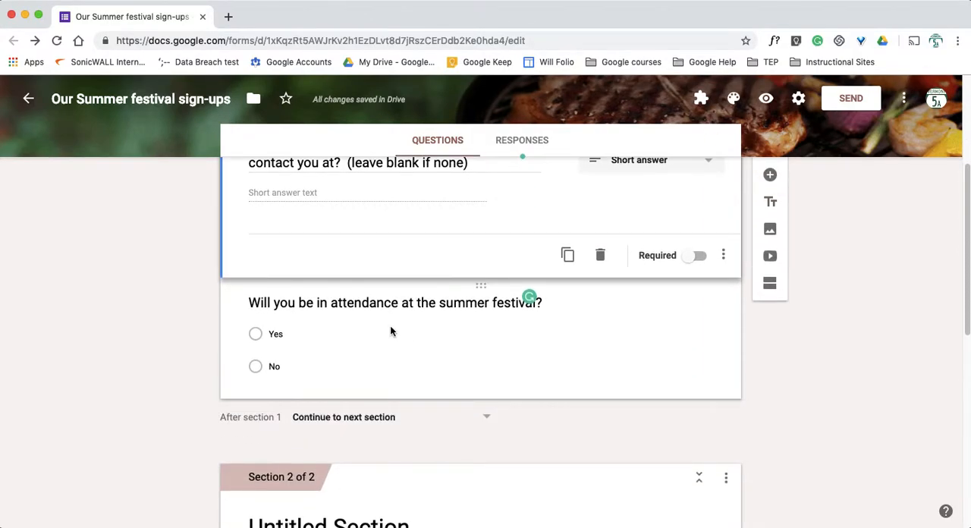
{"action": "mouse_move", "coordinate": [477, 337]}
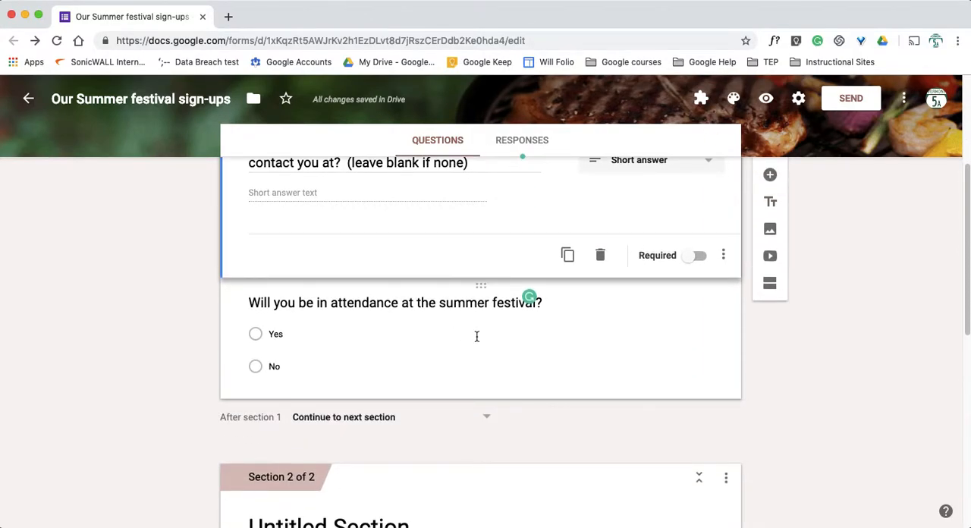
{"action": "scroll", "scroll_direction": "down", "scroll_amount": 3}
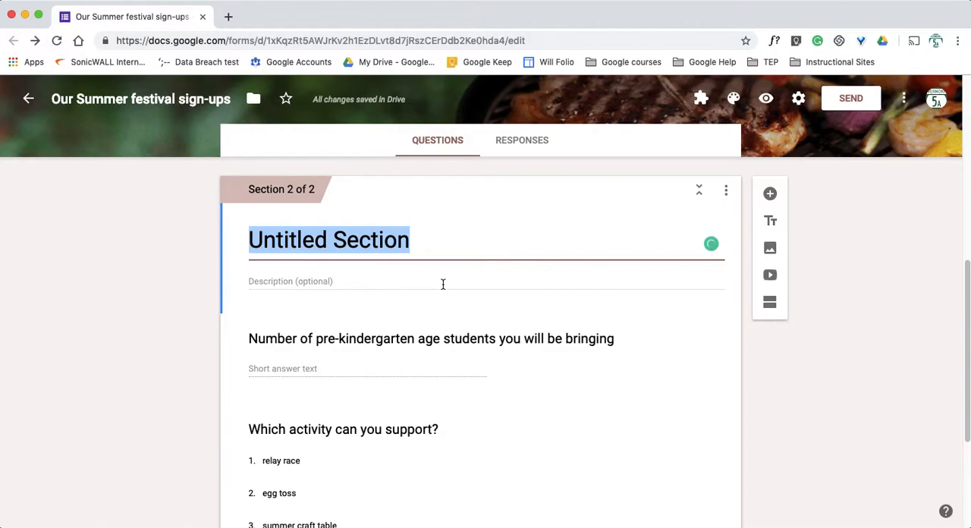
Step: Title Section 2 'attending festival'
{"action": "type", "text": "atte"}
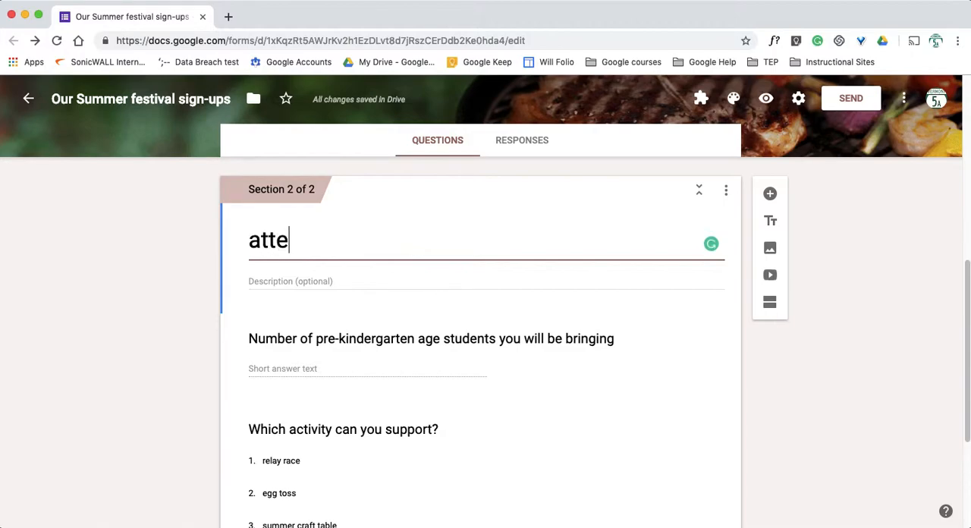
{"action": "type", "text": "nding f"}
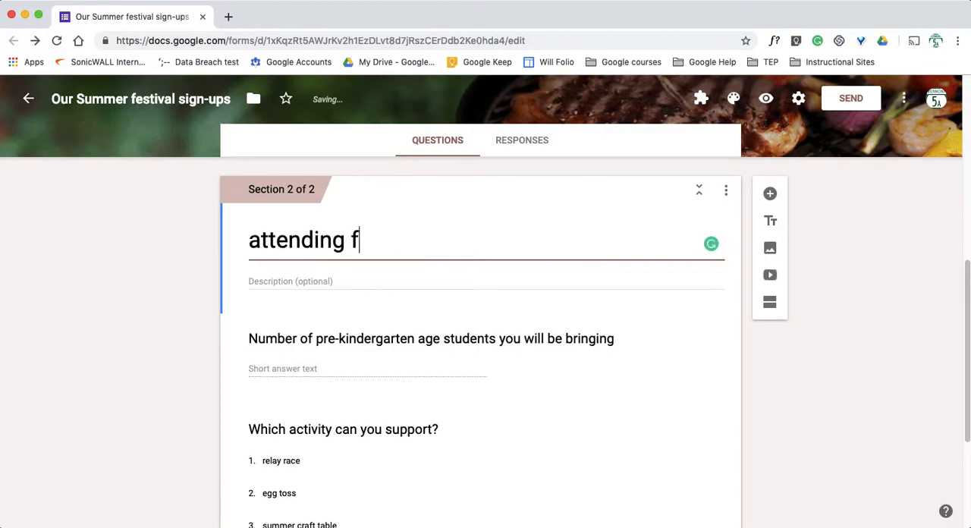
{"action": "type", "text": "estiva"}
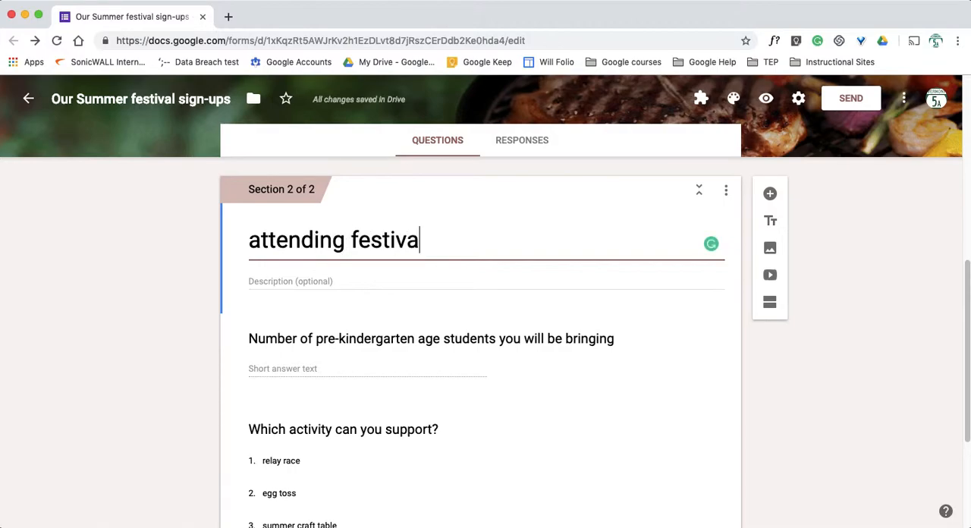
{"action": "type", "text": "l"}
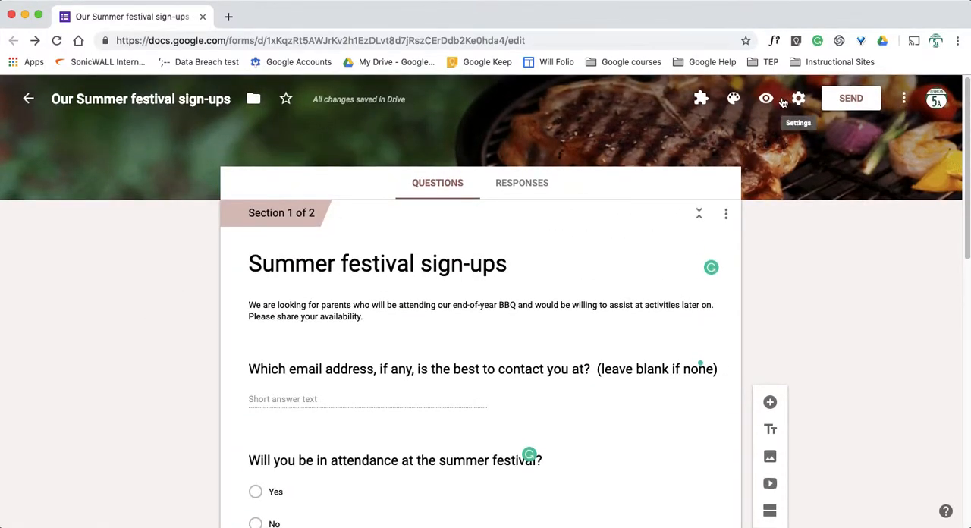
{"action": "left_click", "coordinate": [766, 97]}
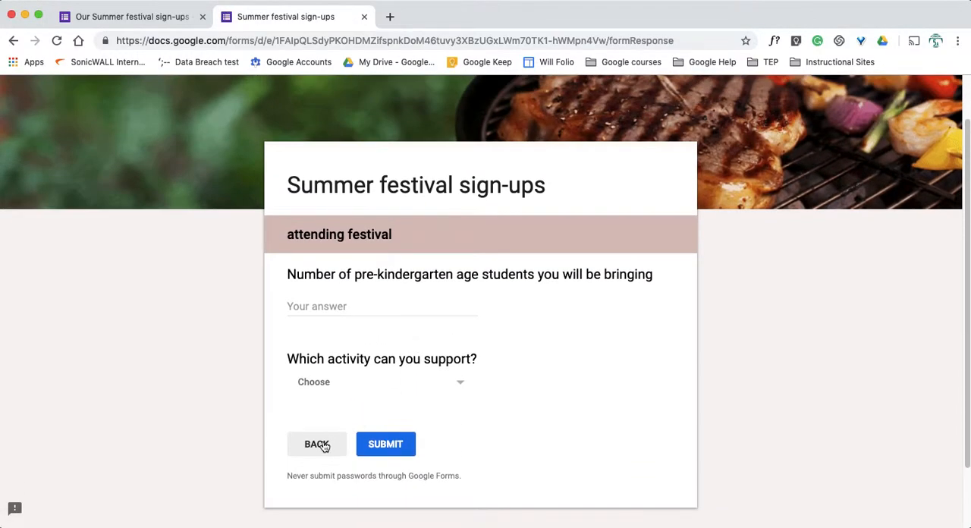
{"action": "left_click", "coordinate": [316, 443]}
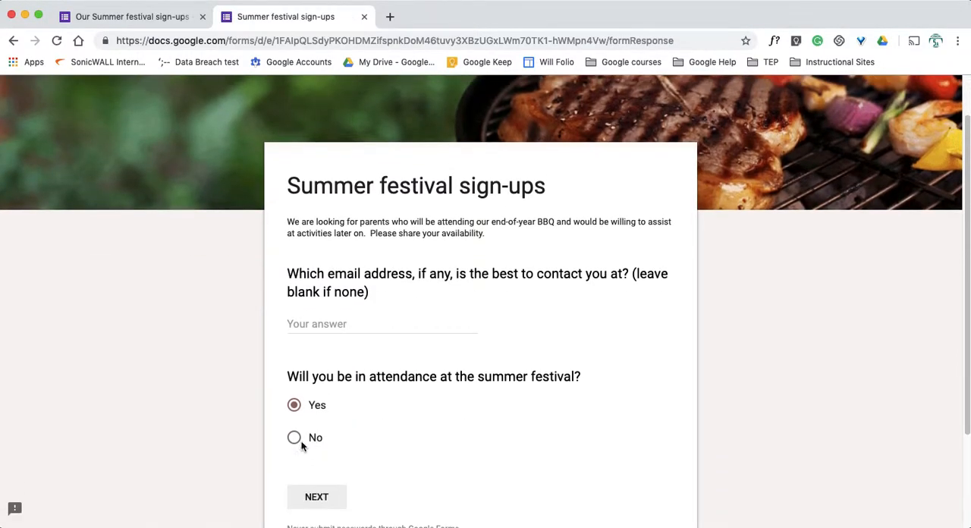
{"action": "left_click", "coordinate": [294, 437]}
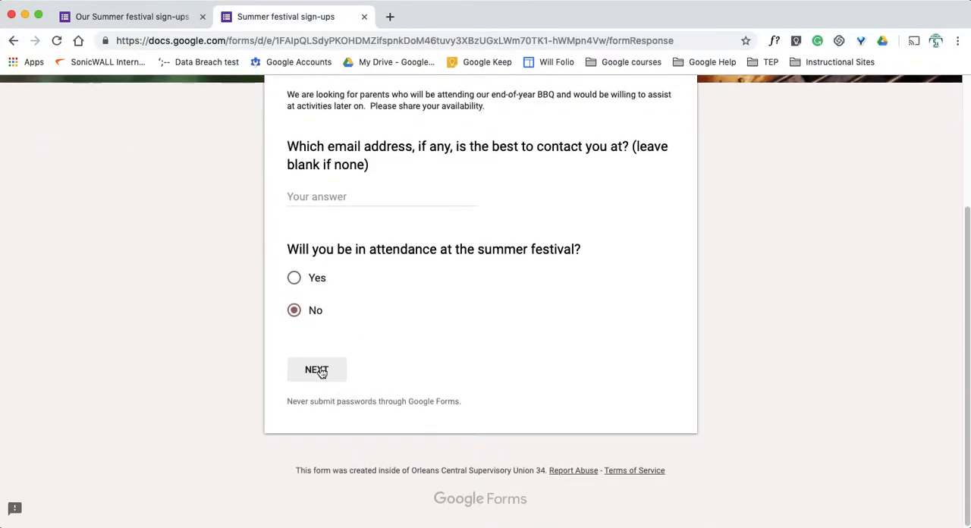
{"action": "left_click", "coordinate": [316, 370]}
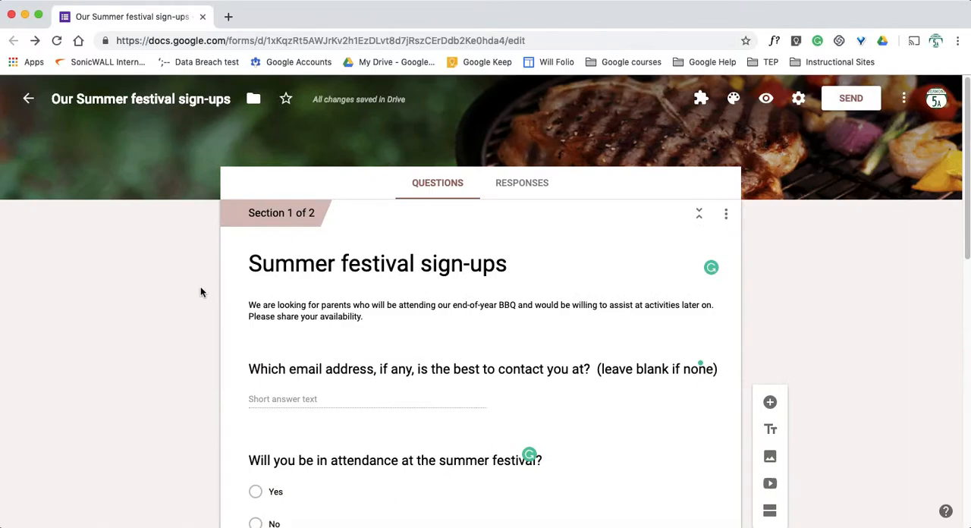
Step: Enable 'Go to section based on answer' on the attendance question
{"action": "scroll", "scroll_direction": "down", "scroll_amount": 3}
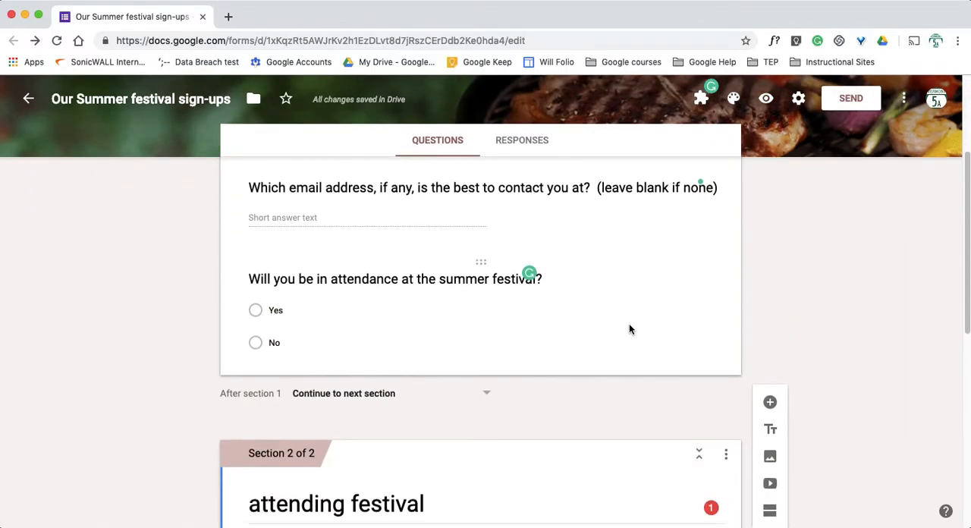
{"action": "left_click", "coordinate": [395, 277]}
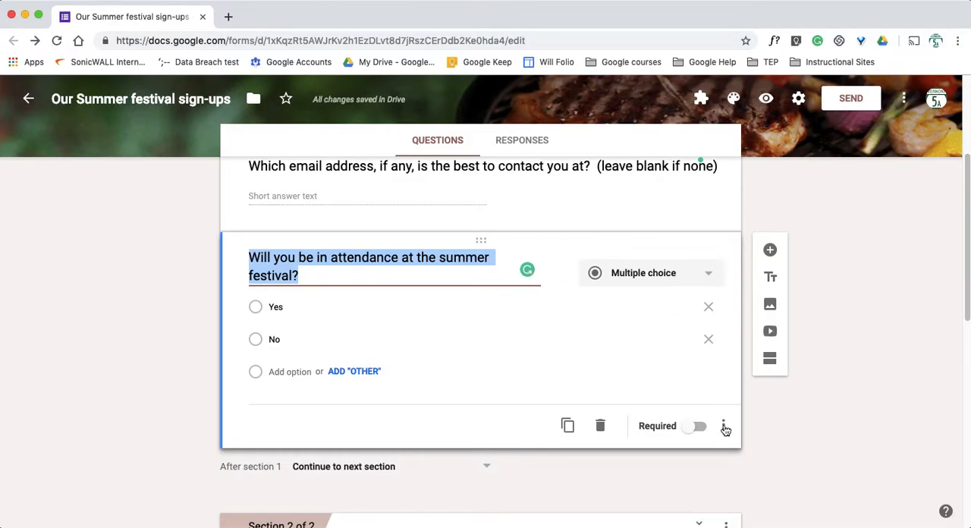
{"action": "left_click", "coordinate": [726, 424]}
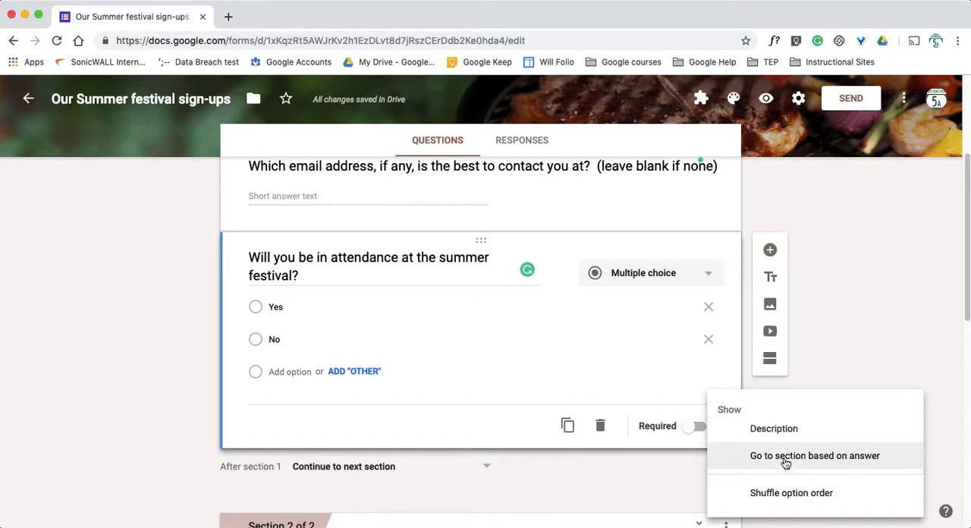
{"action": "mouse_move", "coordinate": [819, 463]}
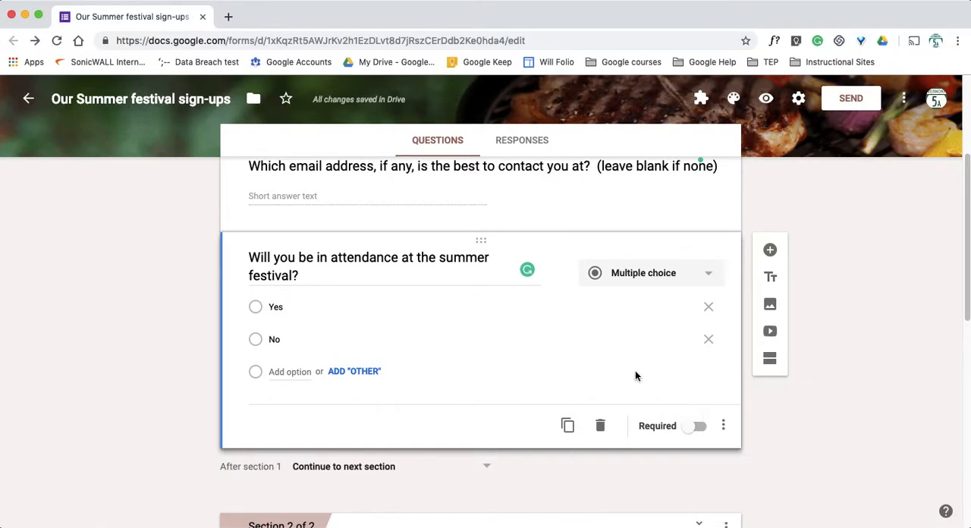
{"action": "left_click", "coordinate": [722, 425]}
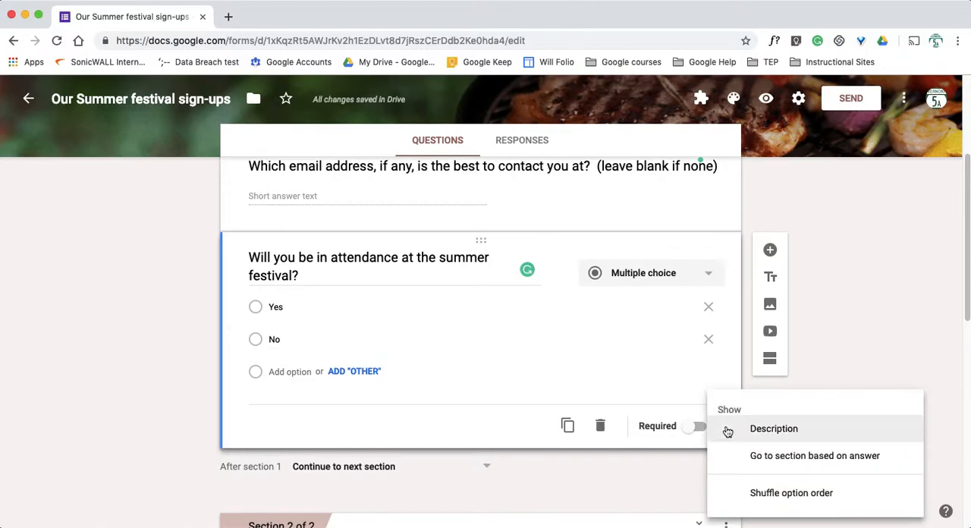
{"action": "left_click", "coordinate": [813, 456]}
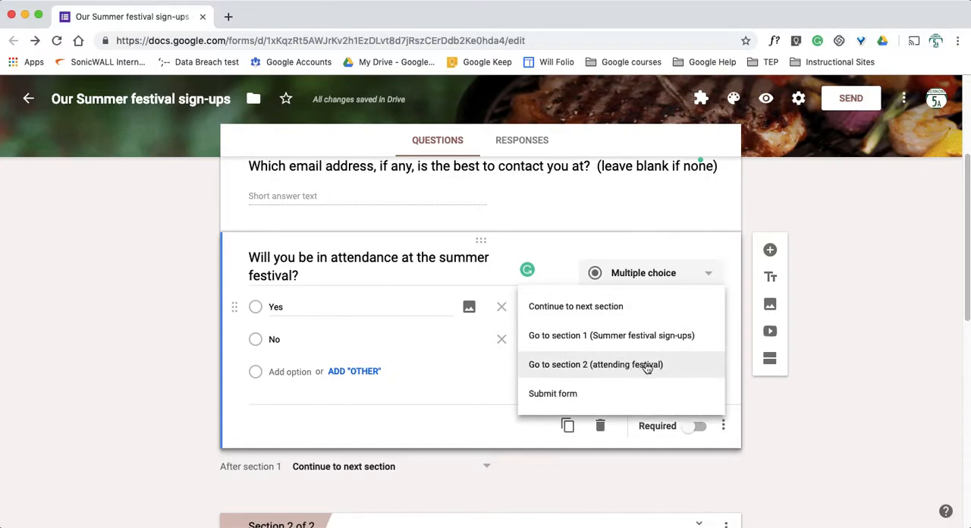
Step: Route Yes to the attending festival section and No to Submit form
{"action": "left_click", "coordinate": [595, 364]}
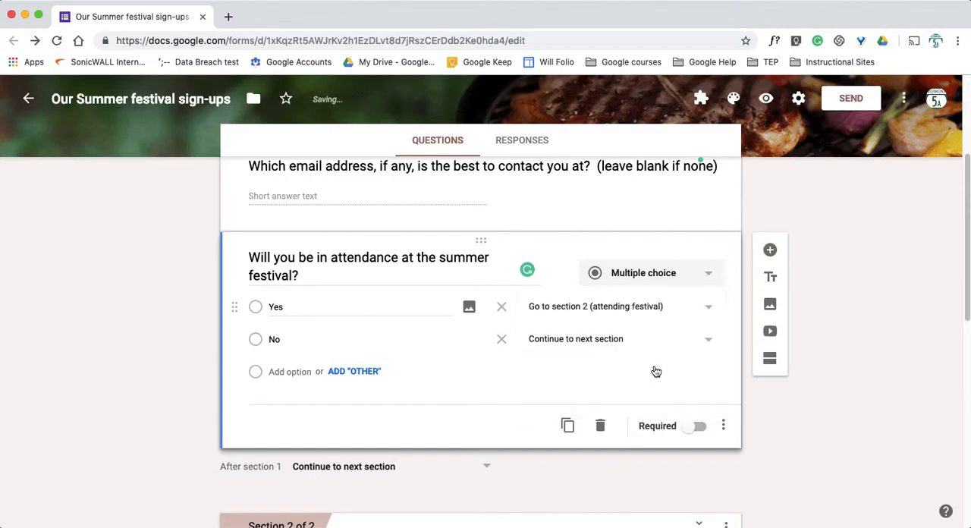
{"action": "mouse_move", "coordinate": [291, 303]}
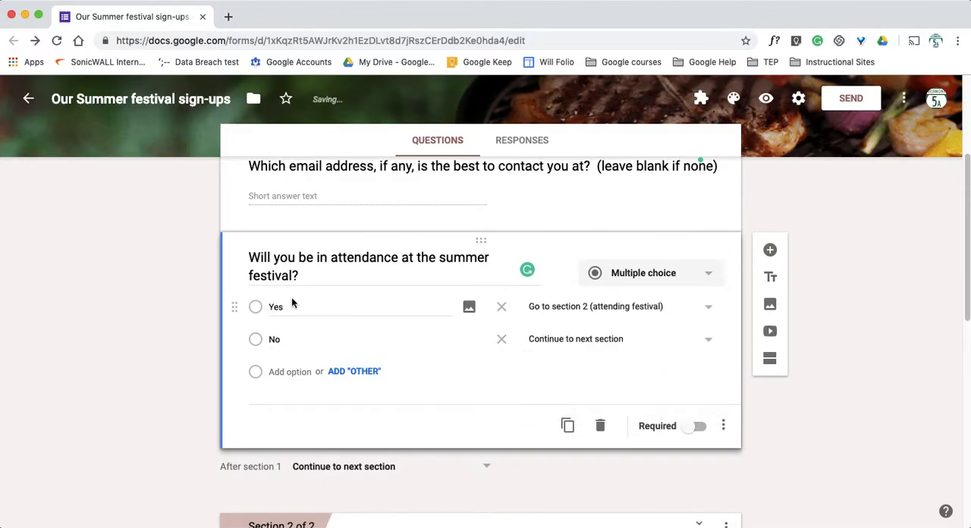
{"action": "scroll", "scroll_direction": "down", "scroll_amount": 3}
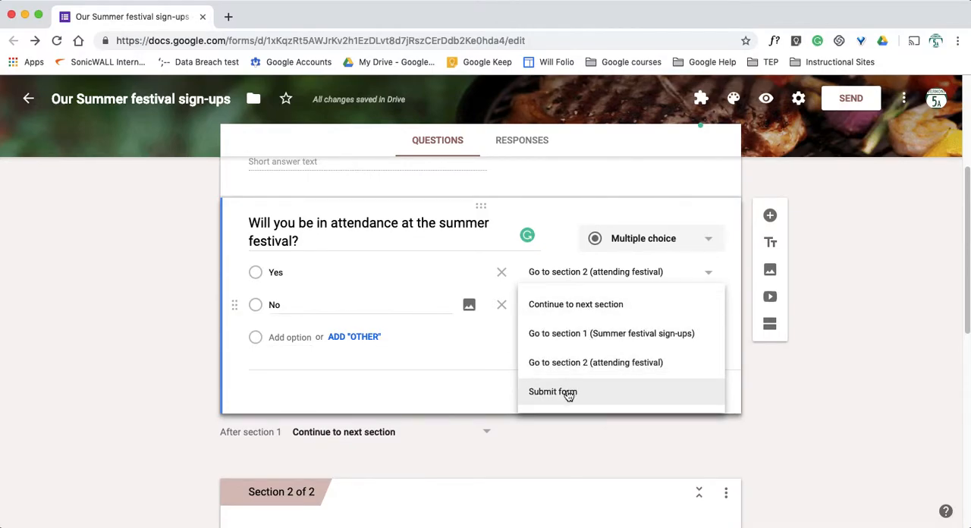
{"action": "left_click", "coordinate": [552, 391]}
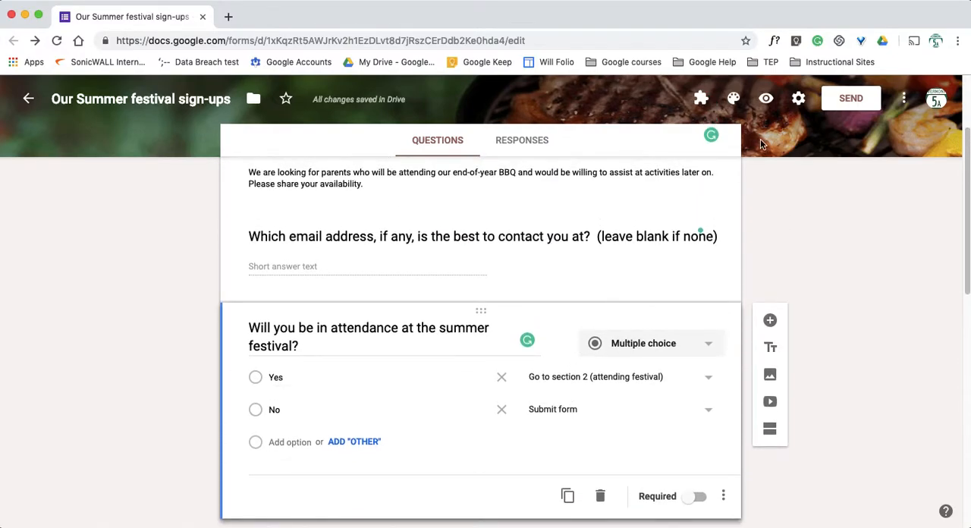
{"action": "left_click", "coordinate": [765, 97]}
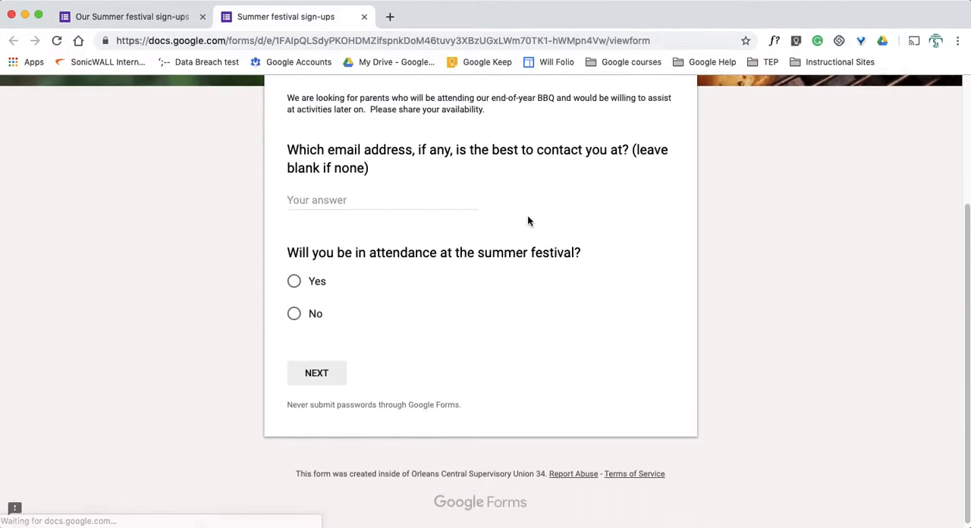
{"action": "left_click", "coordinate": [294, 281]}
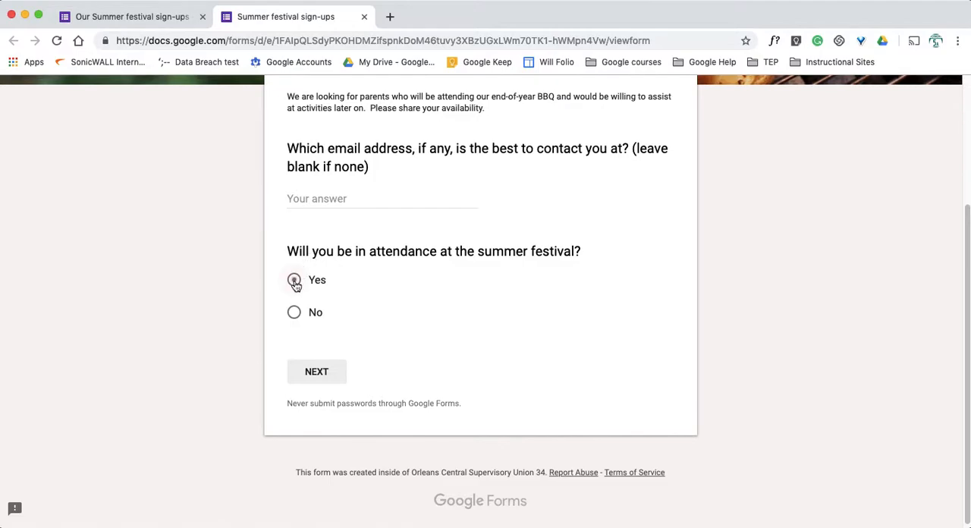
{"action": "left_click", "coordinate": [316, 371]}
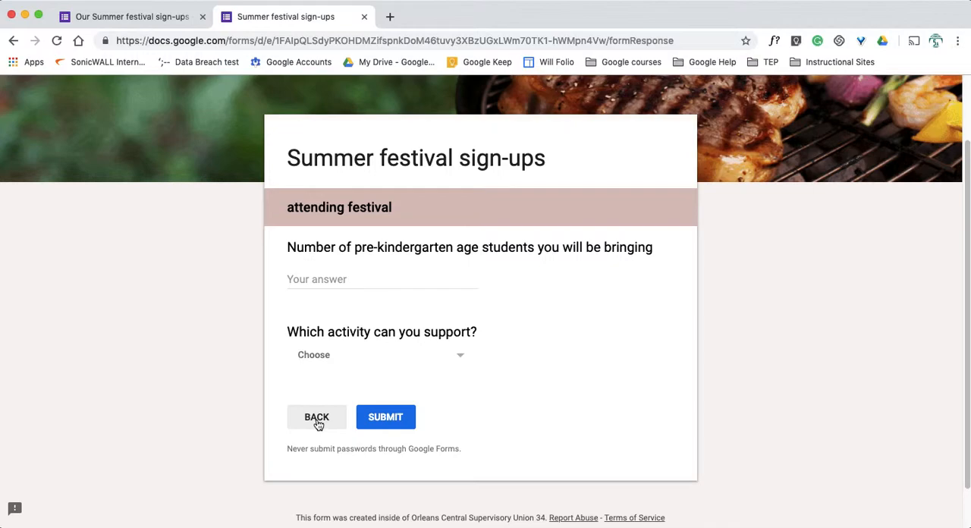
{"action": "left_click", "coordinate": [316, 416]}
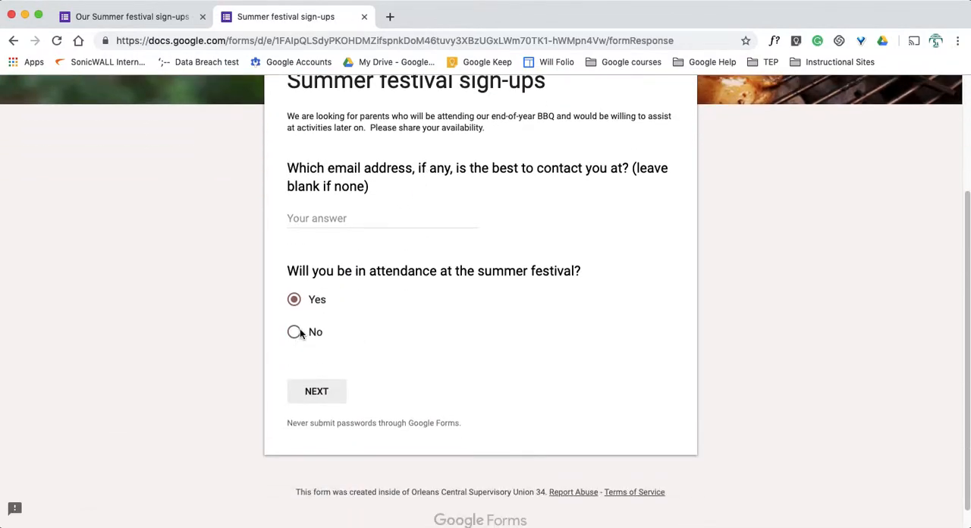
{"action": "left_click", "coordinate": [315, 392]}
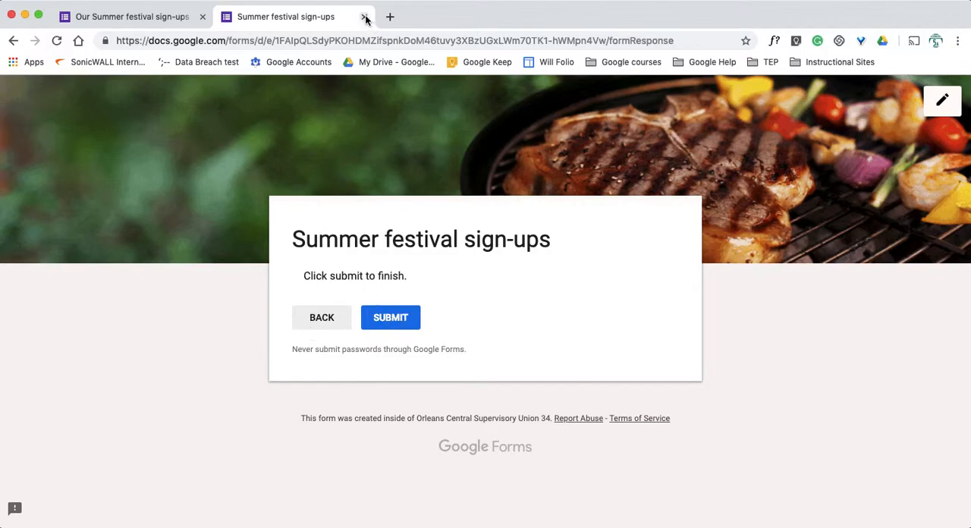
{"action": "left_click", "coordinate": [364, 15]}
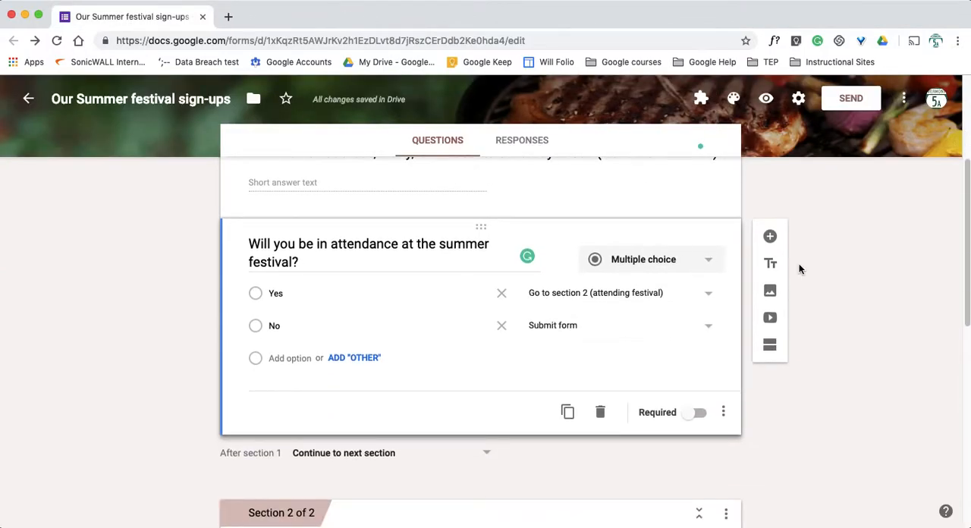
{"action": "scroll", "scroll_direction": "down", "scroll_amount": 3}
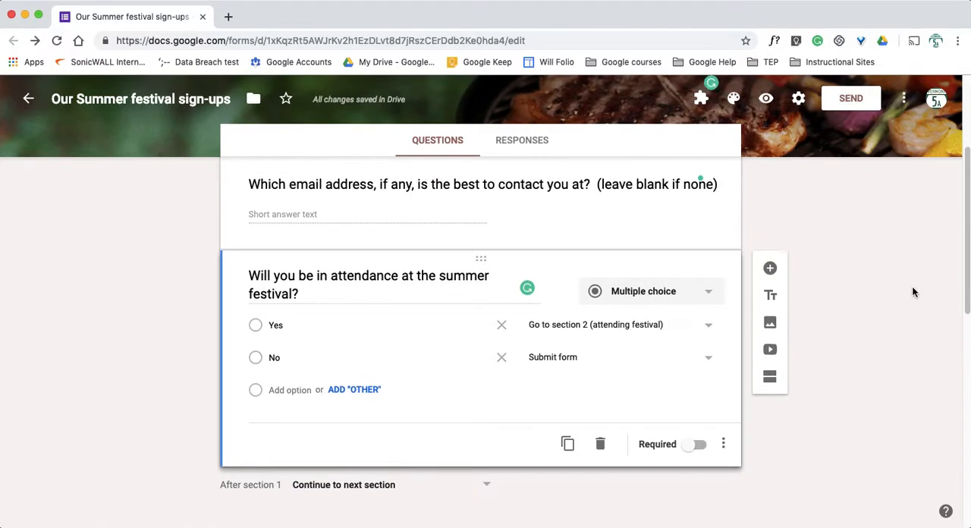
{"action": "scroll", "scroll_direction": "down", "scroll_amount": 3}
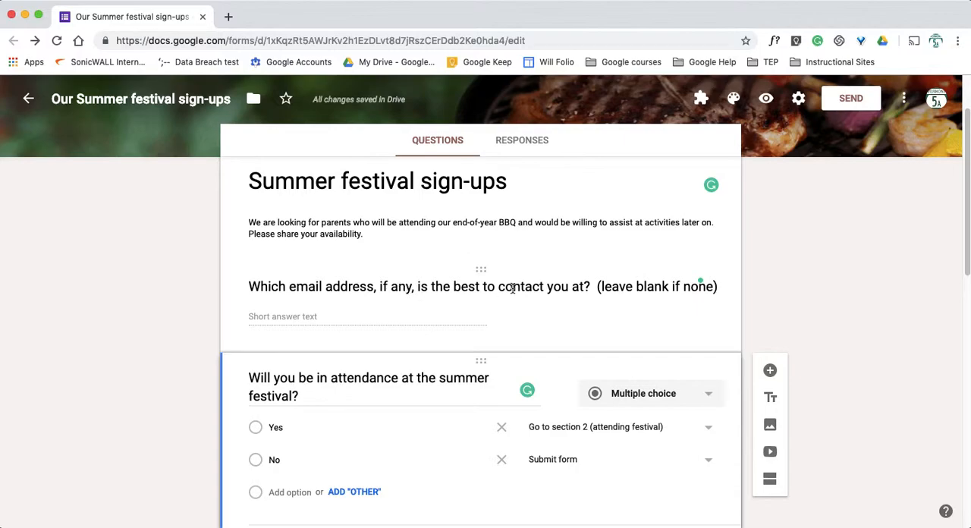
{"action": "mouse_move", "coordinate": [524, 310]}
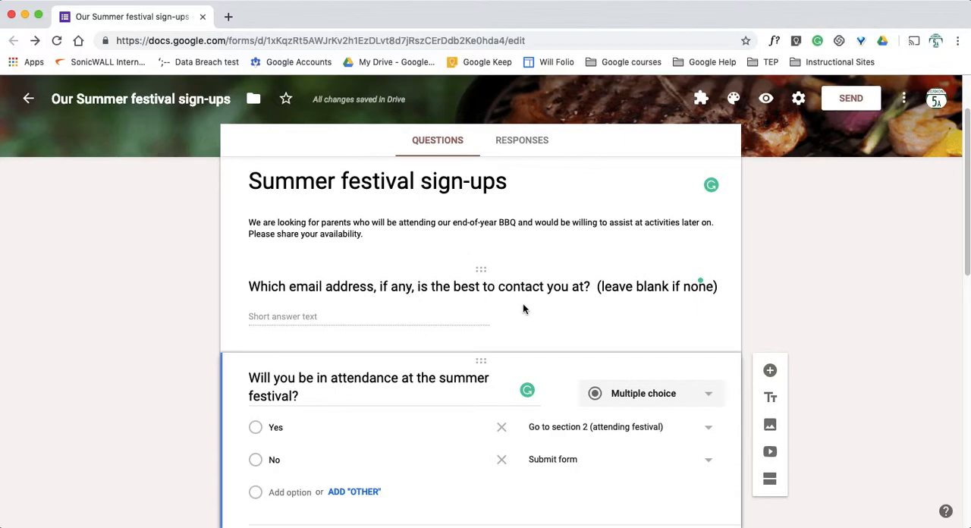
{"action": "mouse_move", "coordinate": [321, 325]}
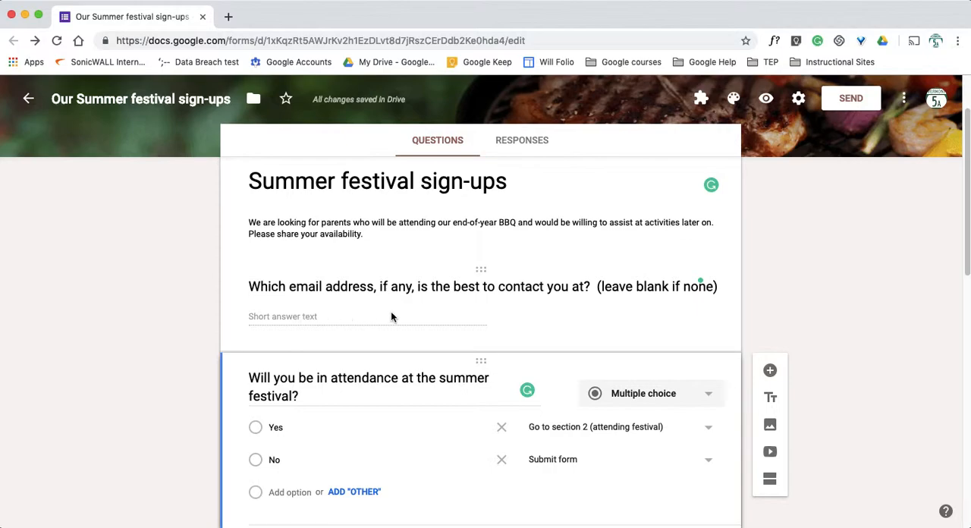
Step: Add Text > Email address response validation to the email question
{"action": "left_click", "coordinate": [380, 285]}
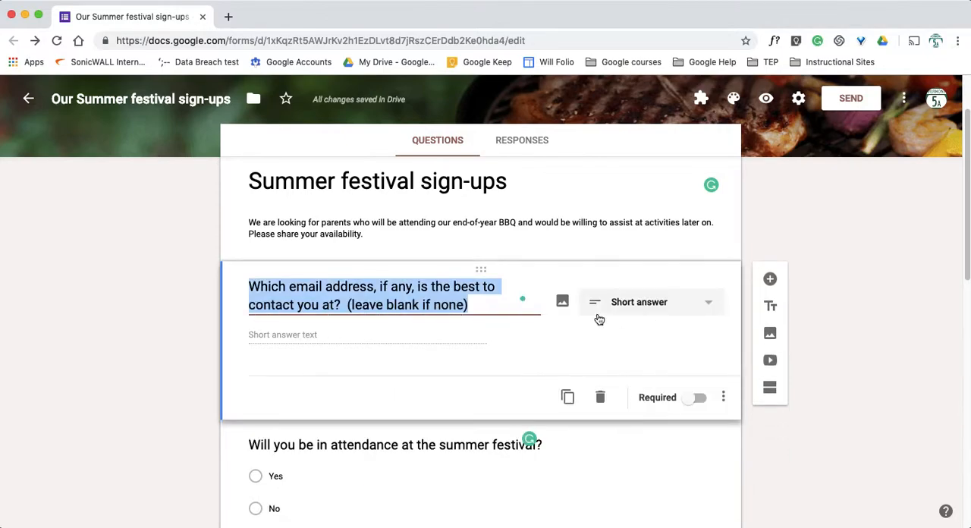
{"action": "left_click", "coordinate": [722, 397]}
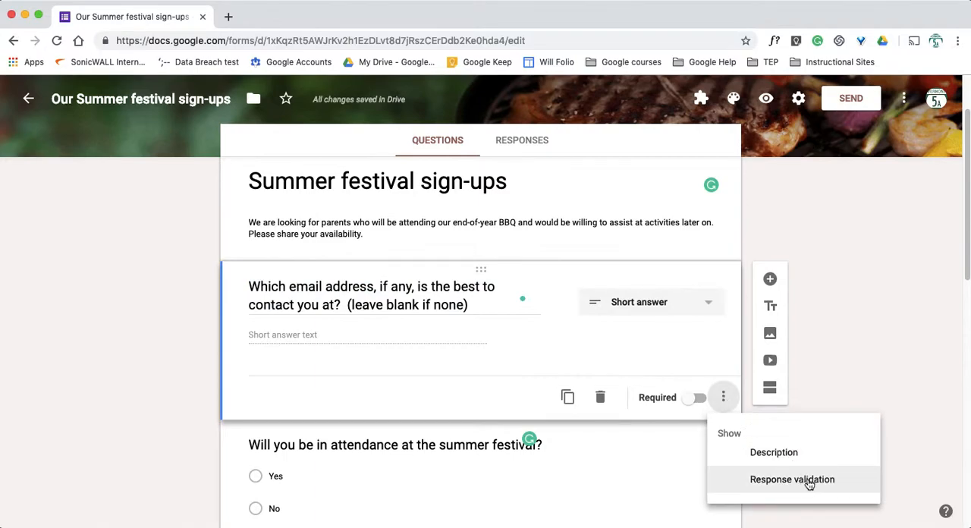
{"action": "mouse_move", "coordinate": [850, 483]}
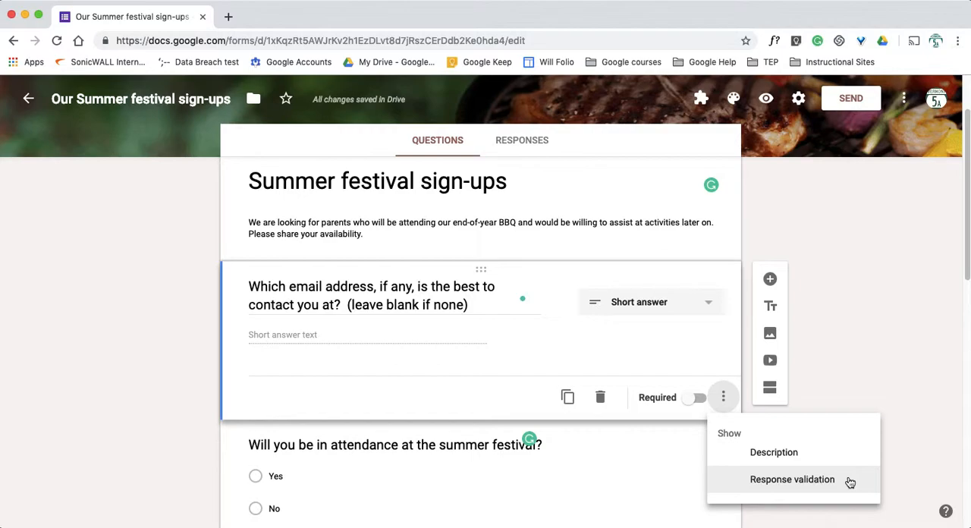
{"action": "left_click", "coordinate": [793, 480]}
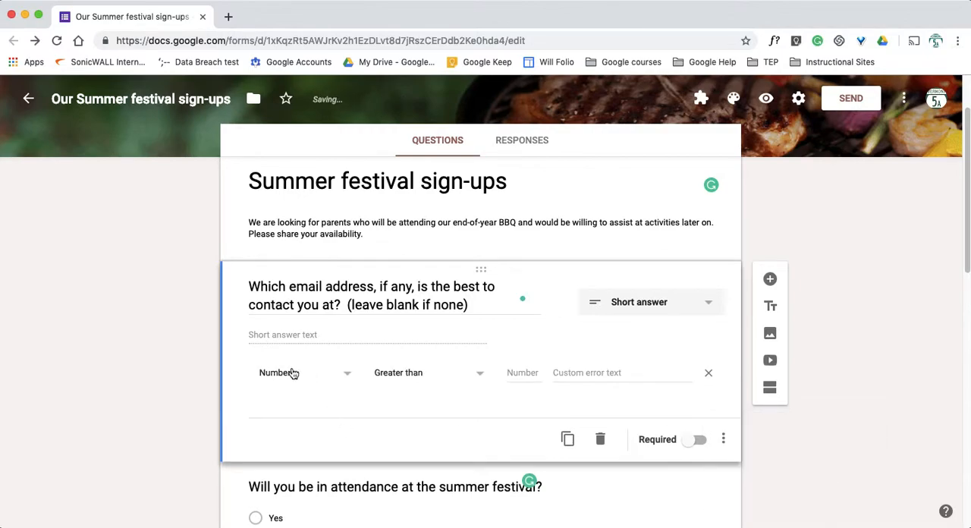
{"action": "left_click", "coordinate": [303, 374]}
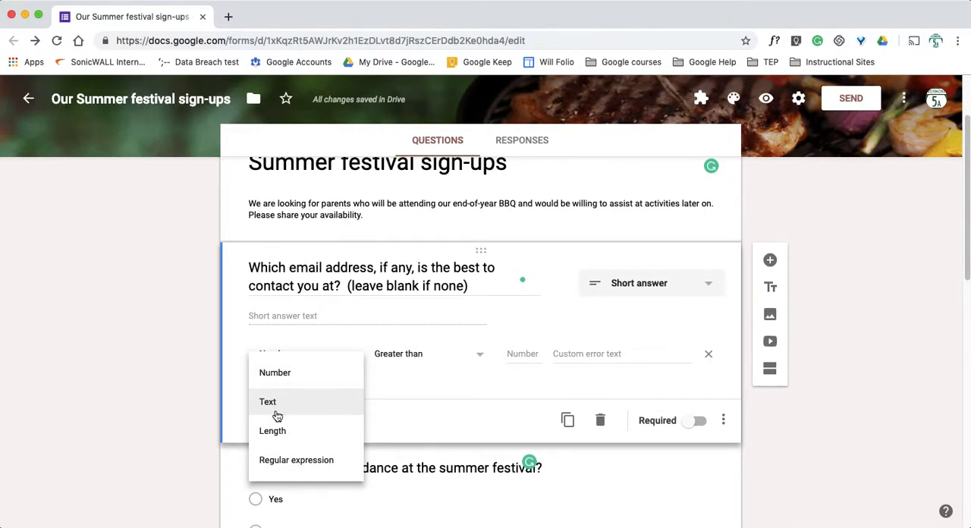
{"action": "mouse_move", "coordinate": [282, 372]}
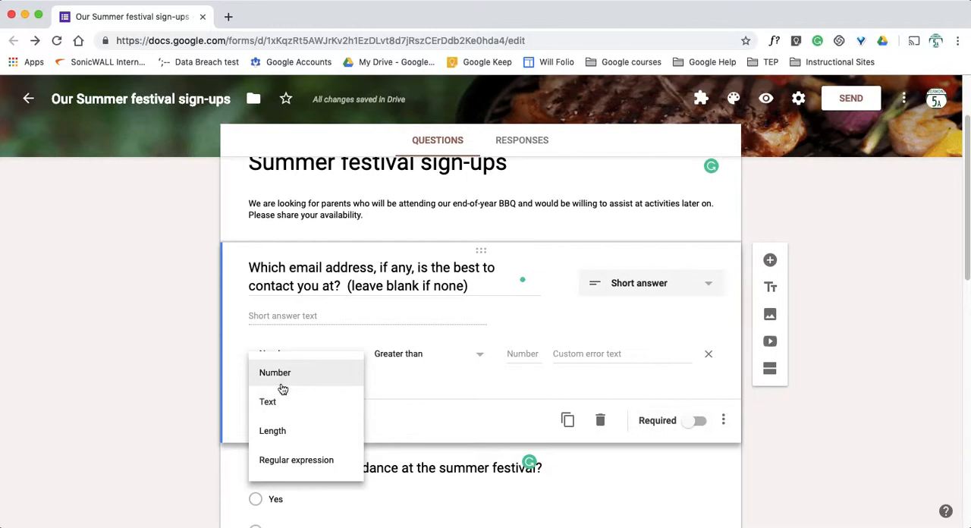
{"action": "mouse_move", "coordinate": [276, 407]}
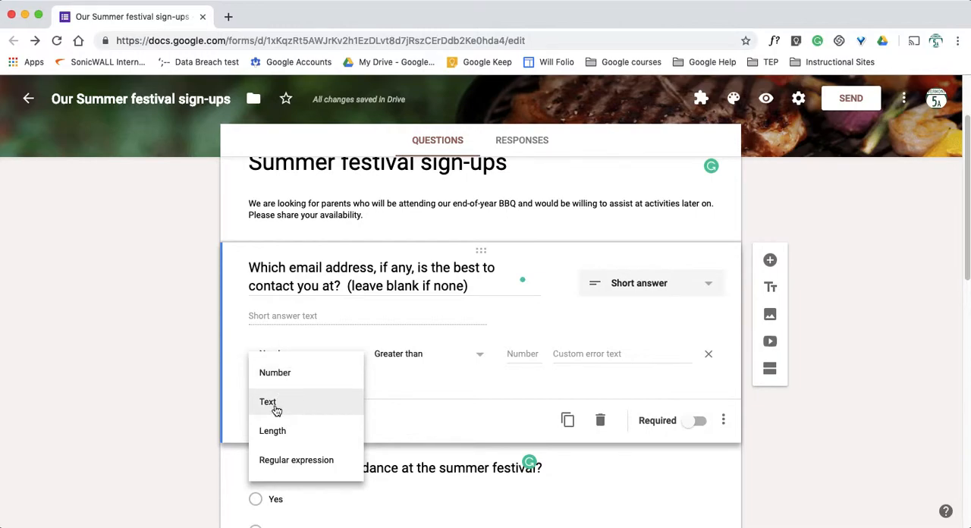
{"action": "left_click", "coordinate": [267, 401]}
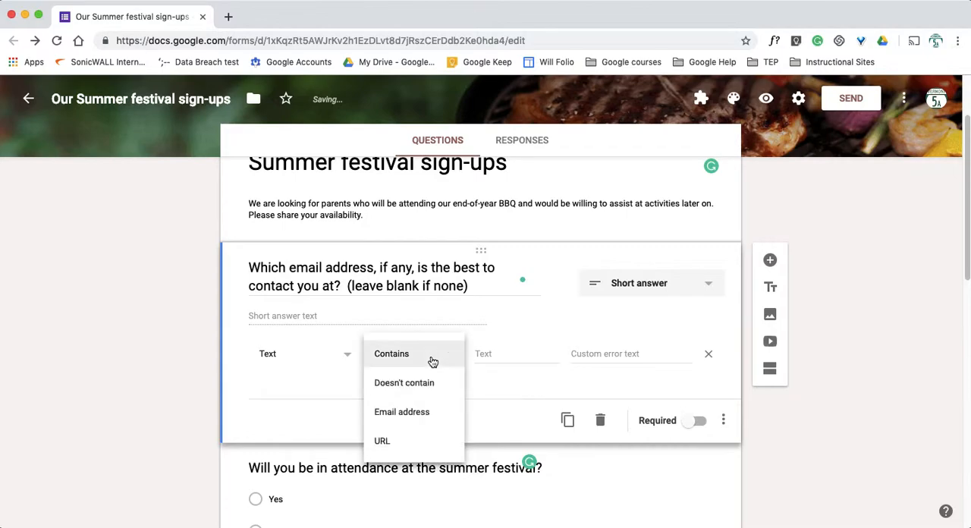
{"action": "mouse_move", "coordinate": [400, 412]}
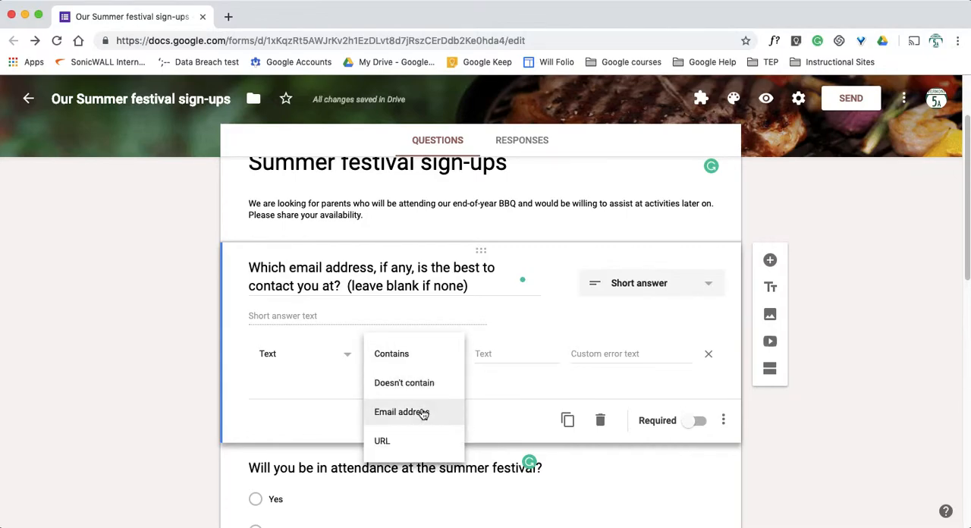
{"action": "left_click", "coordinate": [401, 413]}
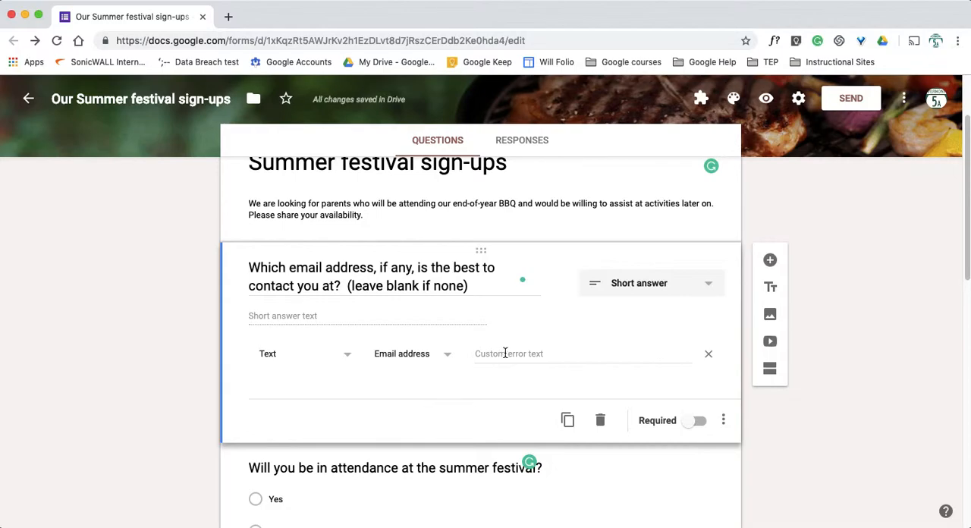
Step: Set the custom error text 'check again, please' and preview the form
{"action": "left_click", "coordinate": [532, 353]}
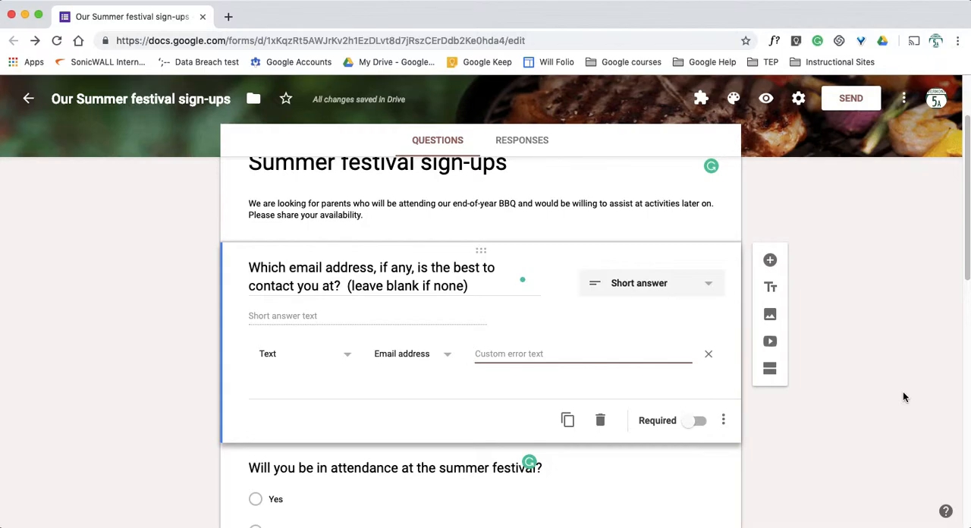
{"action": "type", "text": "check aga"}
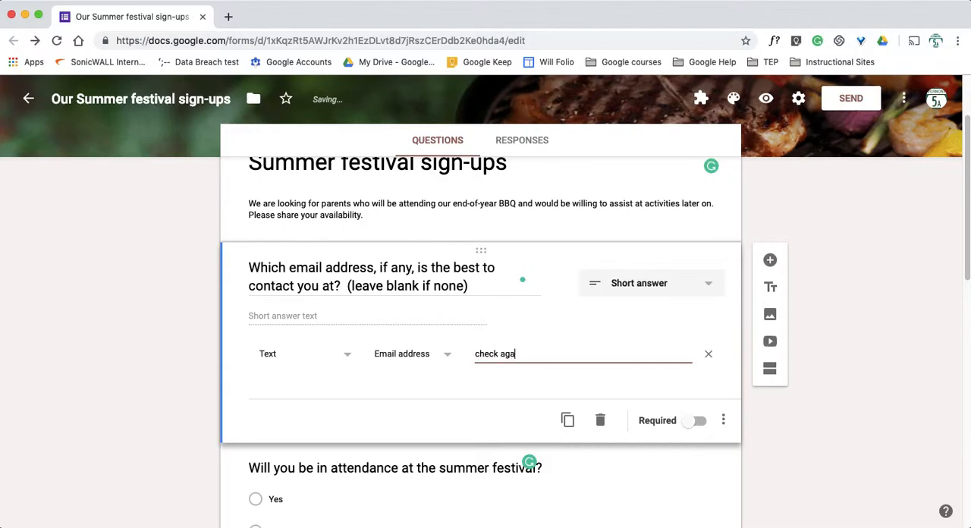
{"action": "type", "text": "in, pleas"}
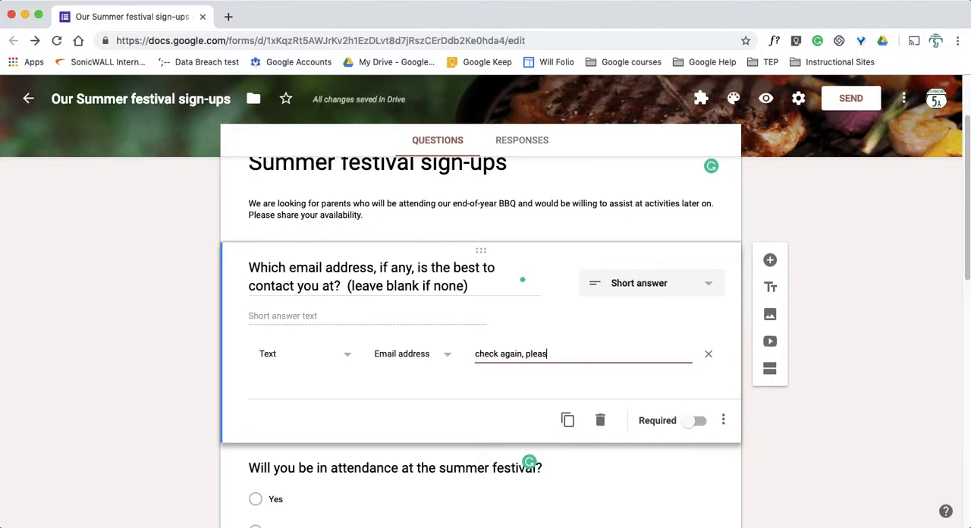
{"action": "type", "text": "e"}
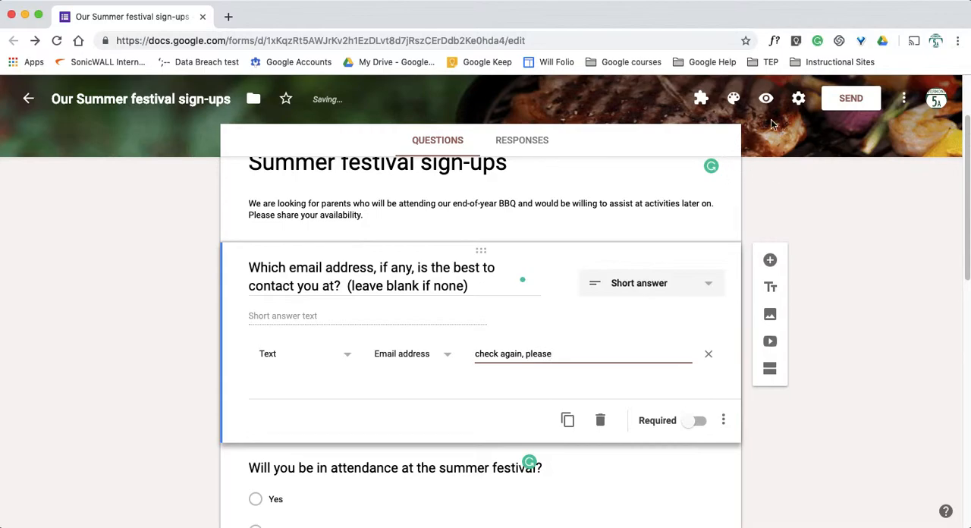
{"action": "left_click", "coordinate": [766, 97]}
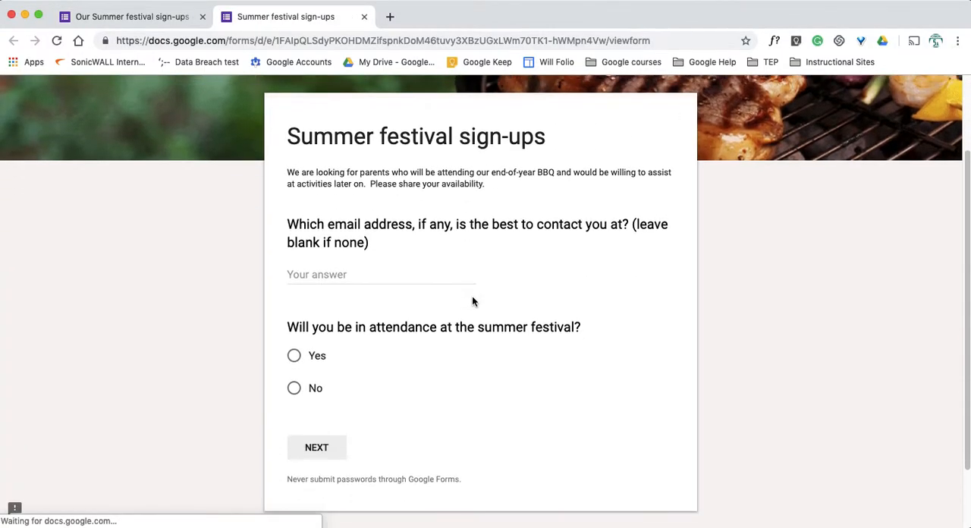
{"action": "type", "text": "me"}
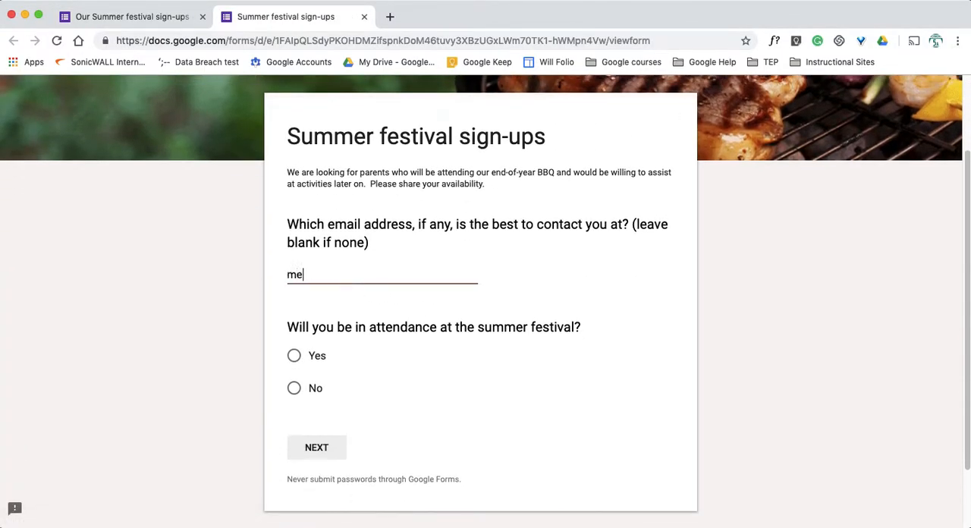
{"action": "left_click", "coordinate": [315, 446]}
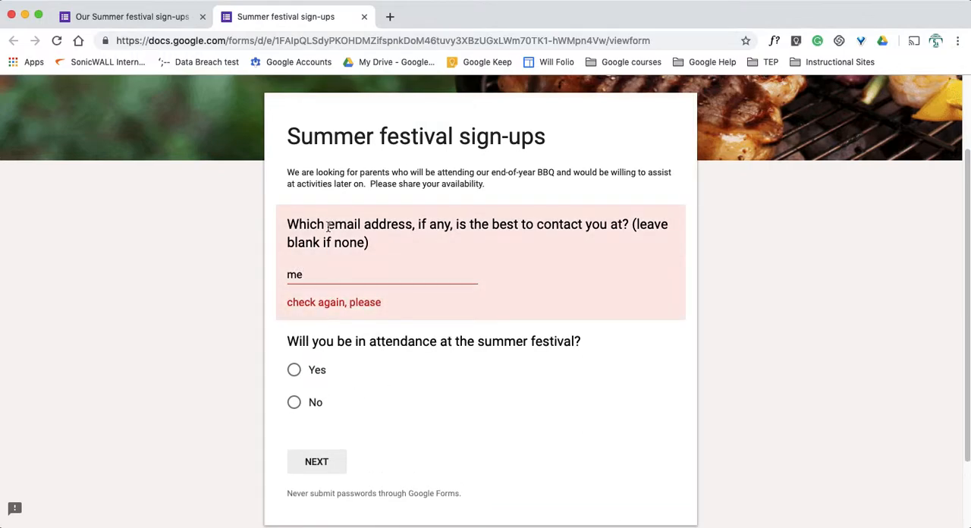
{"action": "left_click", "coordinate": [327, 275]}
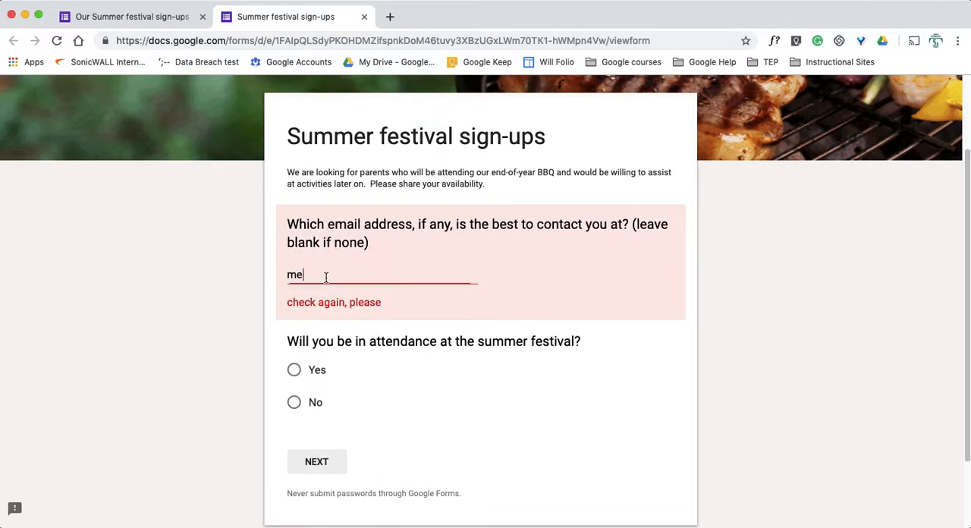
{"action": "type", "text": "@"}
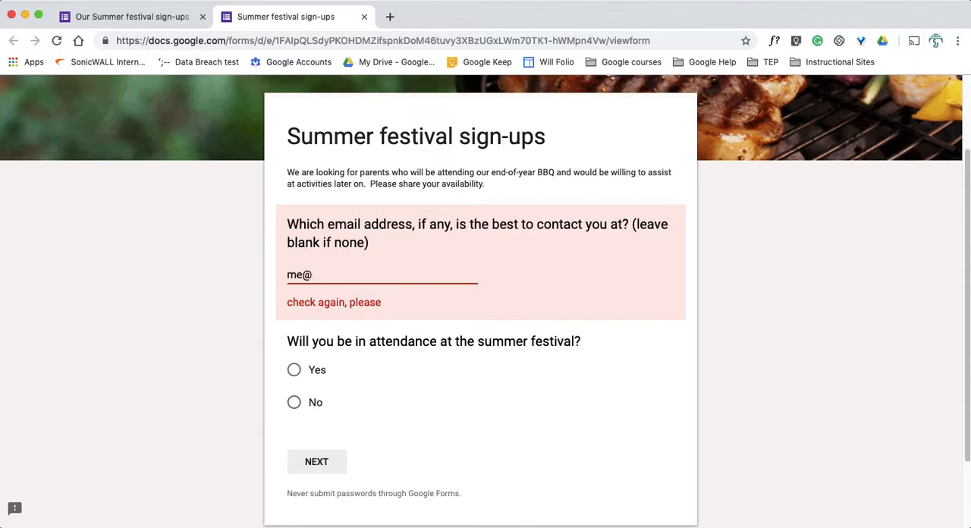
{"action": "type", "text": "you"}
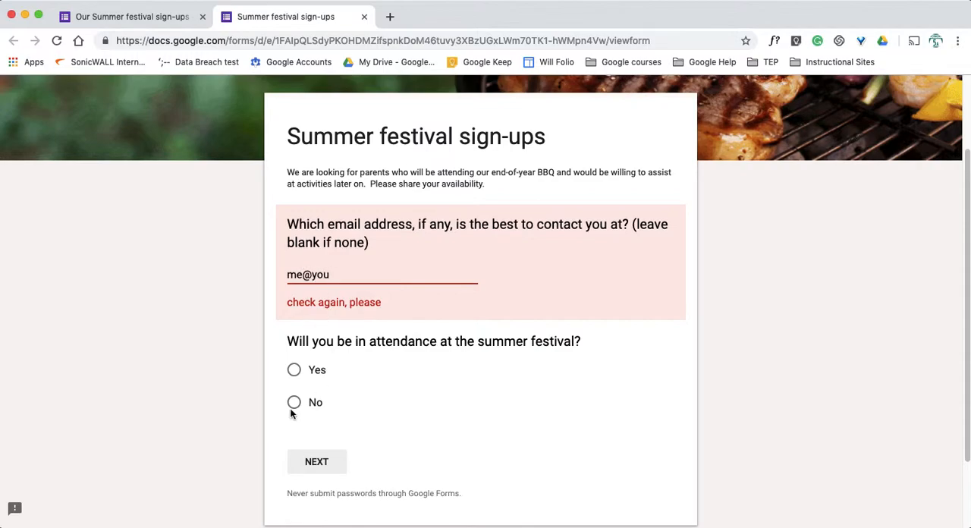
{"action": "left_click", "coordinate": [295, 402]}
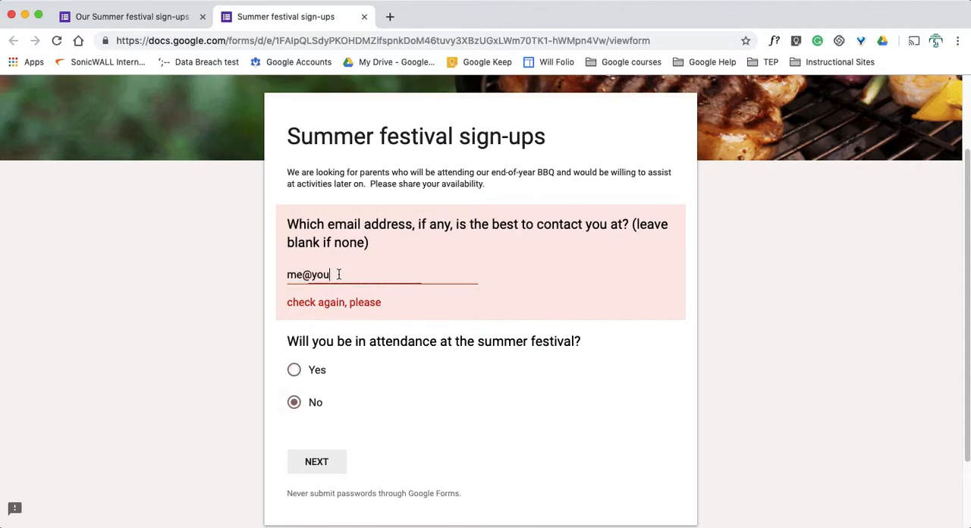
{"action": "type", "text": ".com"}
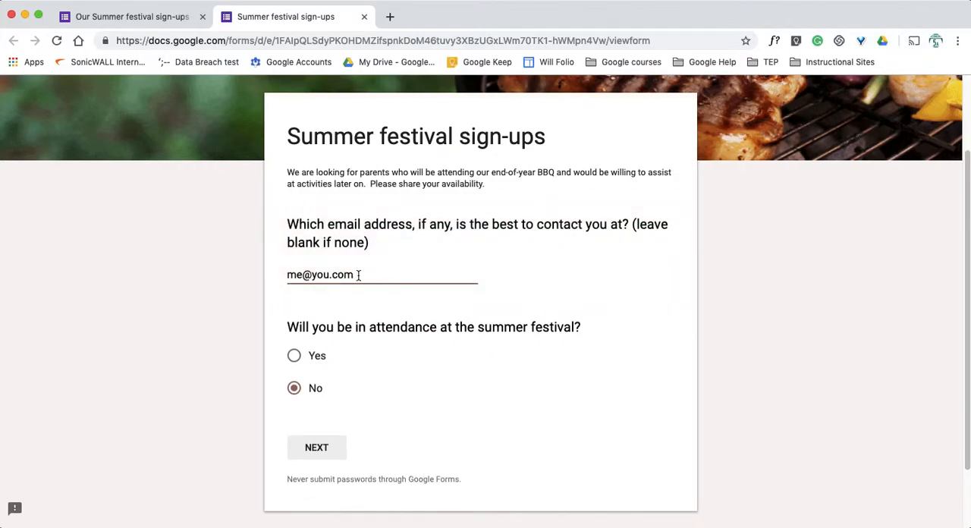
{"action": "double_click", "coordinate": [319, 274]}
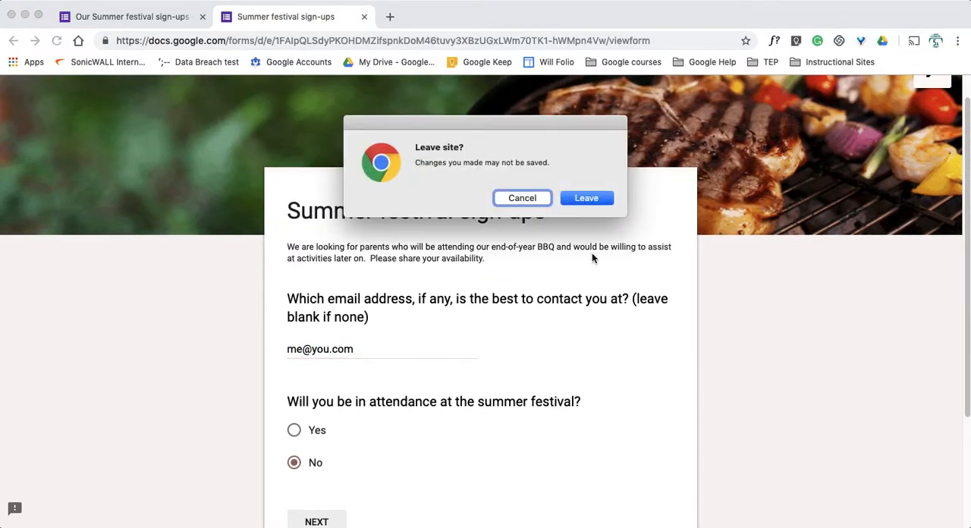
Step: Discard the test answers and return to the editor's email question options
{"action": "left_click", "coordinate": [586, 198]}
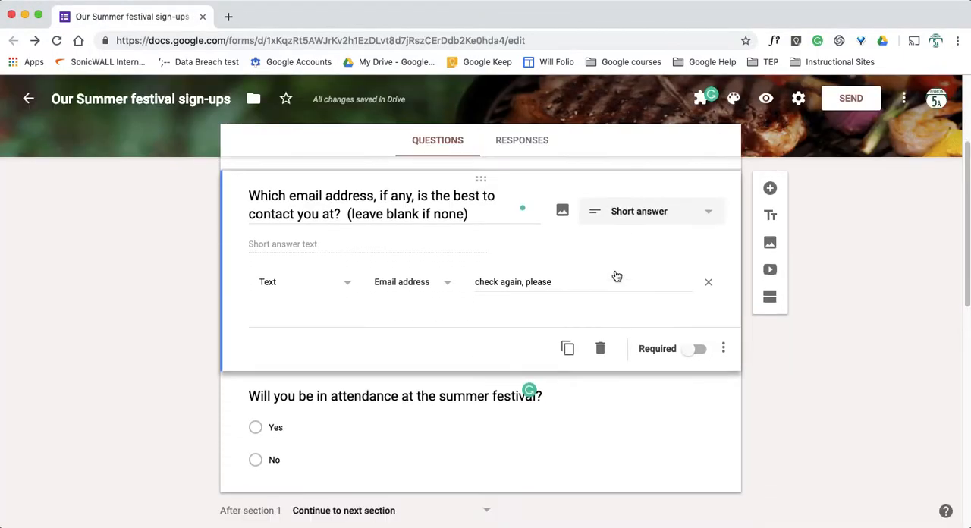
{"action": "left_click", "coordinate": [723, 347]}
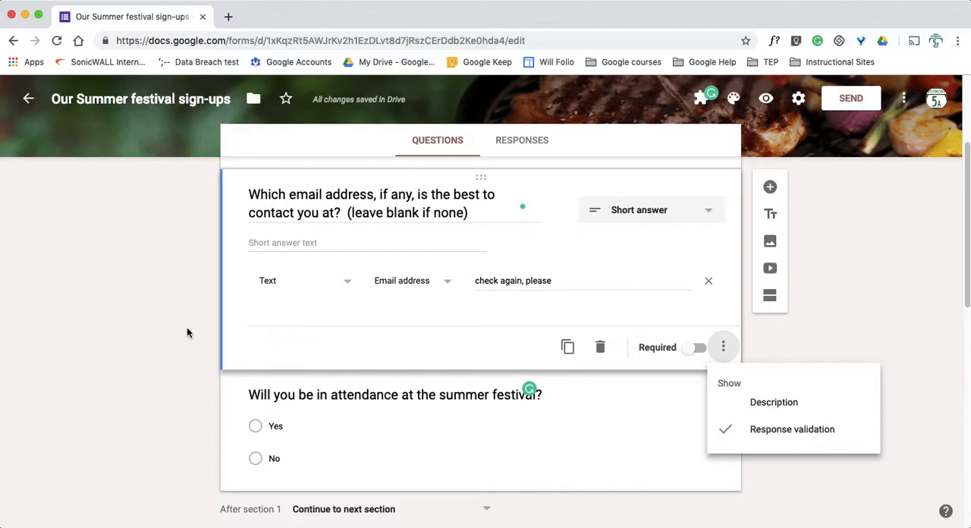
{"action": "left_click", "coordinate": [273, 295]}
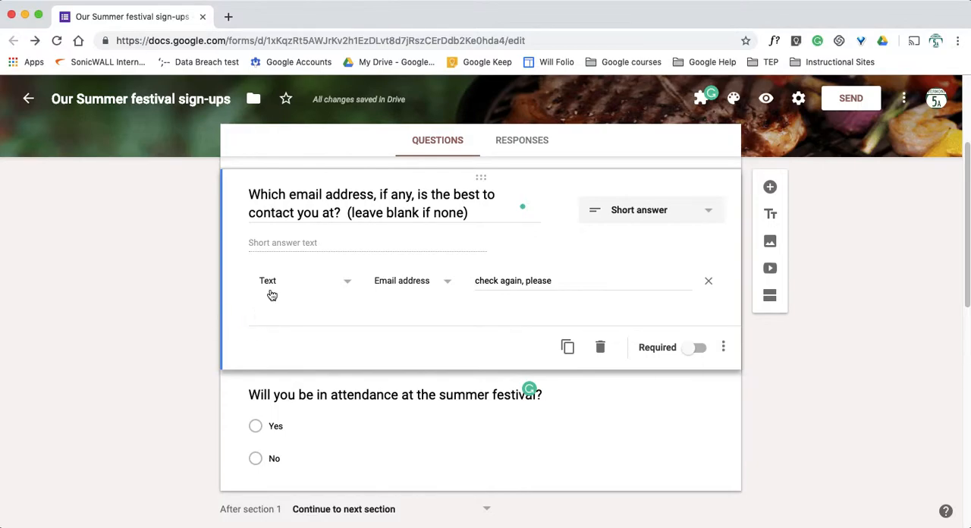
{"action": "mouse_move", "coordinate": [407, 290]}
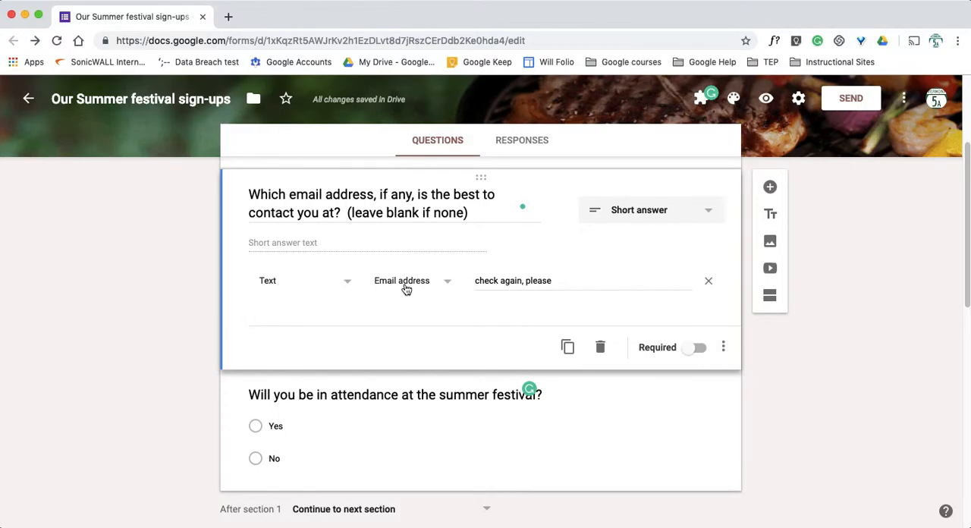
{"action": "left_click", "coordinate": [303, 279]}
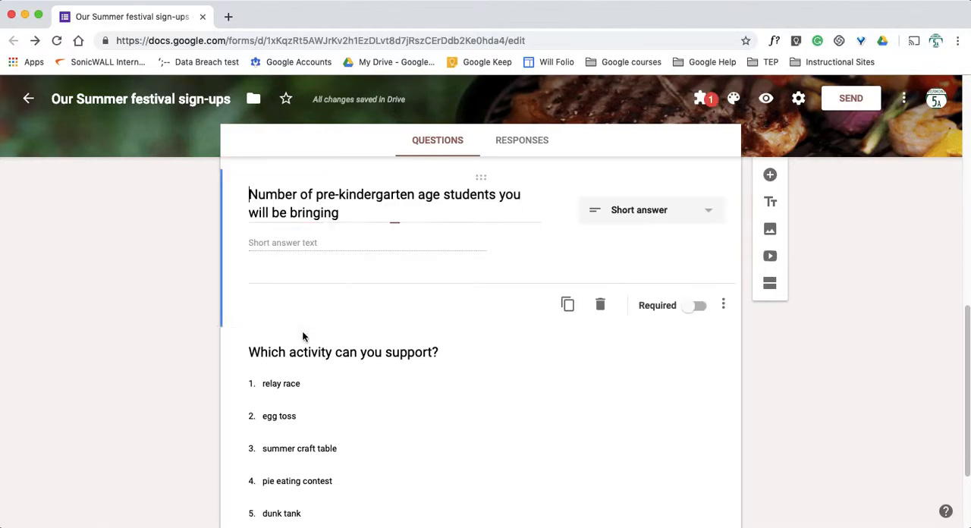
Step: Add Number > 'is number' validation to the pre-kindergarten headcount question
{"action": "left_click", "coordinate": [395, 213]}
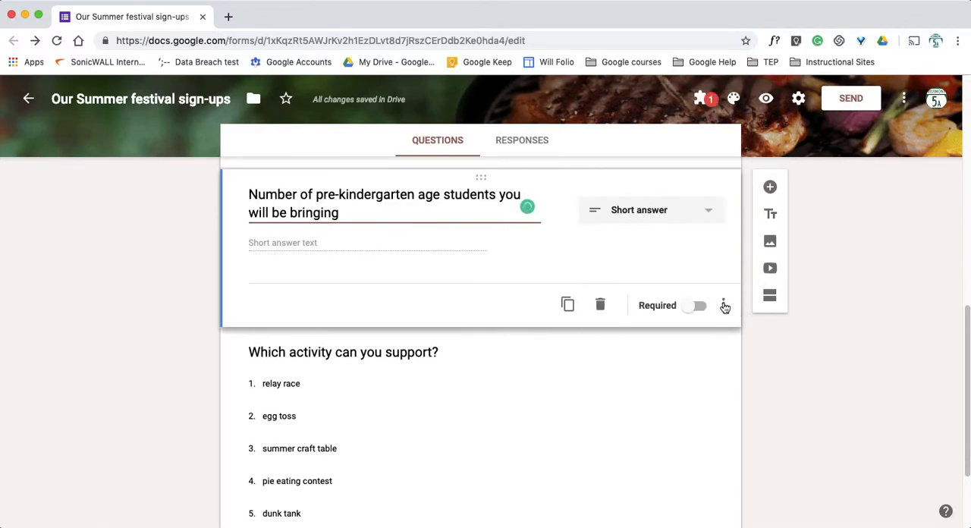
{"action": "left_click", "coordinate": [723, 304]}
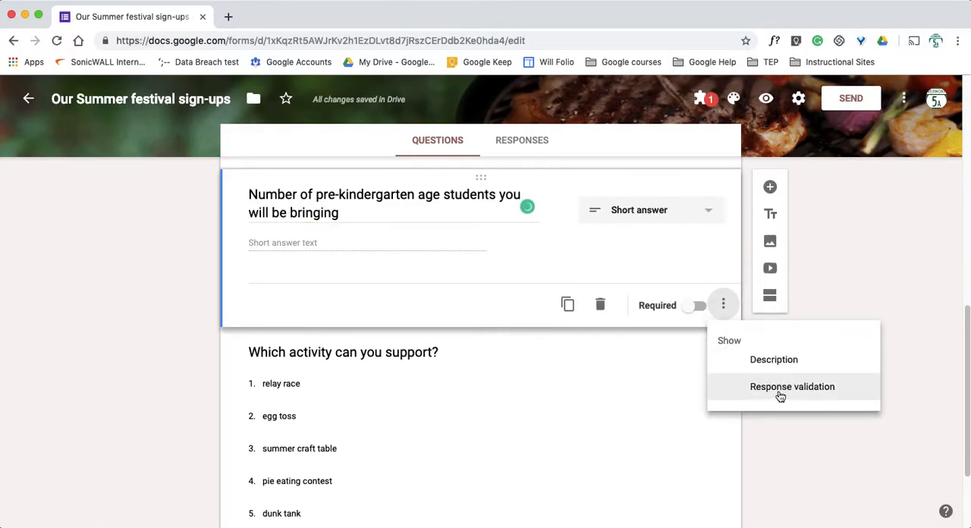
{"action": "left_click", "coordinate": [792, 385]}
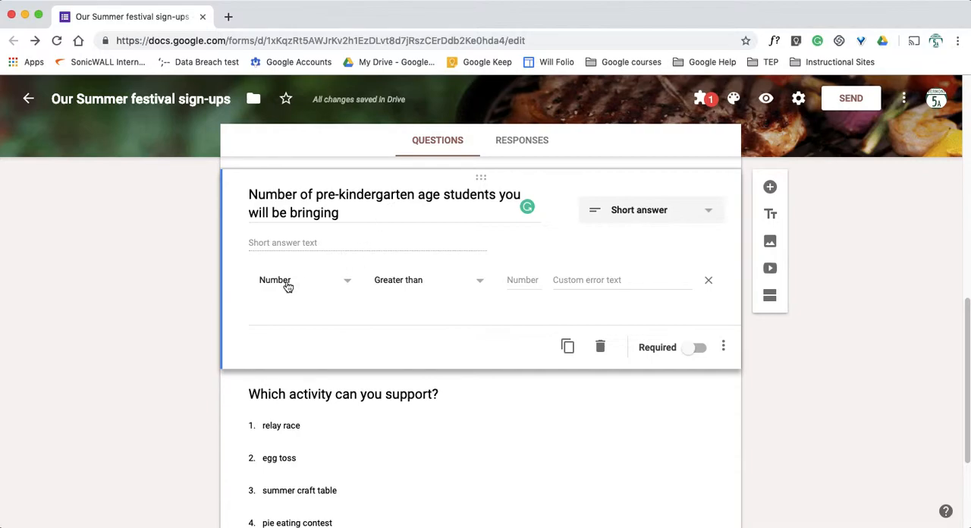
{"action": "left_click", "coordinate": [425, 279]}
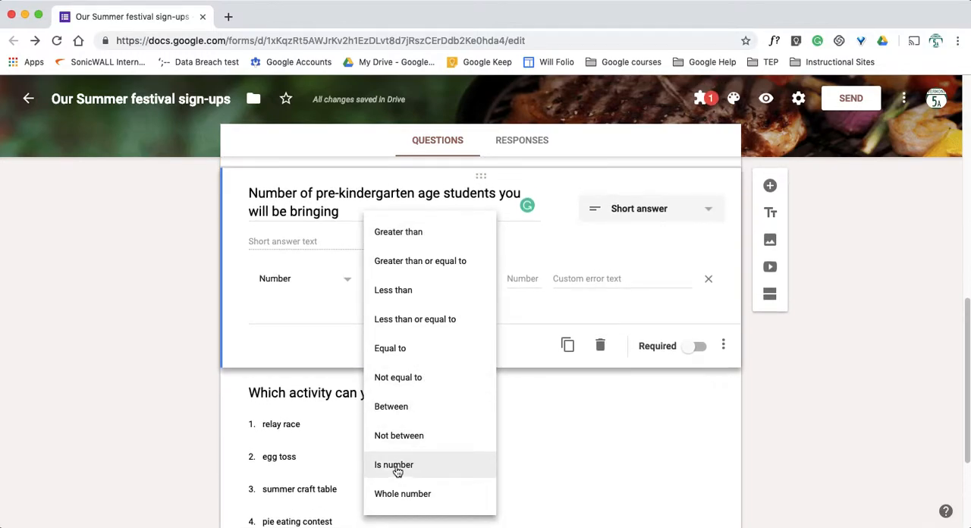
{"action": "left_click", "coordinate": [395, 464]}
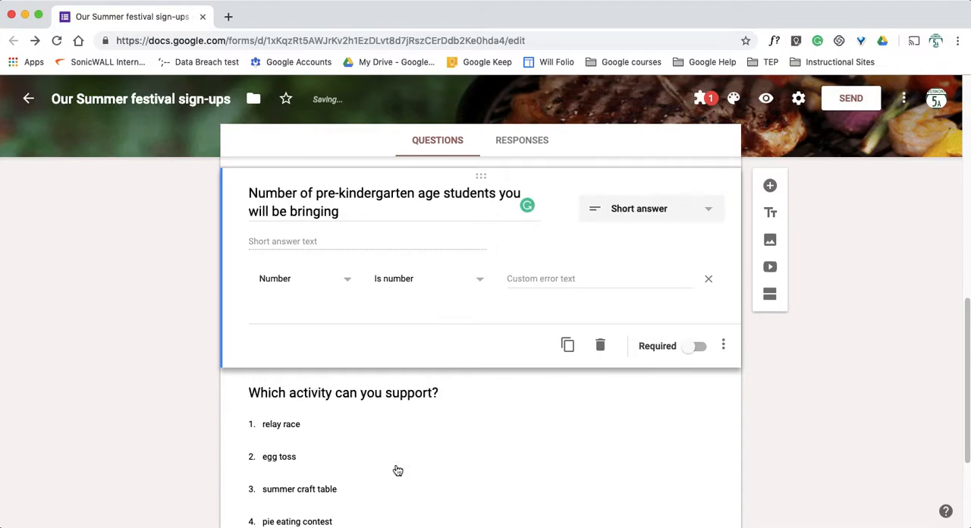
{"action": "mouse_move", "coordinate": [408, 277]}
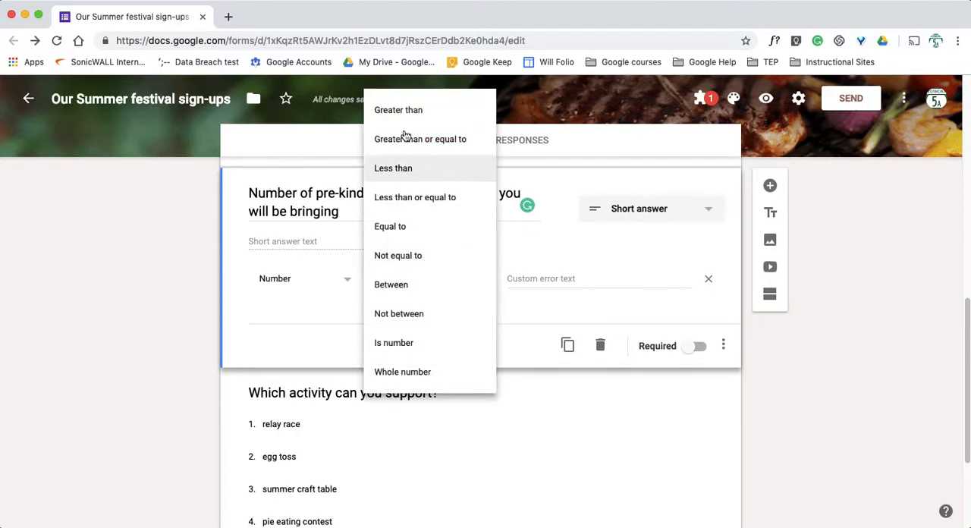
{"action": "mouse_move", "coordinate": [415, 179]}
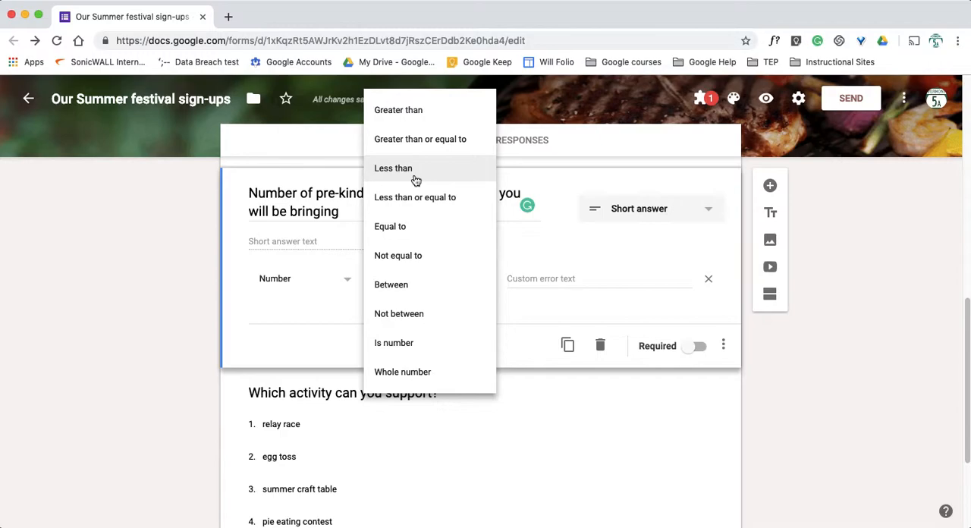
{"action": "mouse_move", "coordinate": [275, 334]}
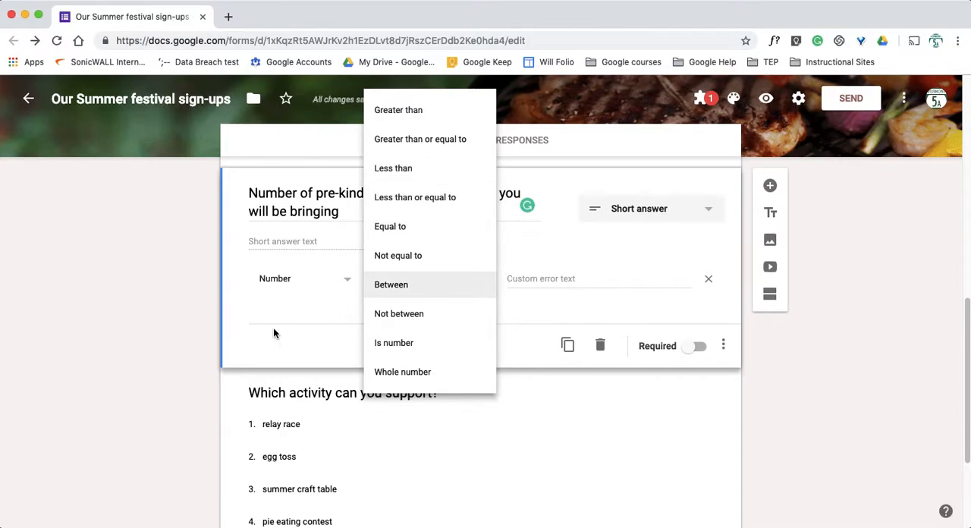
{"action": "left_click", "coordinate": [394, 343]}
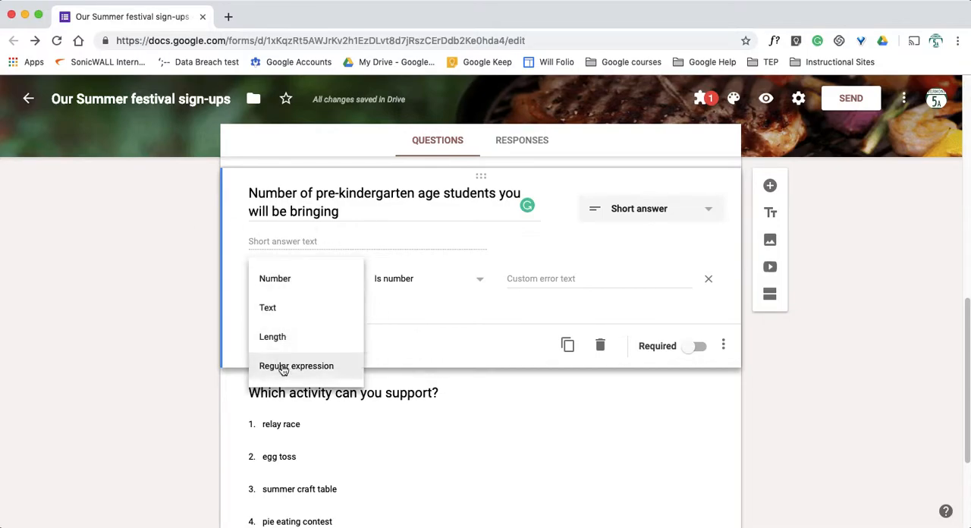
{"action": "left_click", "coordinate": [275, 278]}
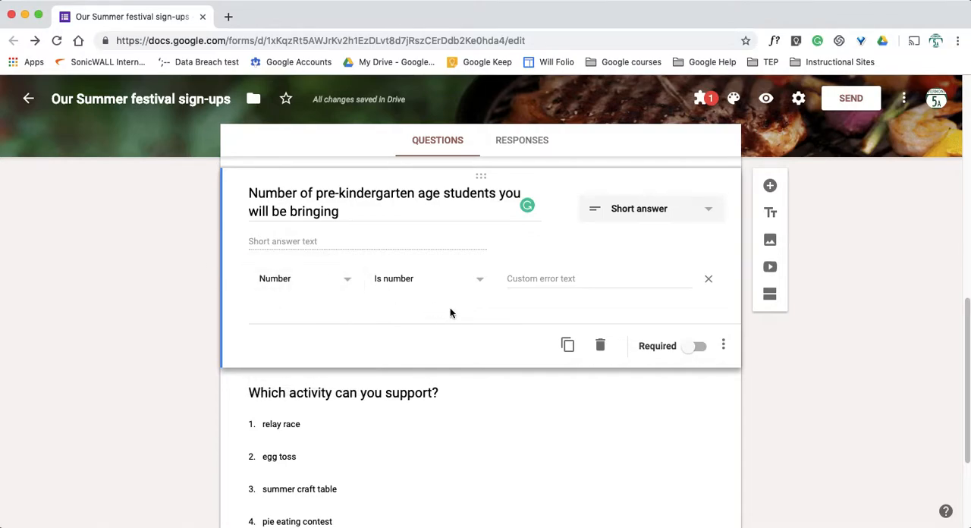
{"action": "scroll", "scroll_direction": "down", "scroll_amount": 3}
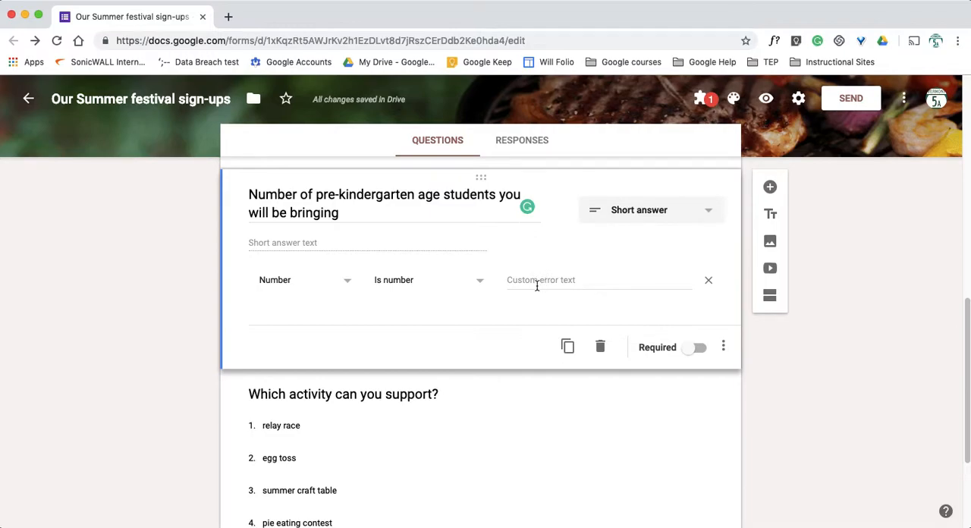
{"action": "scroll", "scroll_direction": "down", "scroll_amount": 3}
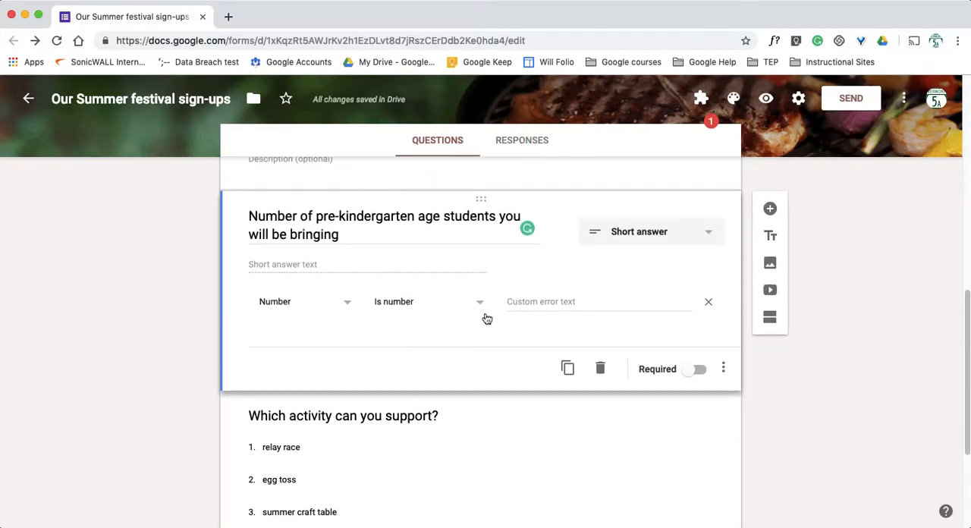
{"action": "scroll", "scroll_direction": "down", "scroll_amount": 3}
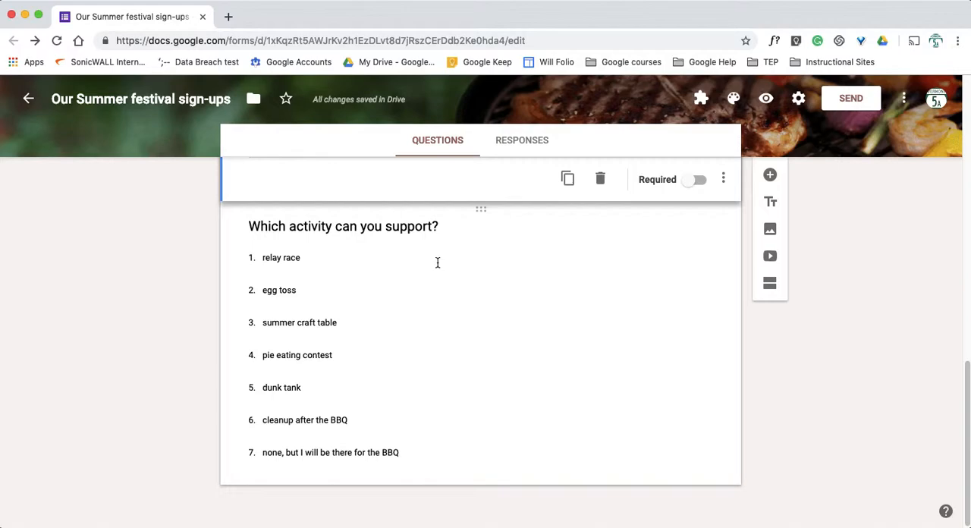
{"action": "mouse_move", "coordinate": [304, 258]}
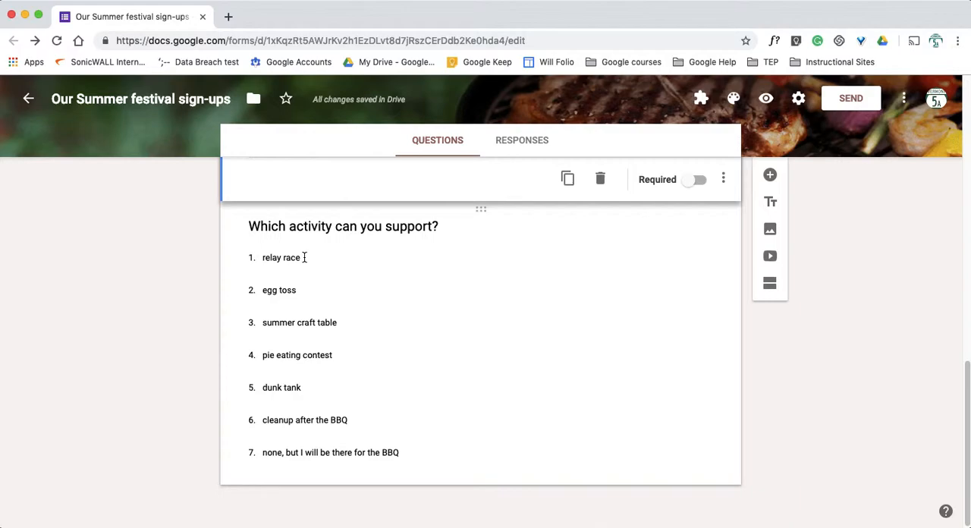
{"action": "mouse_move", "coordinate": [793, 358]}
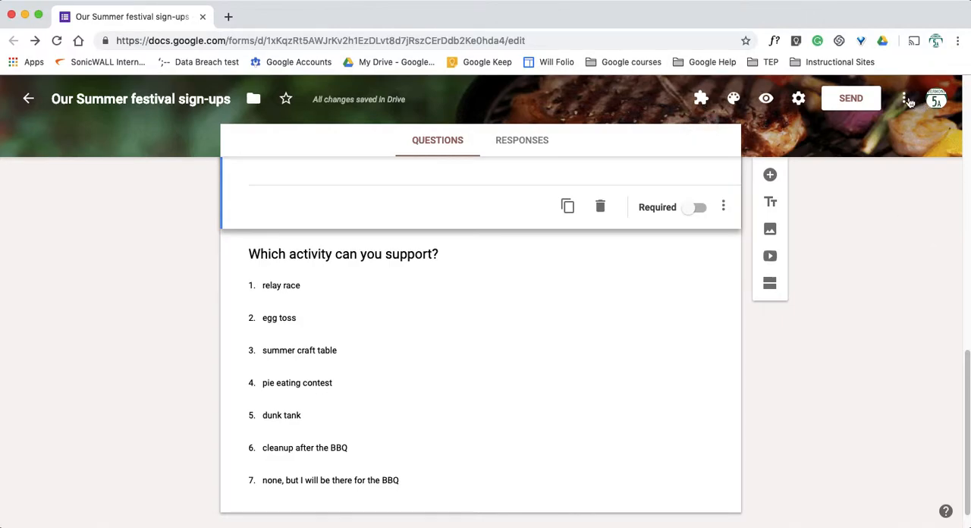
{"action": "mouse_move", "coordinate": [904, 99]}
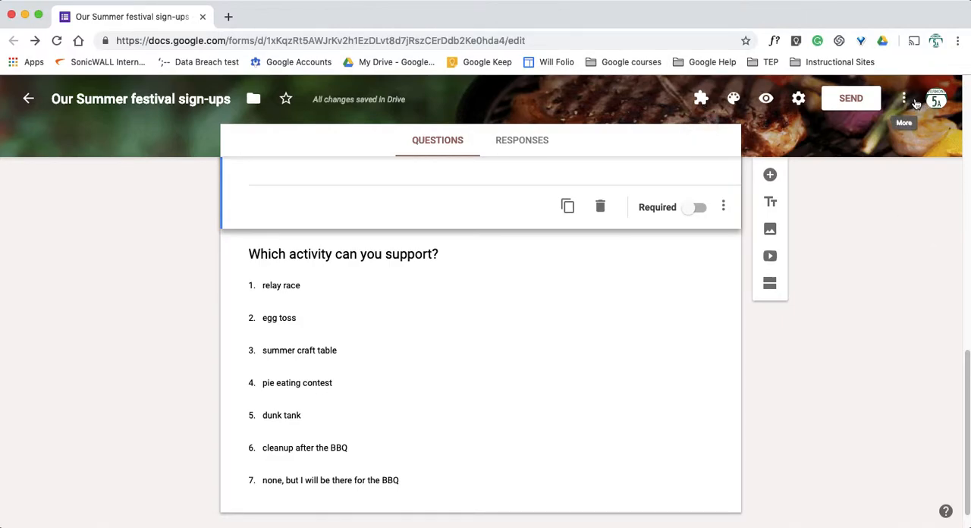
Step: Open the add-ons gallery from the More menu and browse the listed add-ons
{"action": "left_click", "coordinate": [904, 99]}
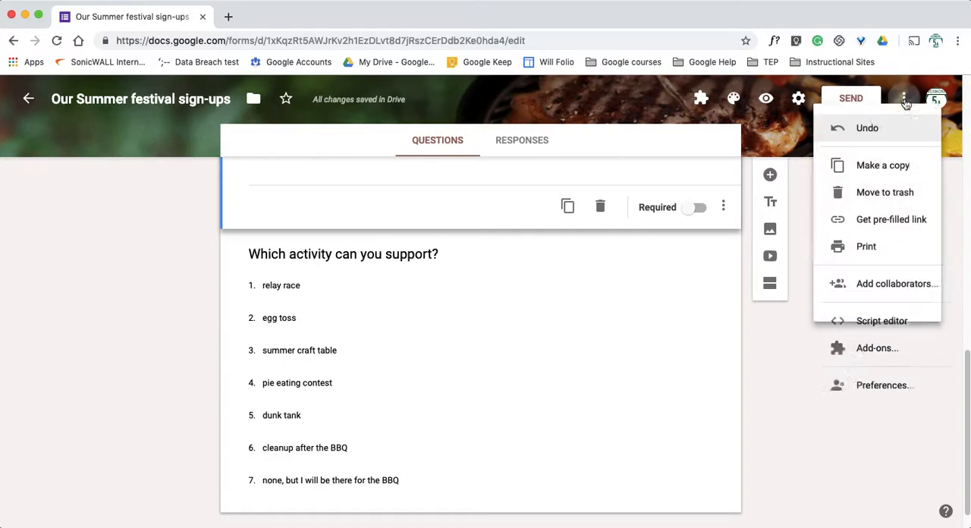
{"action": "mouse_move", "coordinate": [865, 358]}
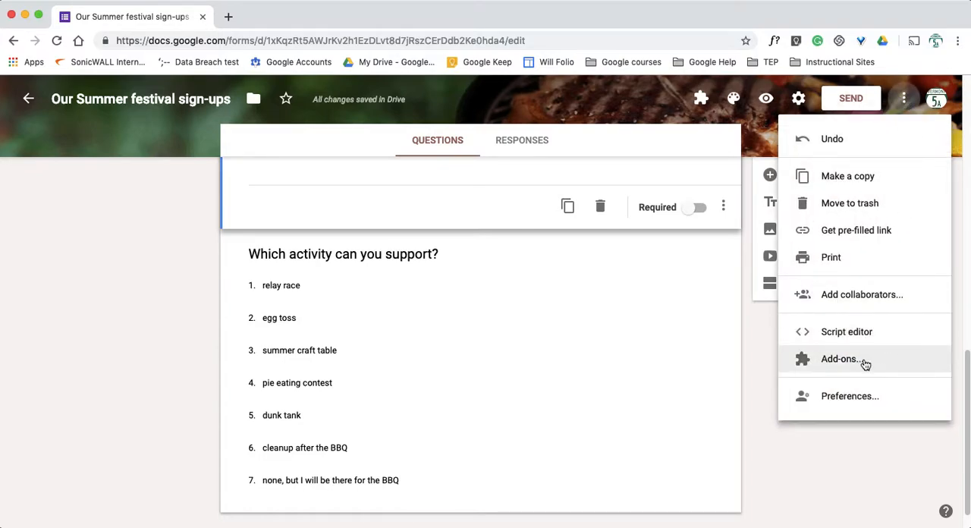
{"action": "left_click", "coordinate": [839, 358]}
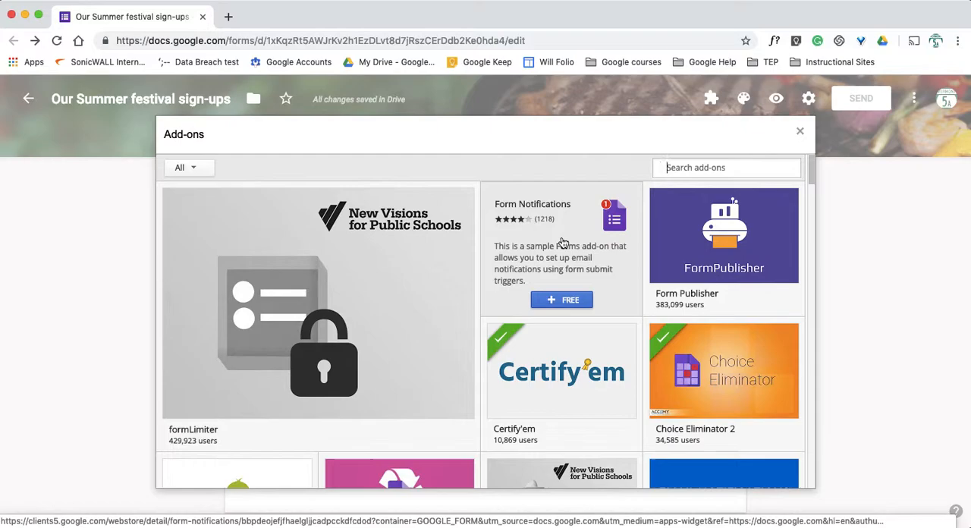
{"action": "mouse_move", "coordinate": [501, 266]}
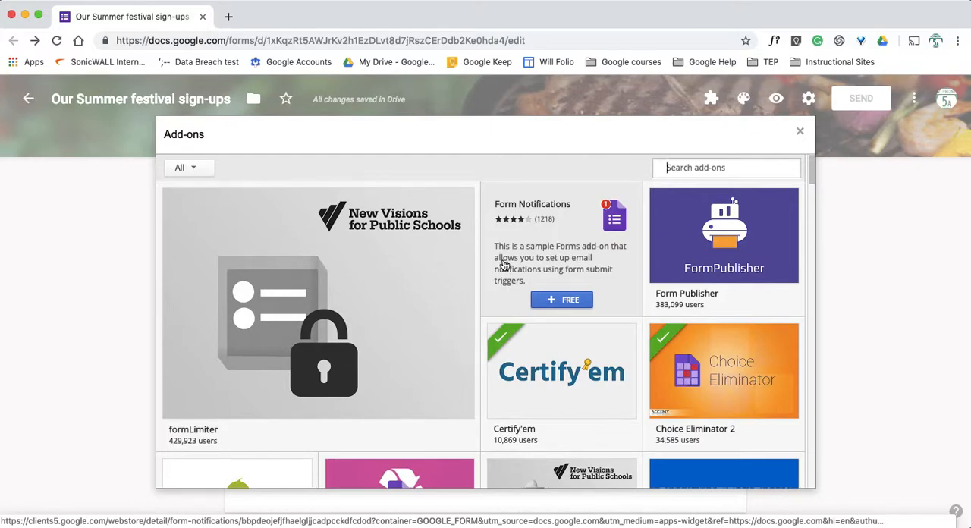
{"action": "mouse_move", "coordinate": [606, 268]}
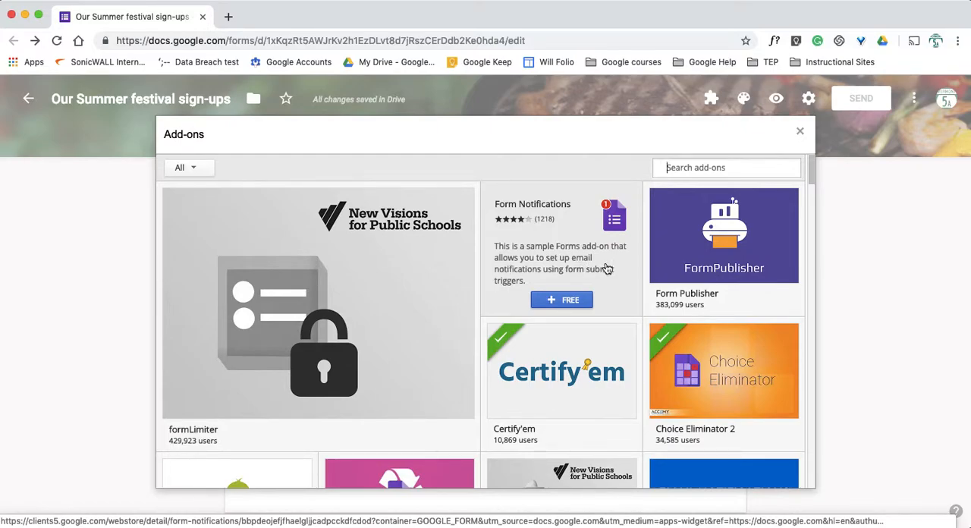
{"action": "mouse_move", "coordinate": [622, 266]}
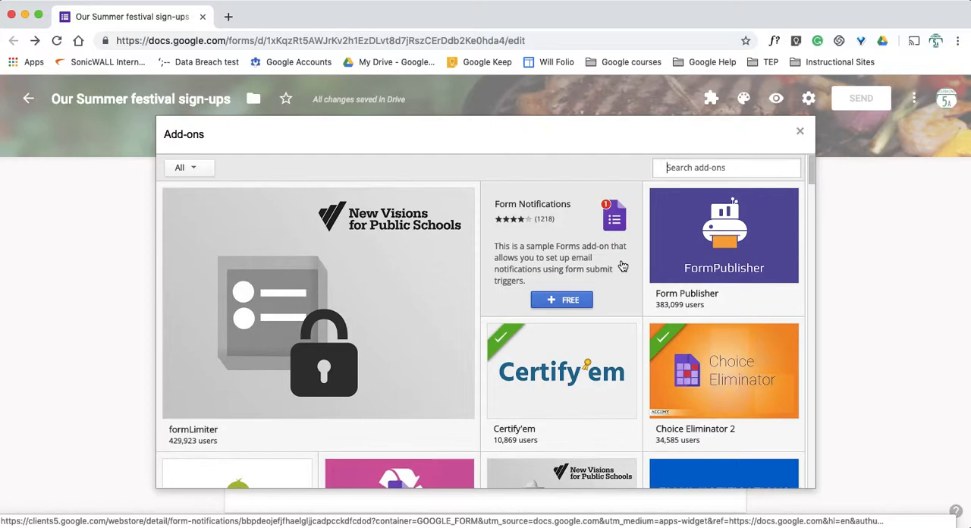
{"action": "scroll", "scroll_direction": "down", "scroll_amount": 3}
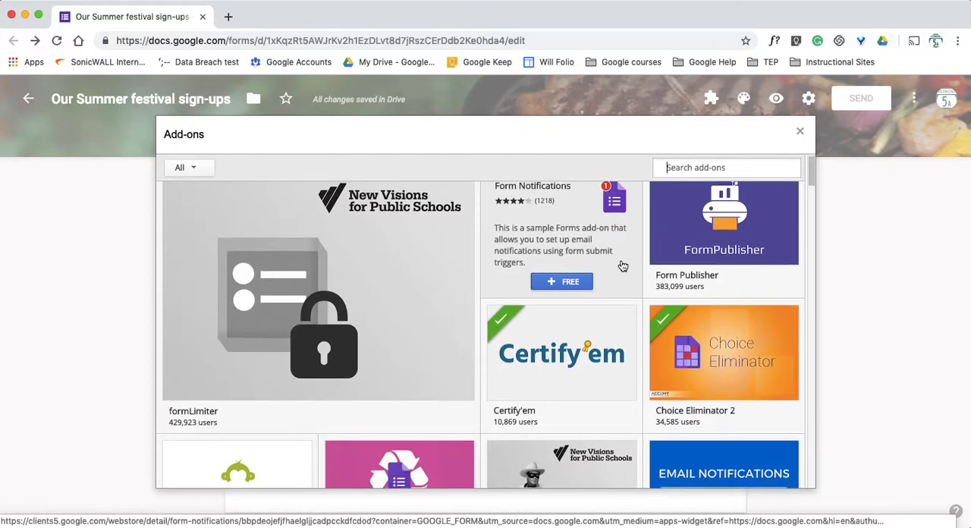
{"action": "scroll", "scroll_direction": "down", "scroll_amount": 3}
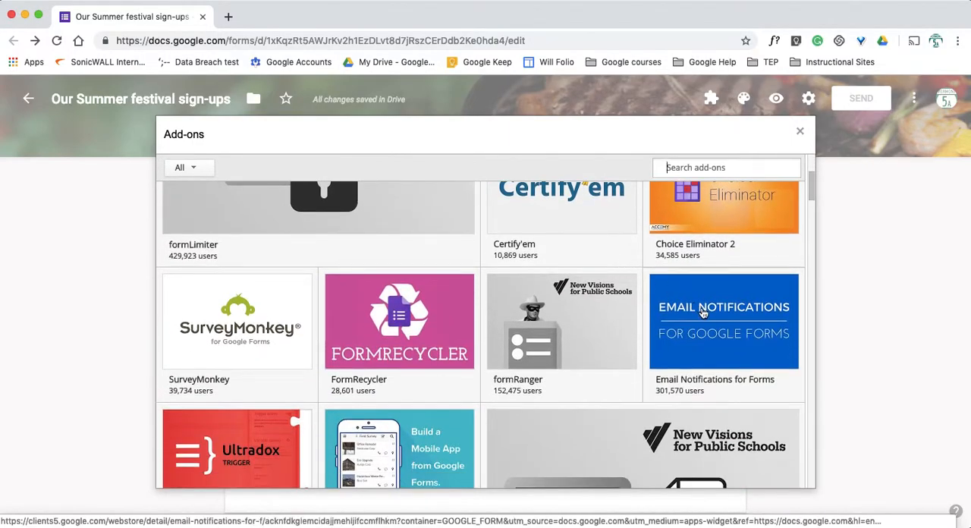
{"action": "mouse_move", "coordinate": [723, 322]}
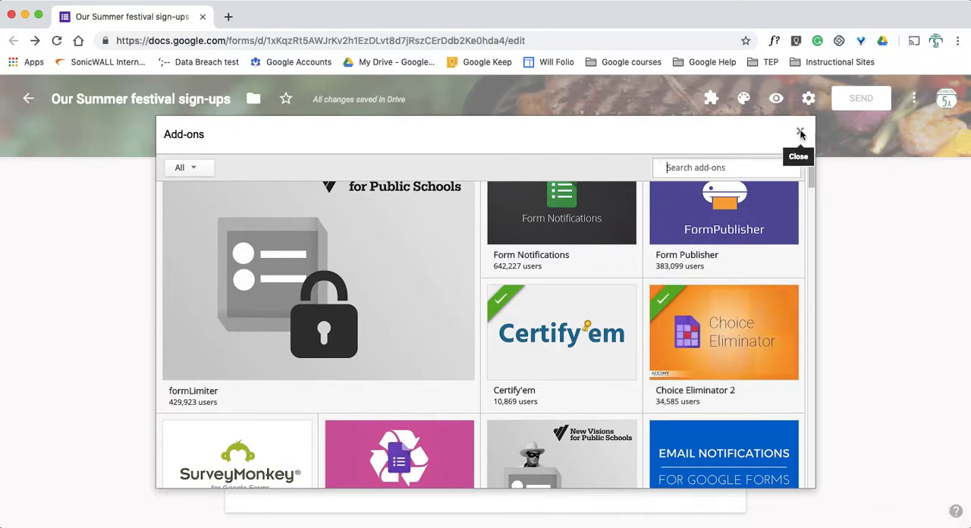
Step: Close the gallery and launch Choice Eliminator 2 from the installed add-ons menu
{"action": "left_click", "coordinate": [801, 134]}
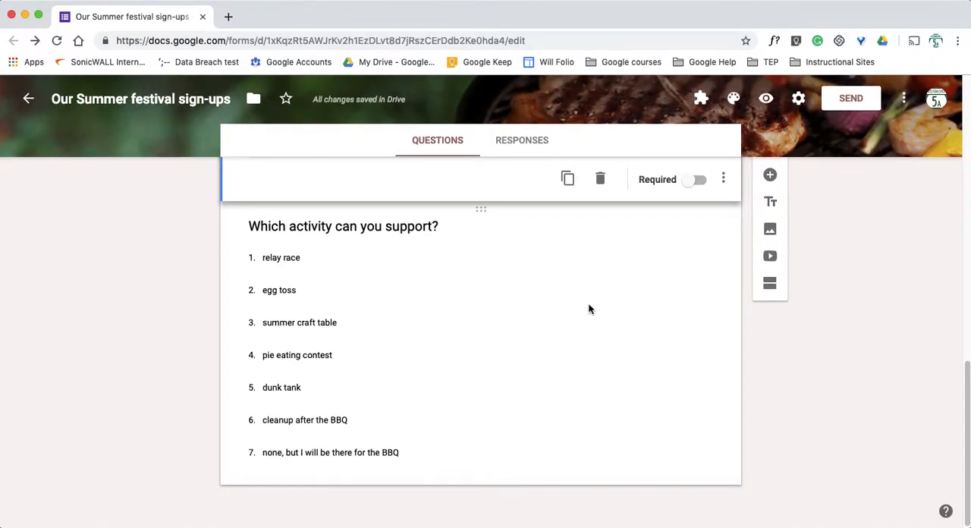
{"action": "left_click", "coordinate": [279, 212]}
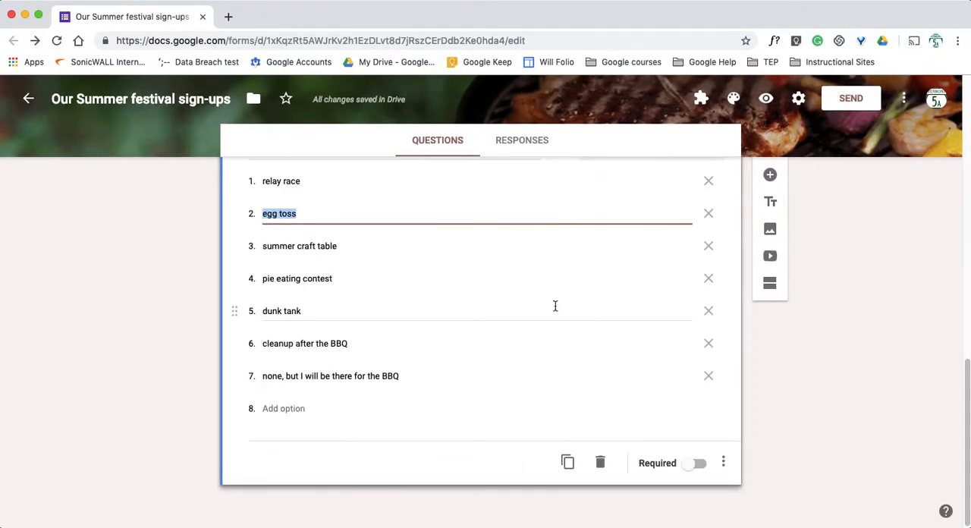
{"action": "mouse_move", "coordinate": [702, 97]}
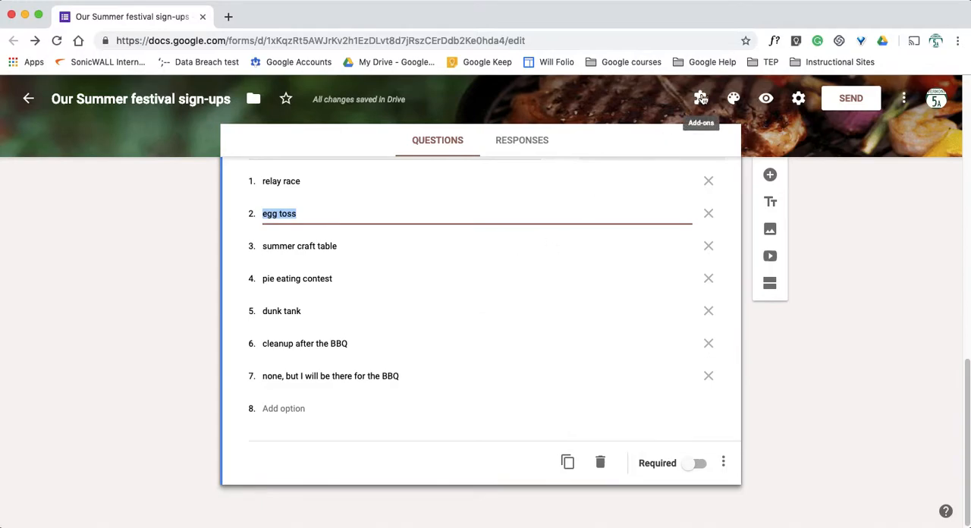
{"action": "left_click", "coordinate": [701, 97]}
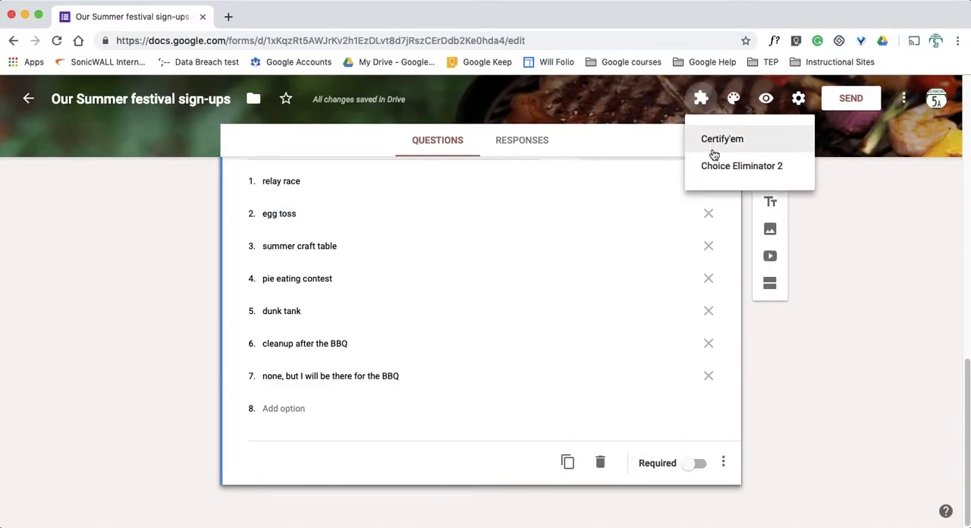
{"action": "mouse_move", "coordinate": [740, 166]}
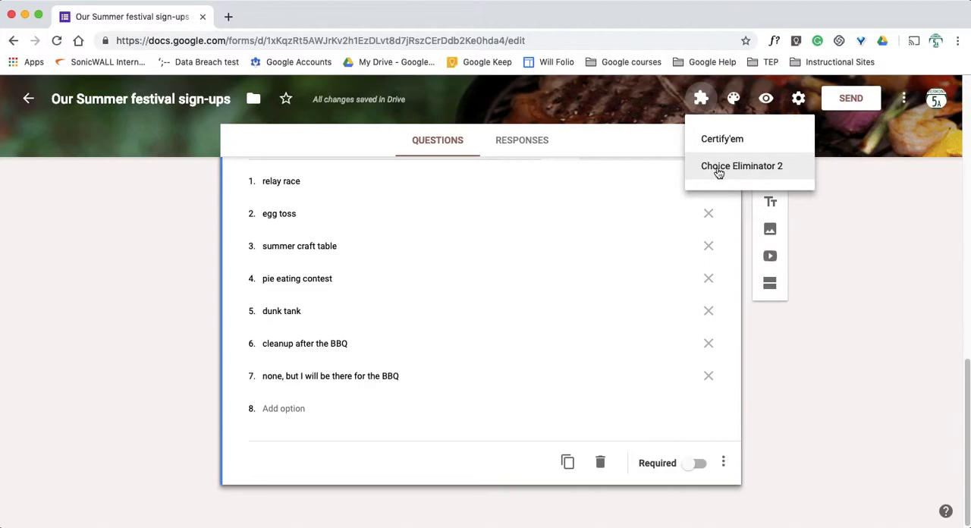
{"action": "mouse_move", "coordinate": [742, 165]}
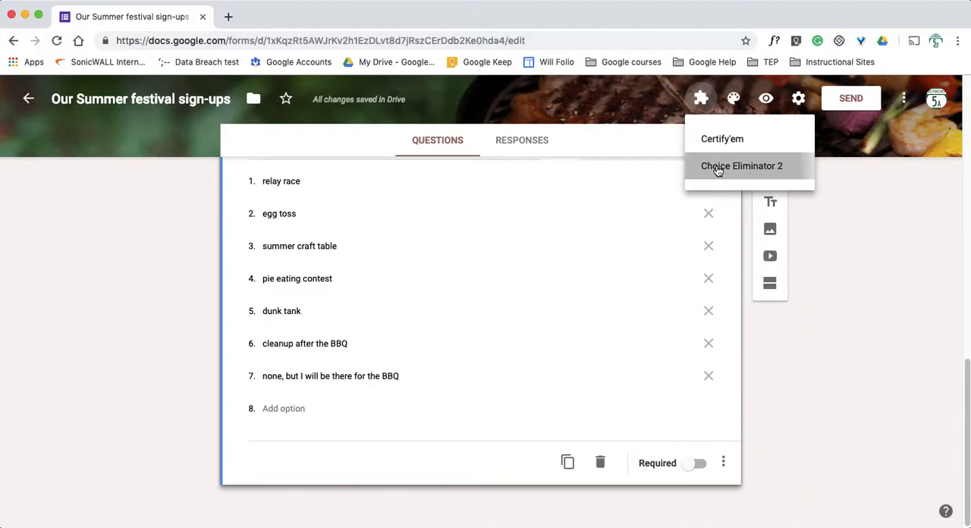
{"action": "left_click", "coordinate": [741, 165]}
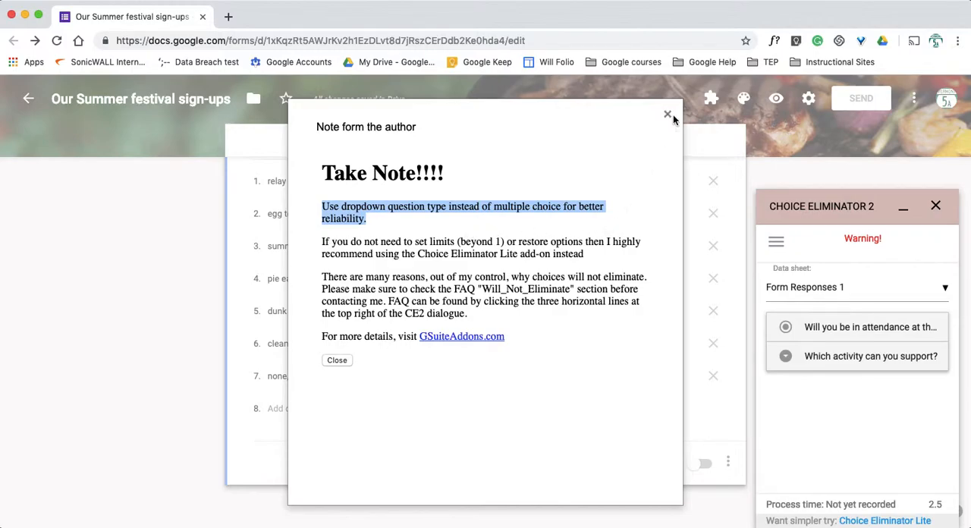
{"action": "mouse_move", "coordinate": [477, 337]}
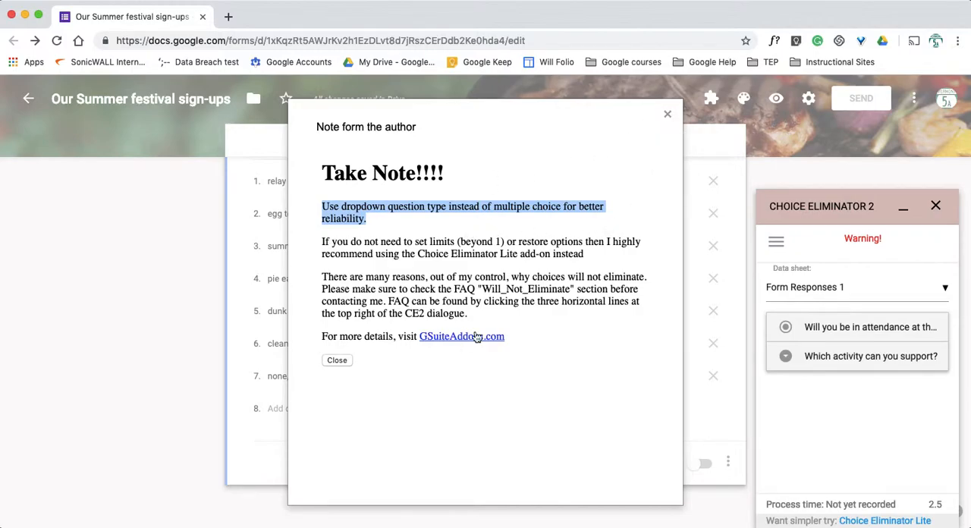
{"action": "mouse_move", "coordinate": [667, 116]}
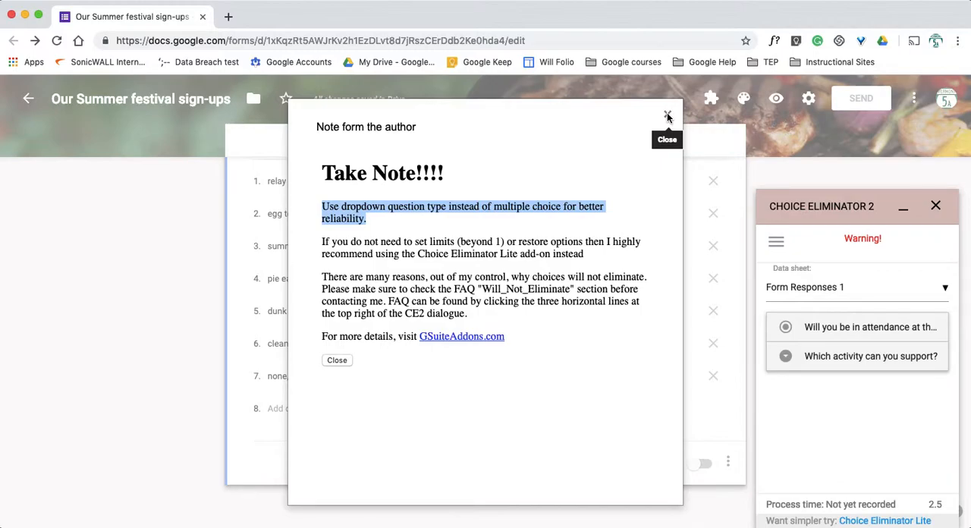
Step: Dismiss the Choice Eliminator 2 author's note, leaving its panel listing the form's questions
{"action": "left_click", "coordinate": [667, 115]}
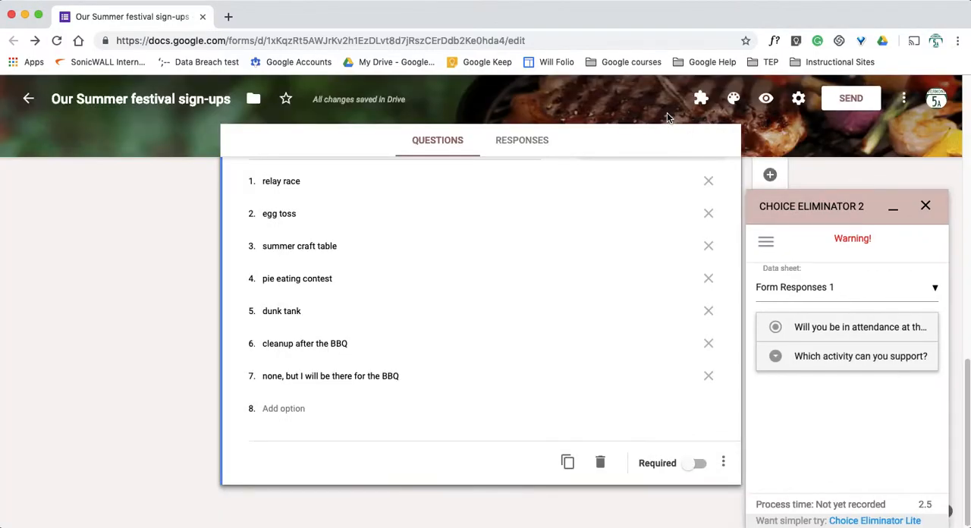
{"action": "mouse_move", "coordinate": [817, 361]}
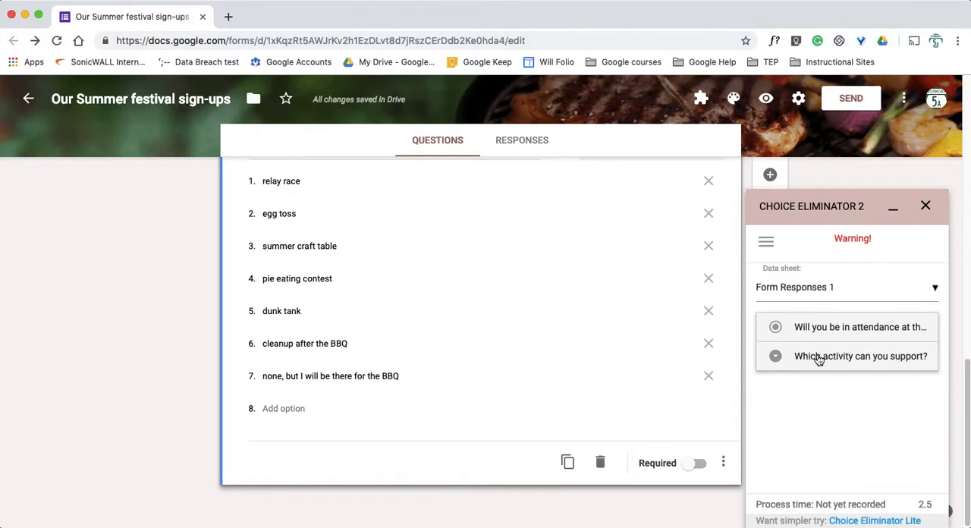
Step: Enable Eliminate Choices for 'Which activity can you support?' and make that question required
{"action": "left_click", "coordinate": [861, 355]}
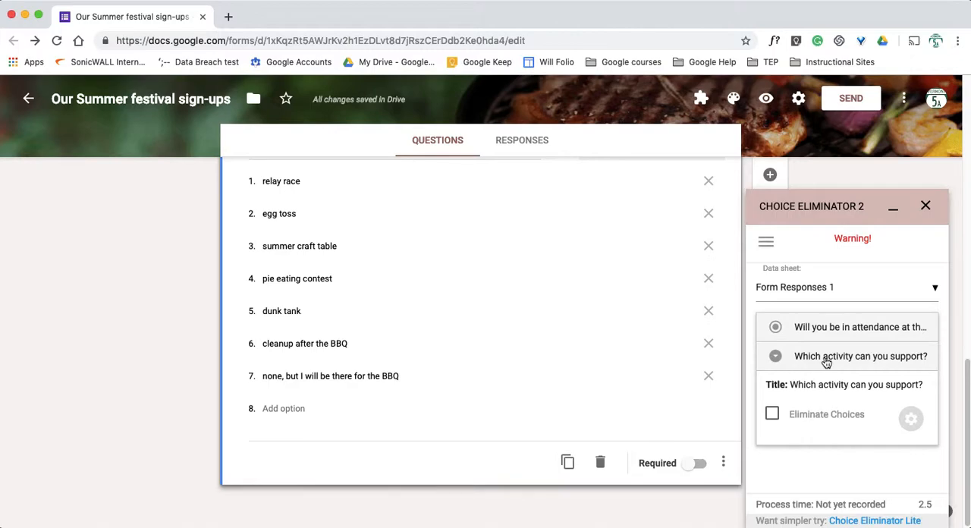
{"action": "left_click", "coordinate": [773, 415]}
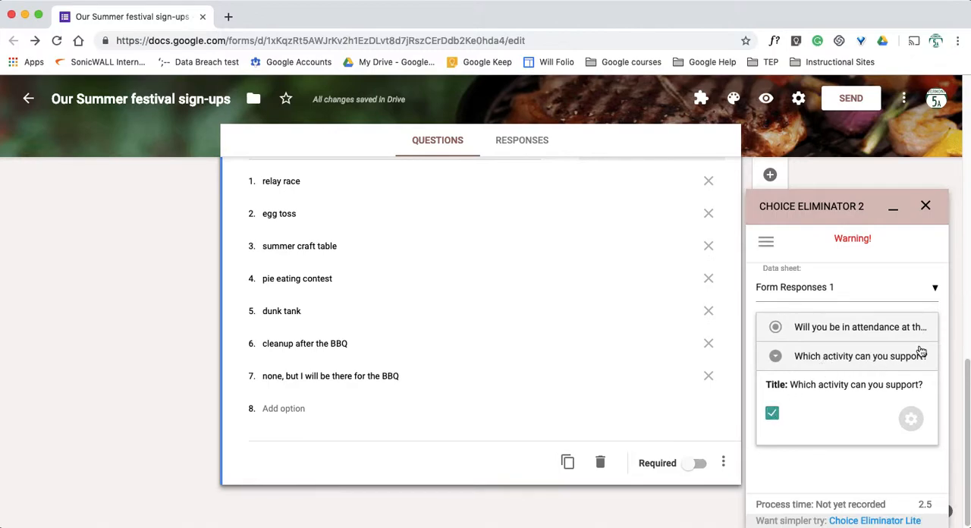
{"action": "left_click", "coordinate": [692, 463]}
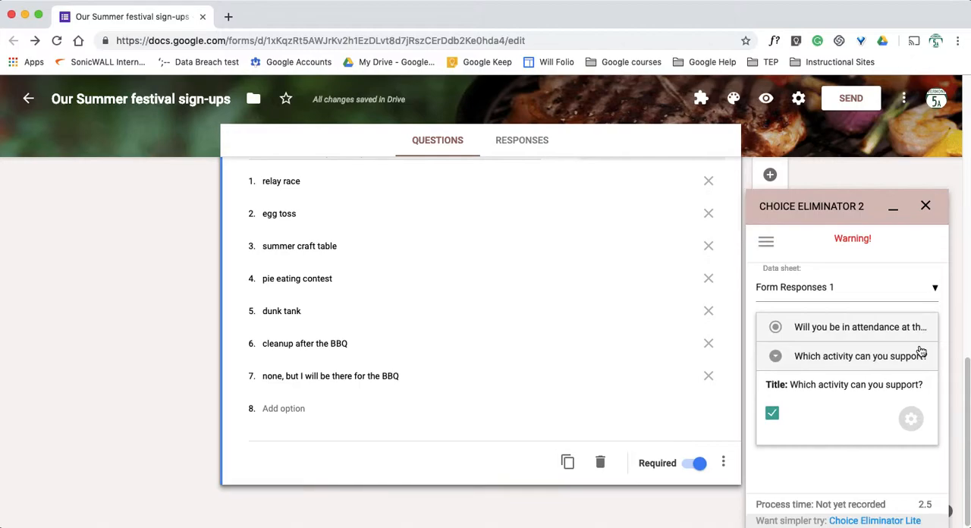
{"action": "left_click", "coordinate": [775, 355]}
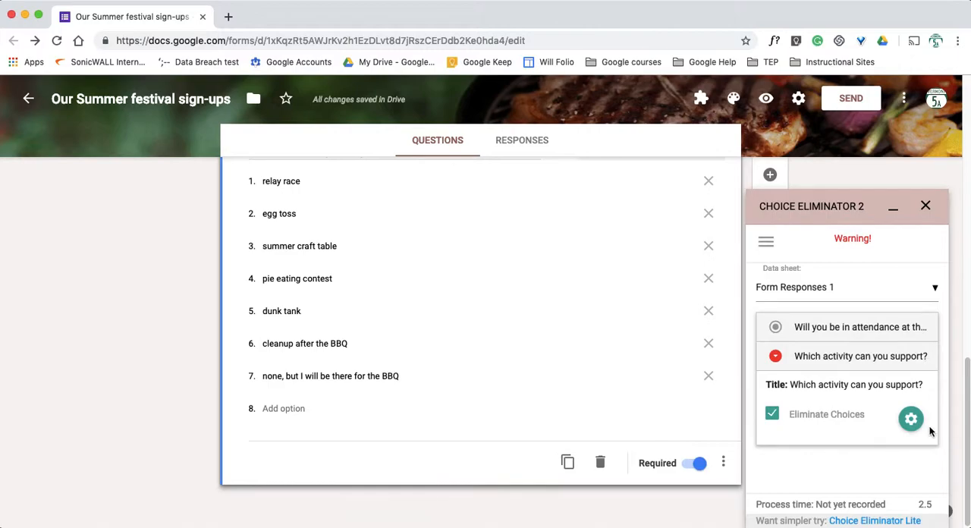
{"action": "mouse_move", "coordinate": [807, 404]}
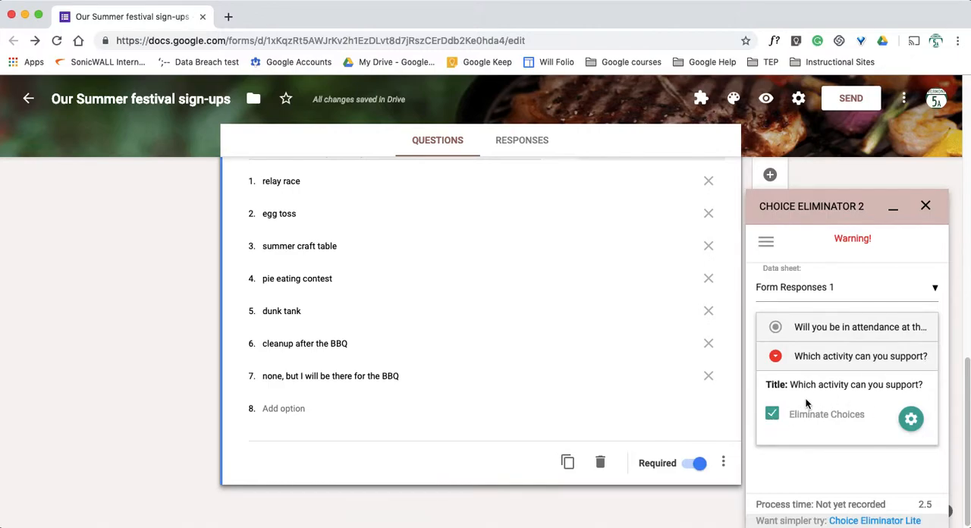
{"action": "mouse_move", "coordinate": [910, 419]}
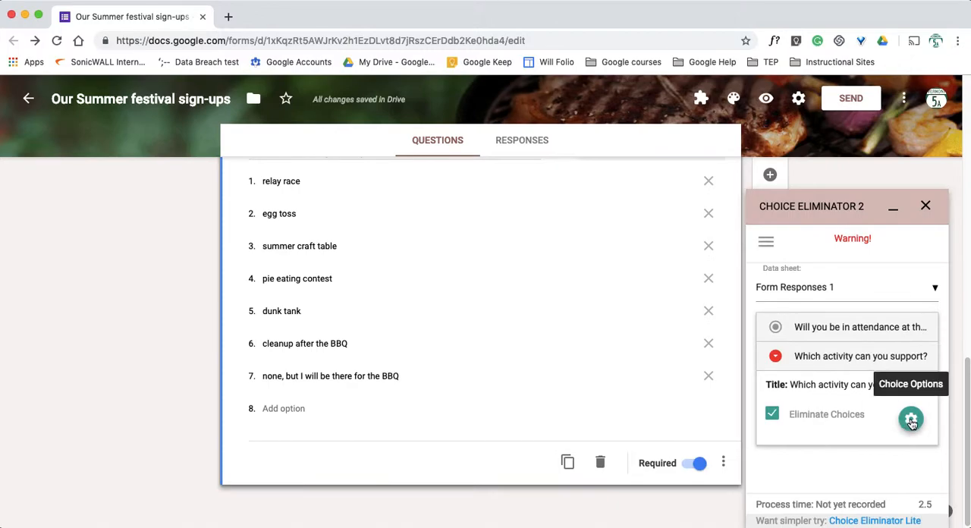
{"action": "left_click", "coordinate": [911, 419]}
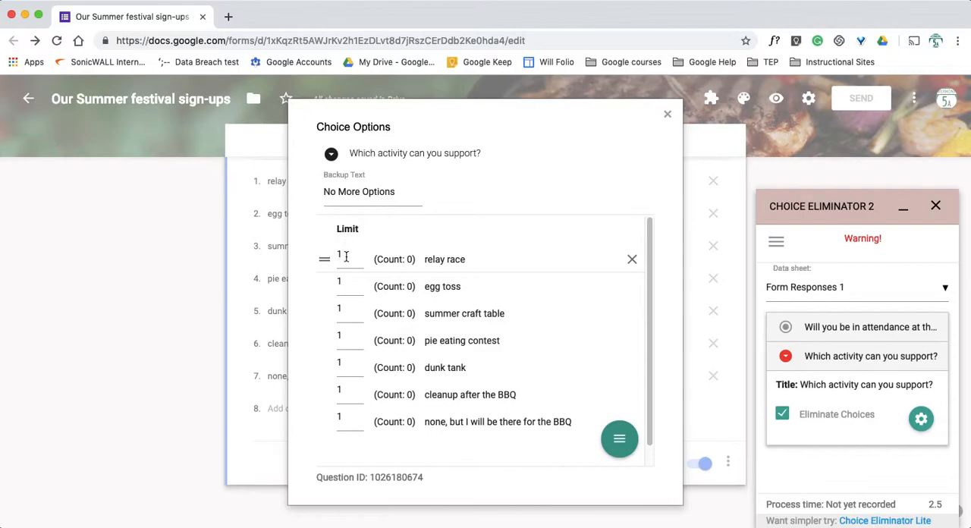
Step: Enter per-activity limits (relay 4, egg toss 2, craft 6, pie 1, dunk 1, cleanup 8, attend-only 500)
{"action": "left_click", "coordinate": [340, 258]}
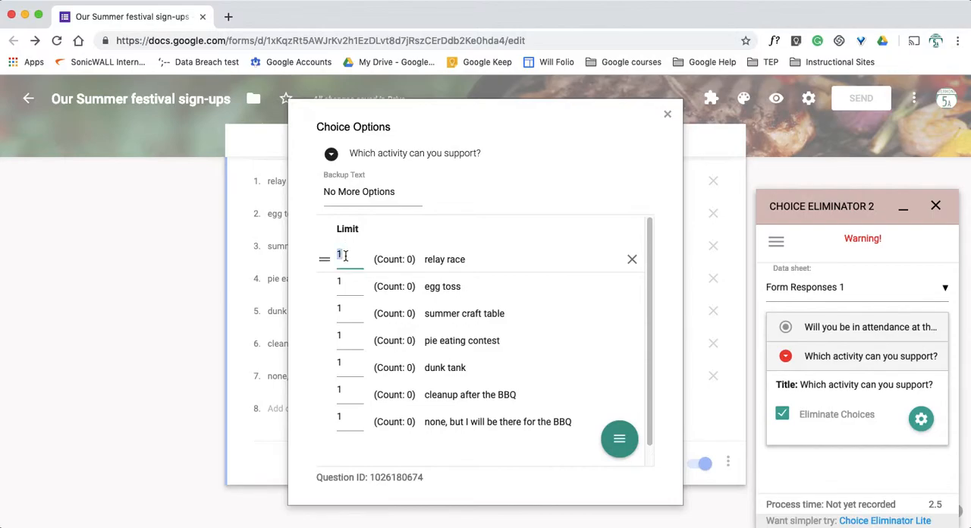
{"action": "type", "text": "4"}
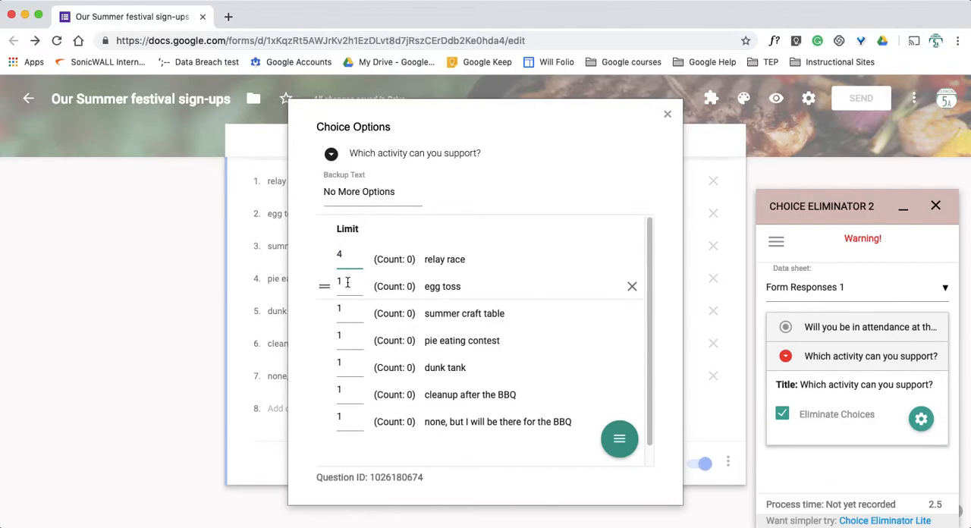
{"action": "type", "text": "2"}
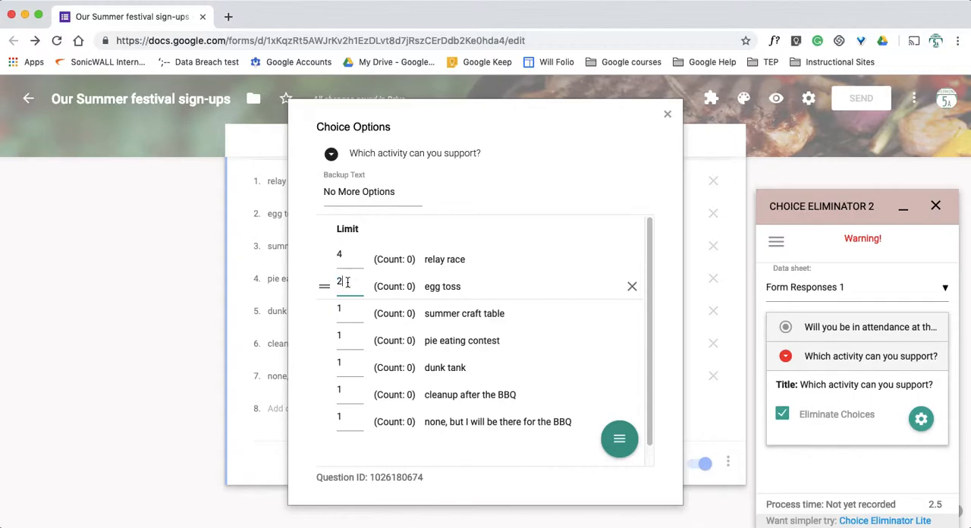
{"action": "left_click", "coordinate": [340, 313]}
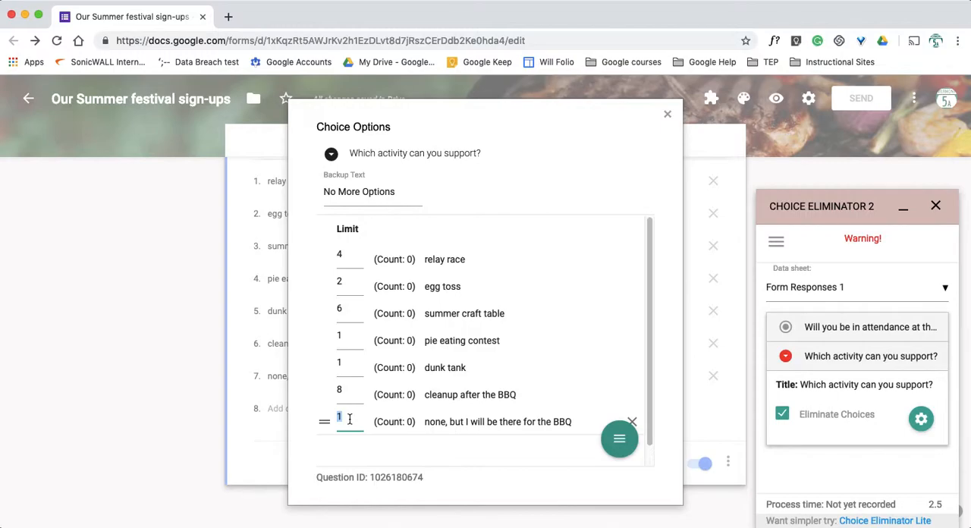
{"action": "type", "text": "5"}
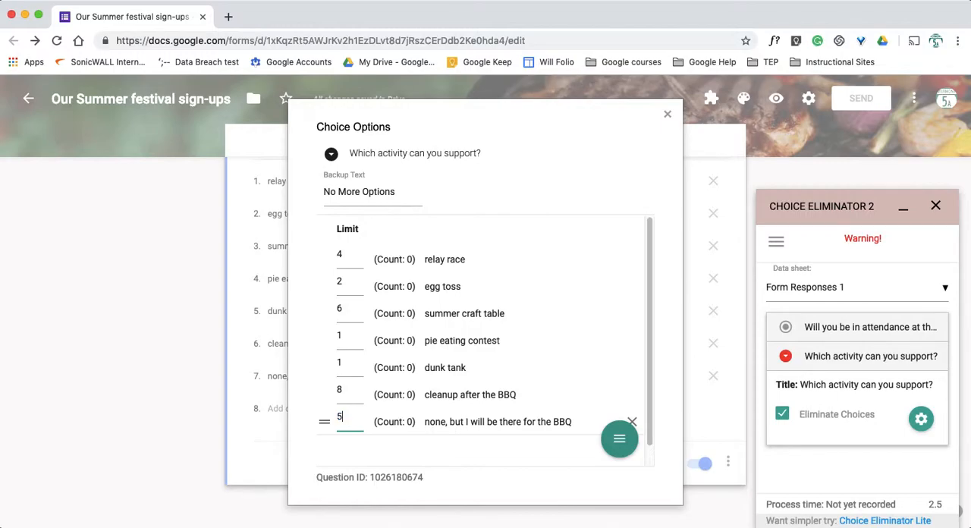
{"action": "type", "text": "00"}
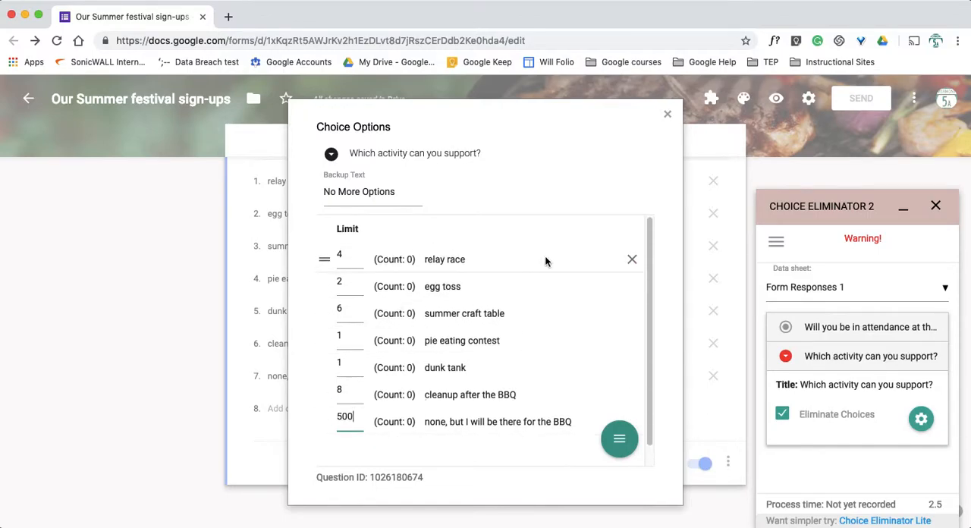
{"action": "mouse_move", "coordinate": [668, 115]}
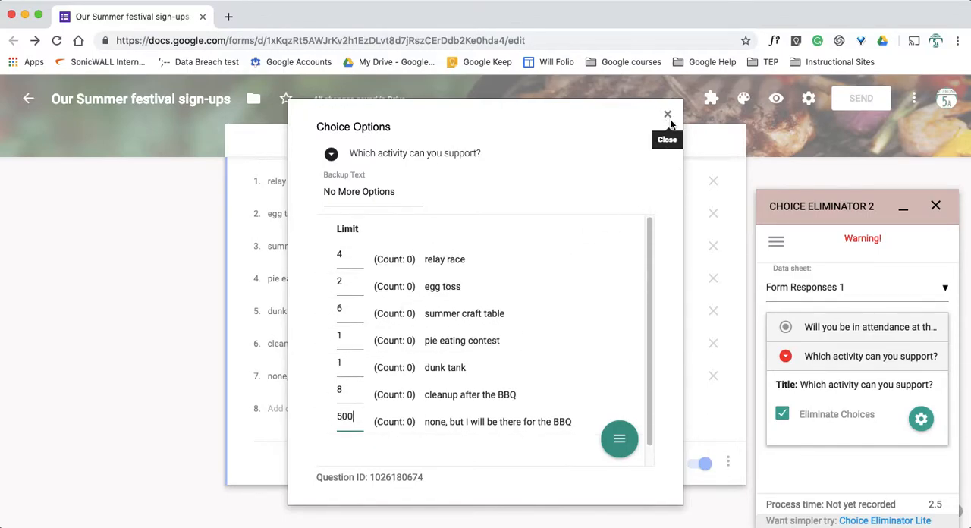
{"action": "left_click", "coordinate": [668, 114]}
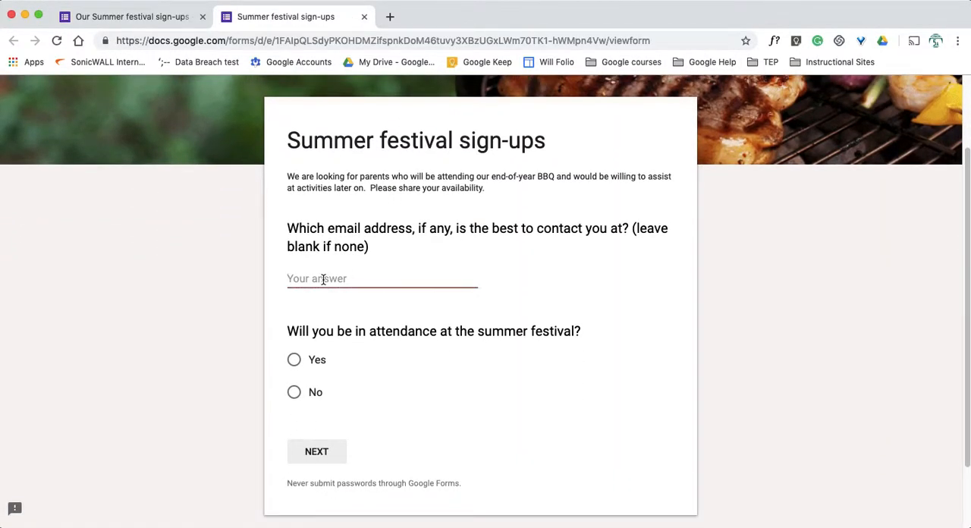
{"action": "type", "text": "me"}
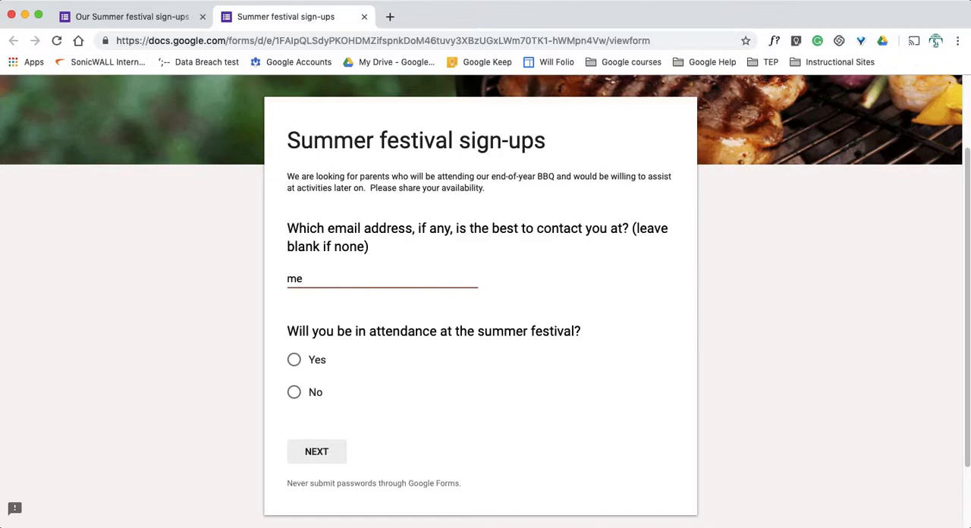
{"action": "type", "text": "@th"}
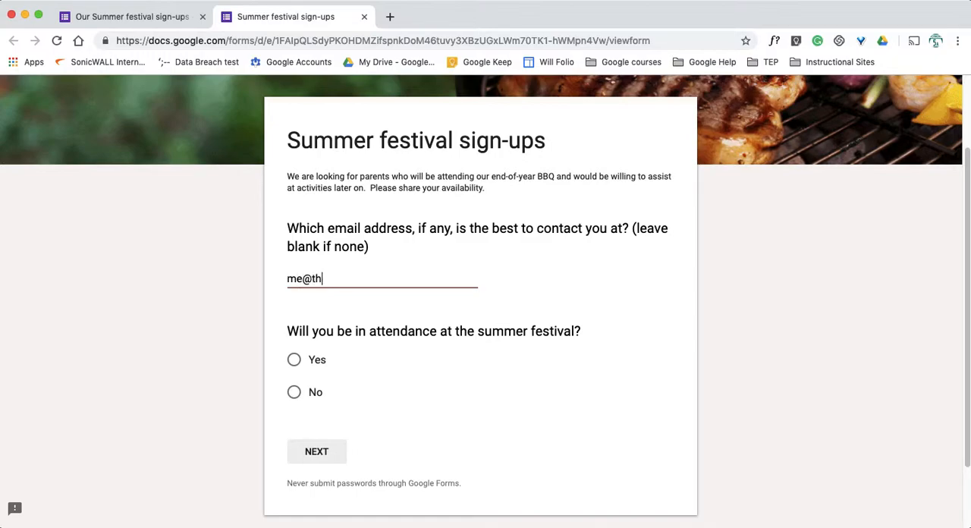
{"action": "type", "text": "is"}
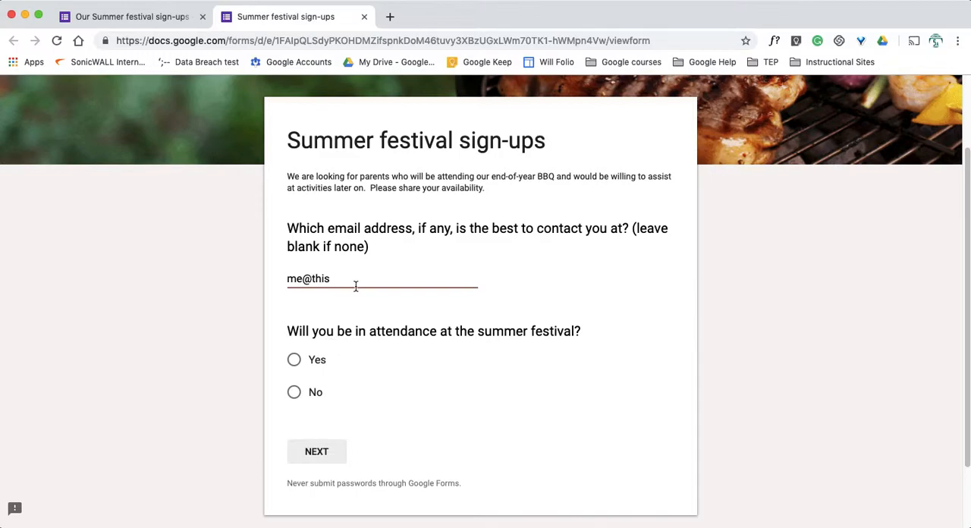
{"action": "type", "text": ".or"}
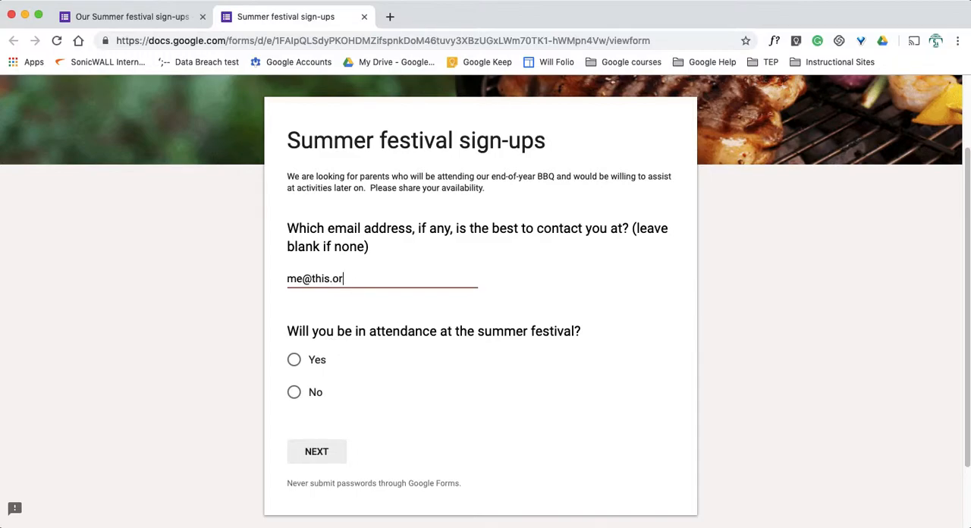
{"action": "left_click", "coordinate": [295, 359]}
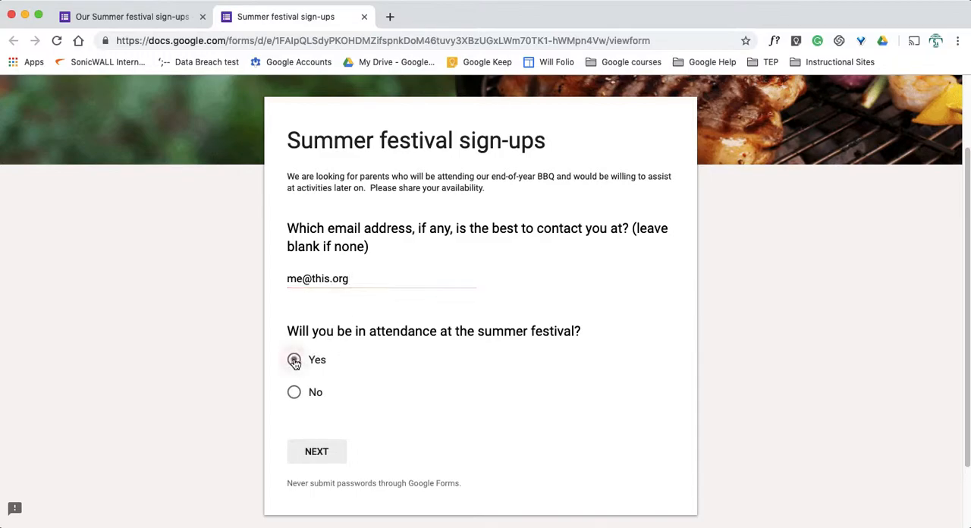
{"action": "left_click", "coordinate": [294, 359]}
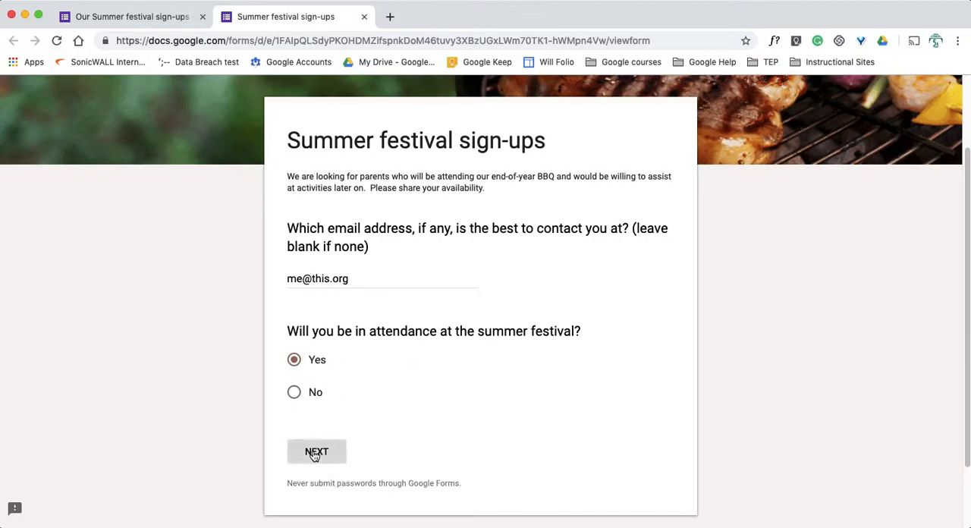
{"action": "left_click", "coordinate": [315, 453]}
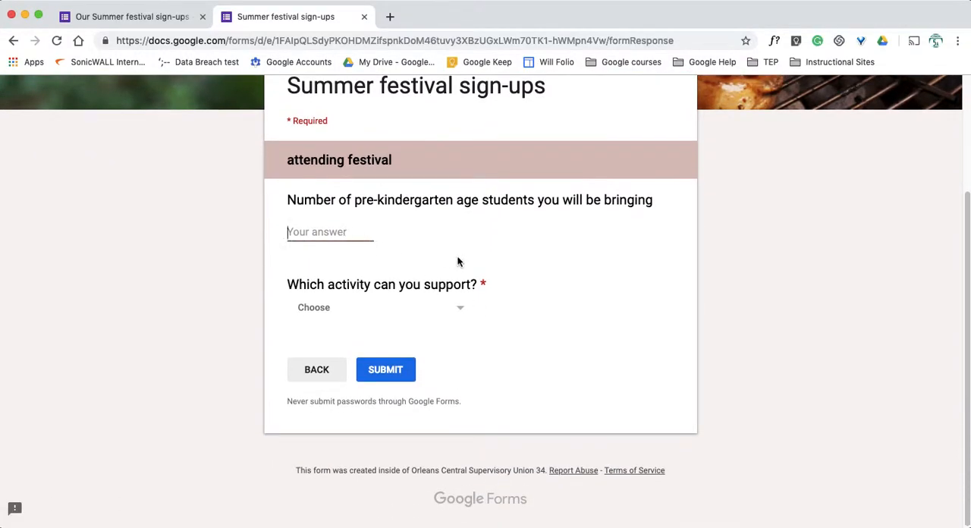
Step: Enter 0 pre-kindergarten students, choose dunk tank as the activity, and submit the test response
{"action": "type", "text": "z"}
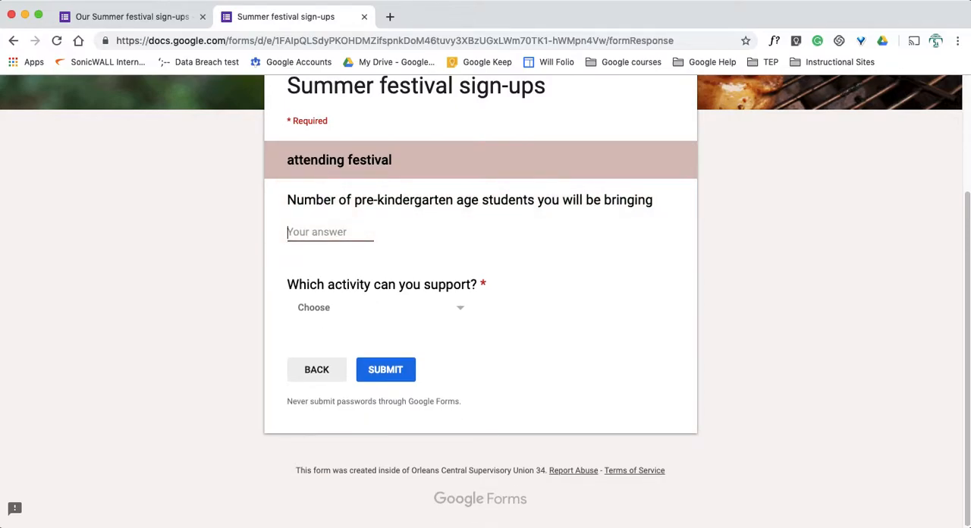
{"action": "type", "text": "0"}
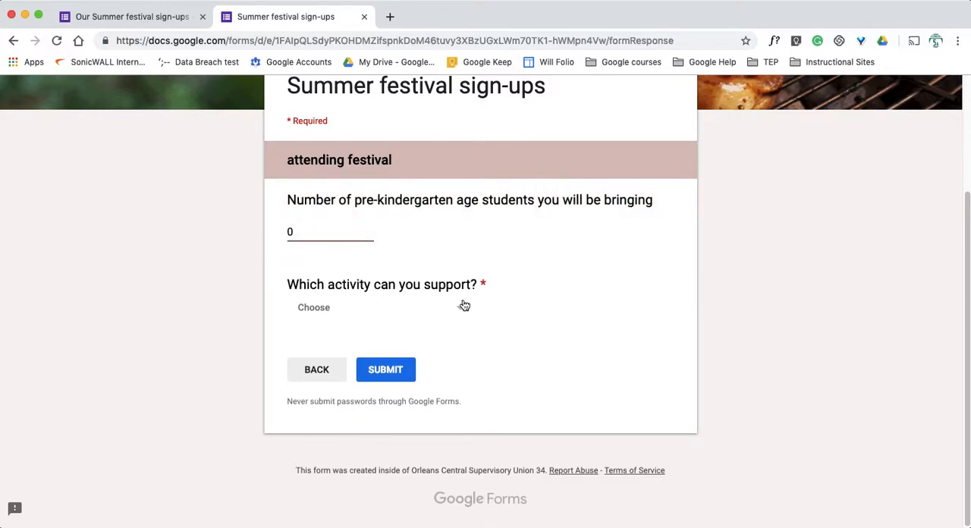
{"action": "left_click", "coordinate": [312, 307]}
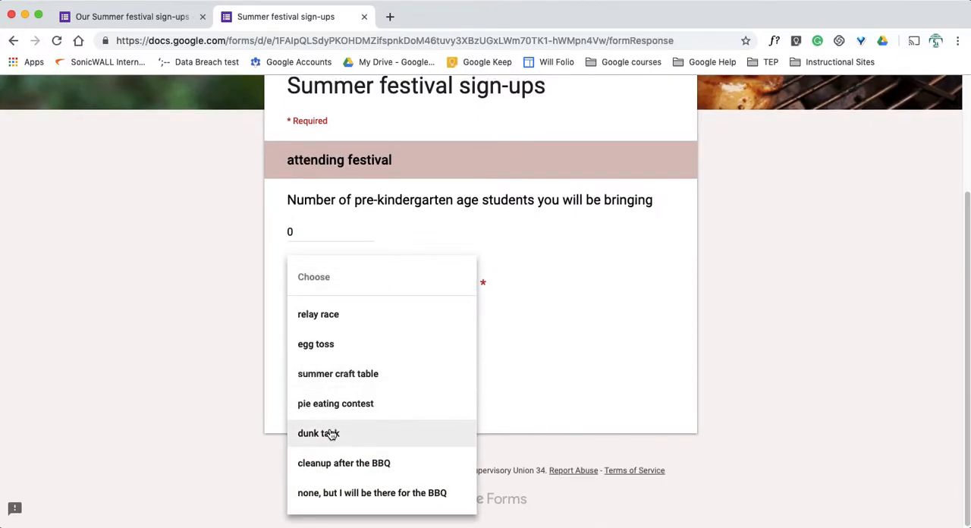
{"action": "left_click", "coordinate": [319, 434]}
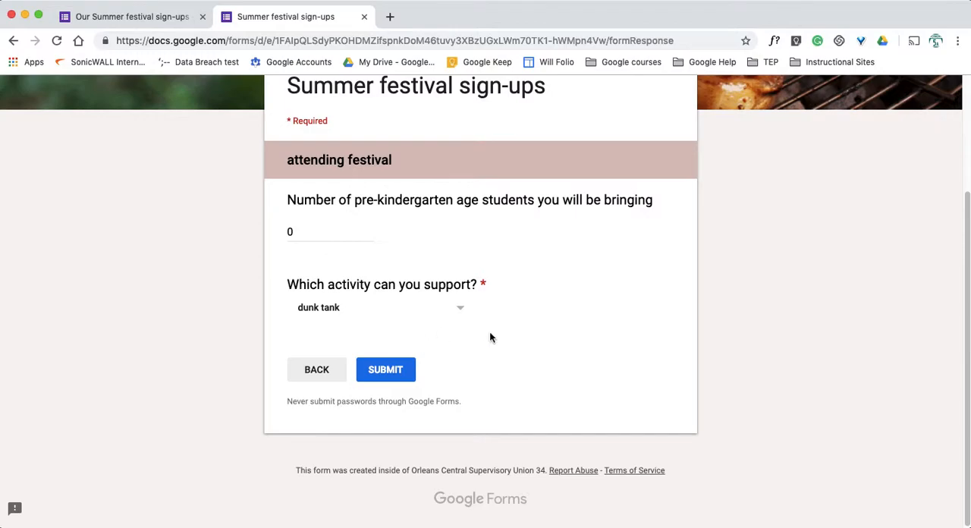
{"action": "left_click", "coordinate": [386, 370]}
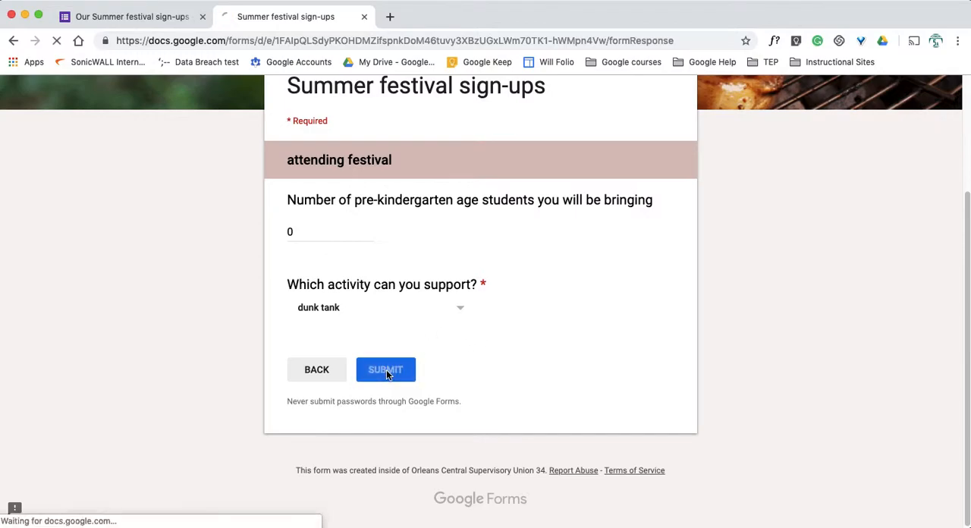
{"action": "left_click", "coordinate": [386, 370]}
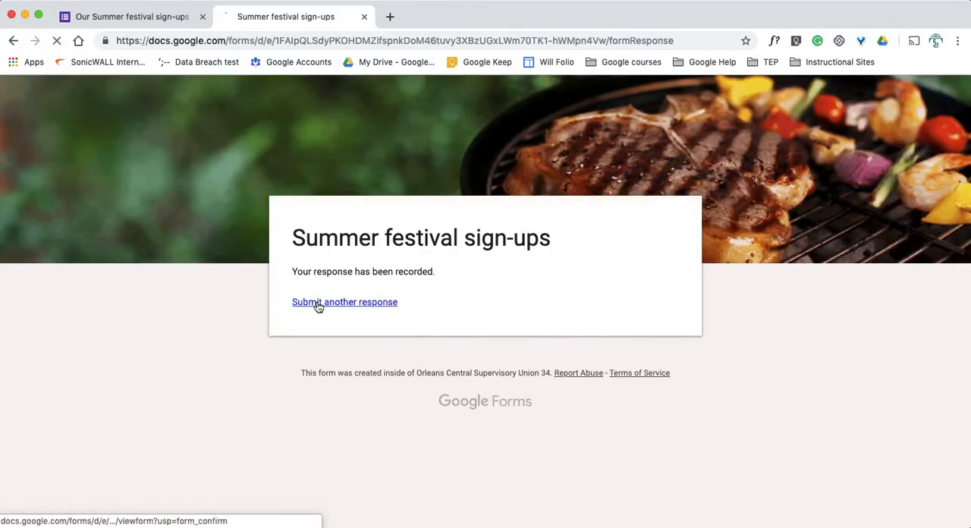
{"action": "left_click", "coordinate": [345, 302]}
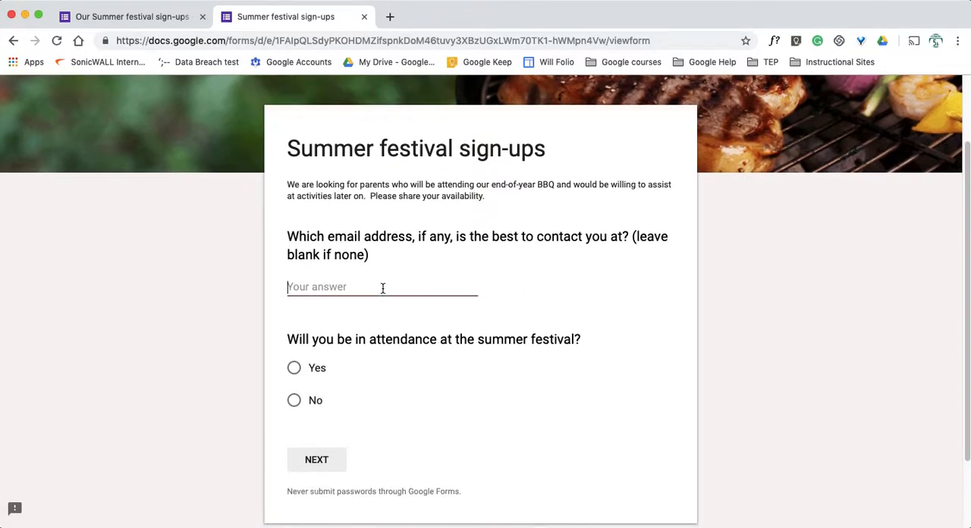
{"action": "type", "text": "me@yo"}
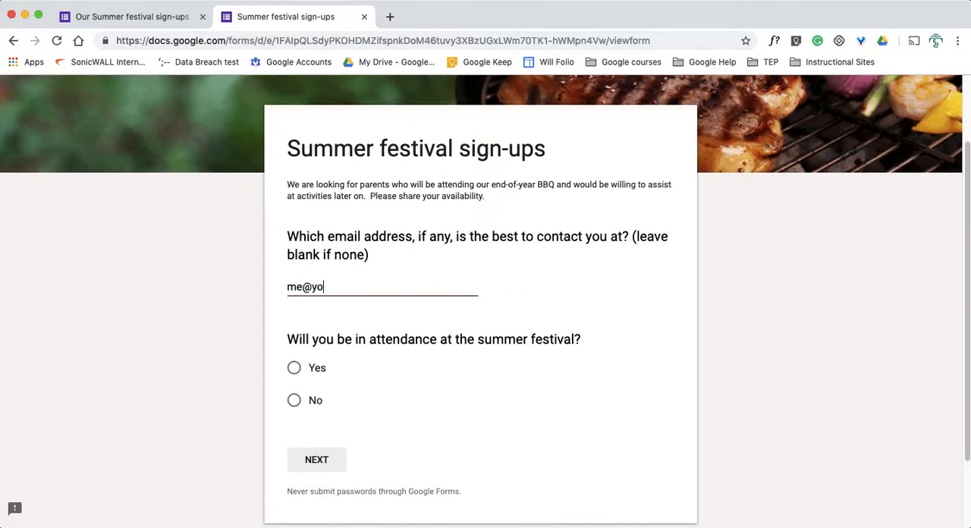
{"action": "type", "text": "u.com"}
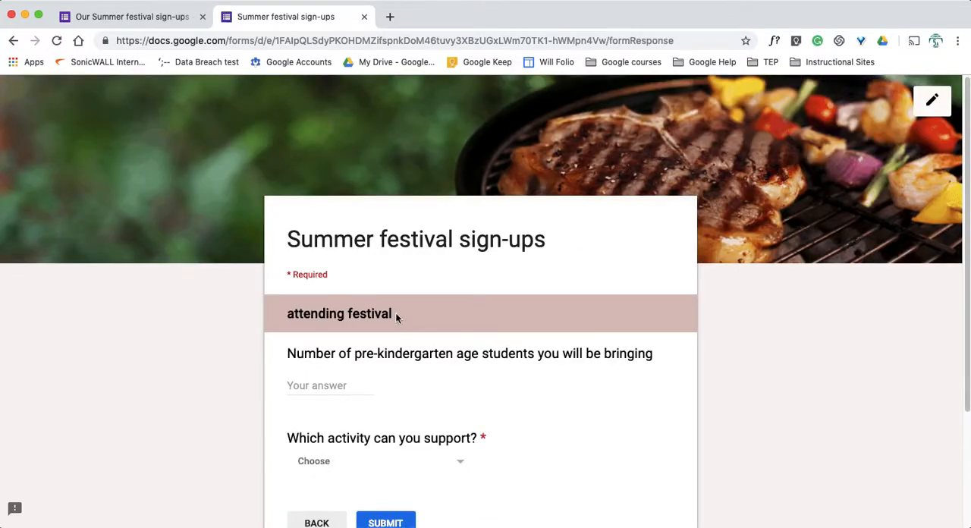
{"action": "type", "text": "8"}
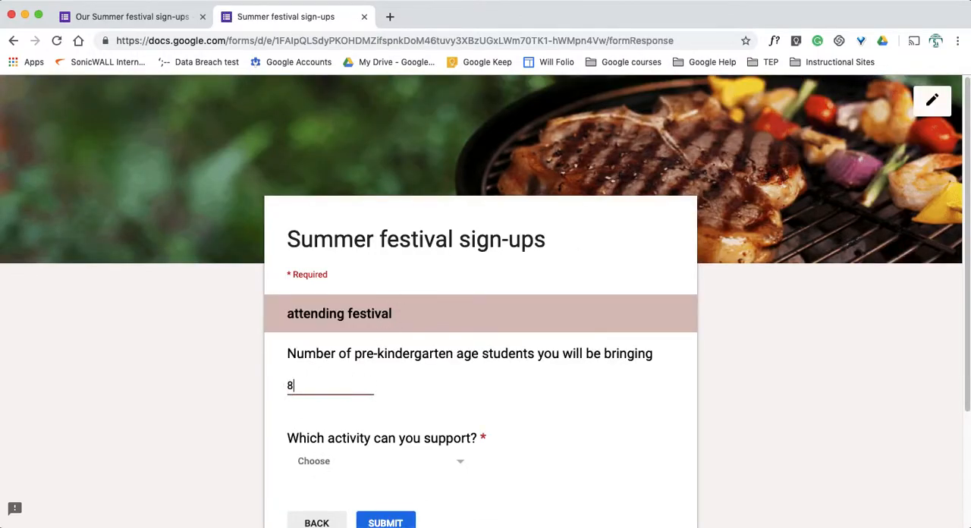
{"action": "left_click", "coordinate": [380, 462]}
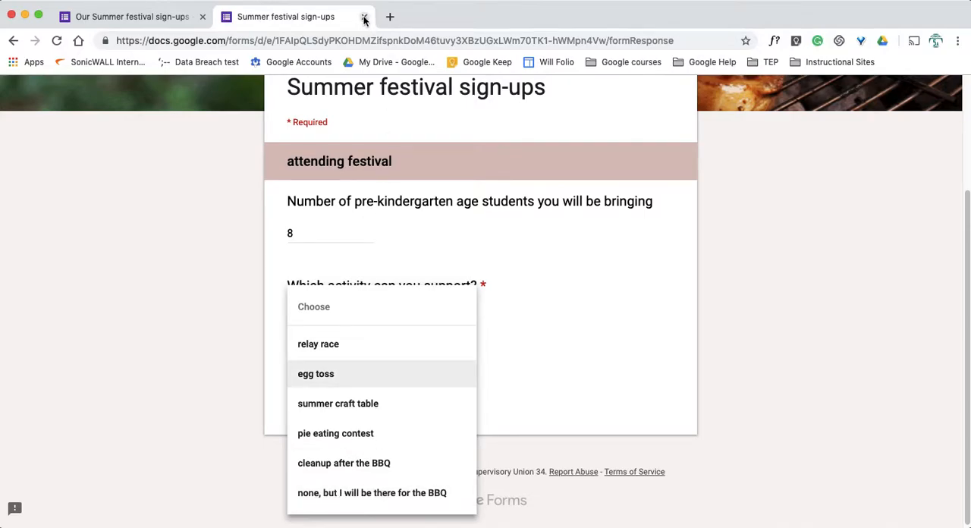
Step: Close the preview without submitting and confirm leaving, returning to the form editor
{"action": "left_click", "coordinate": [364, 15]}
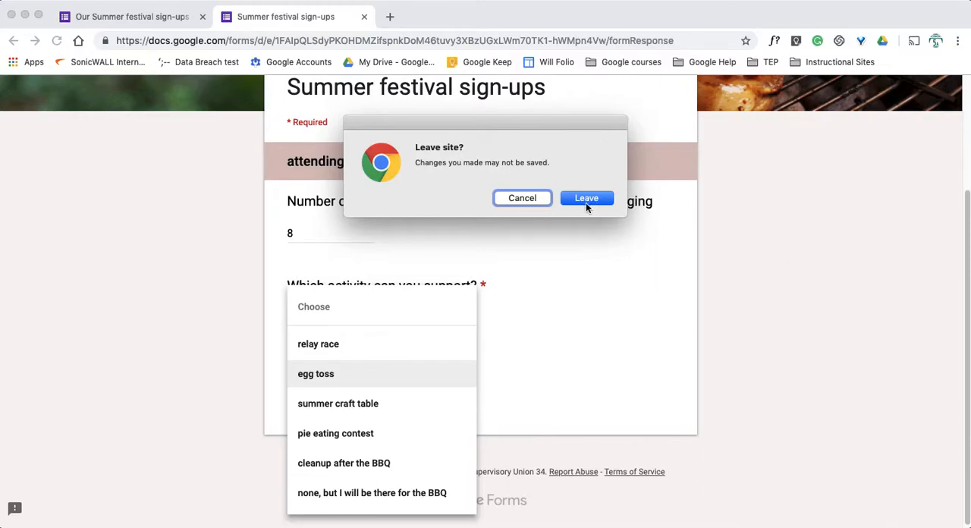
{"action": "left_click", "coordinate": [585, 197]}
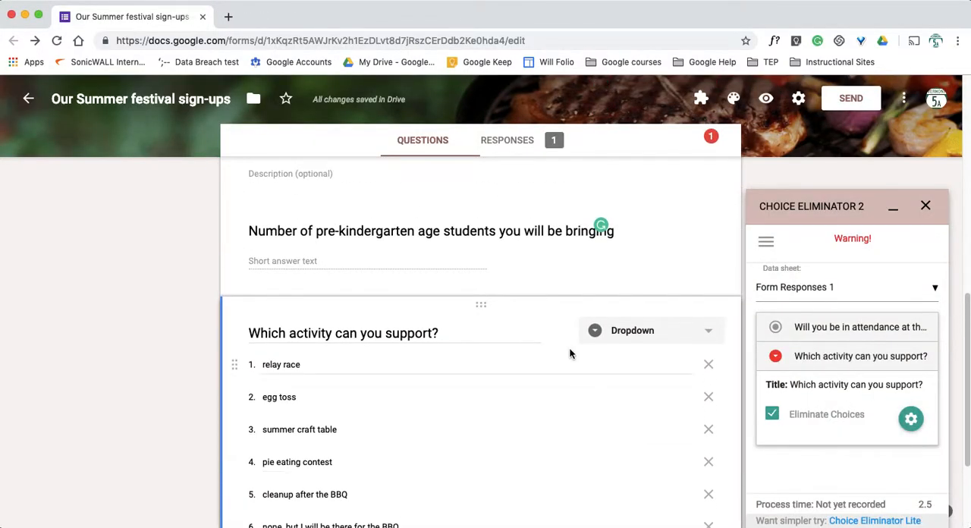
{"action": "scroll", "scroll_direction": "down", "scroll_amount": 3}
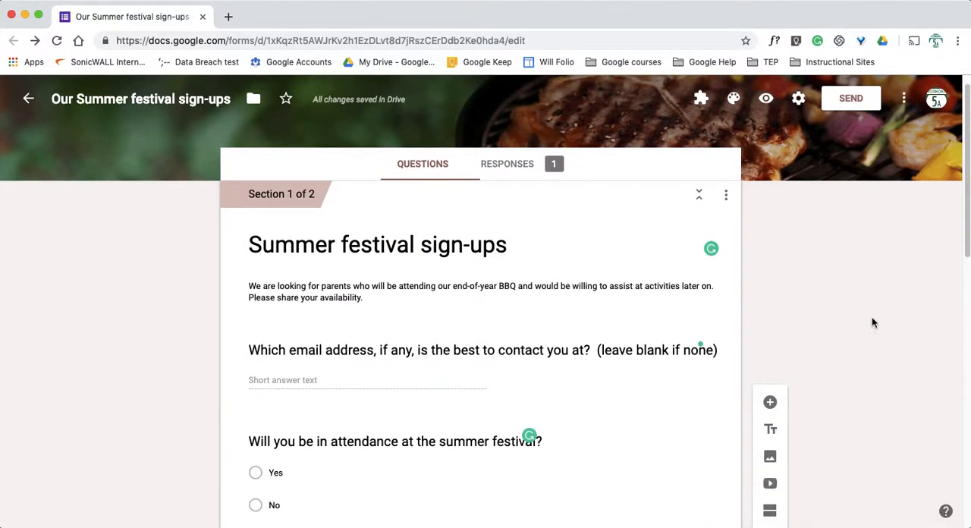
{"action": "mouse_move", "coordinate": [519, 372]}
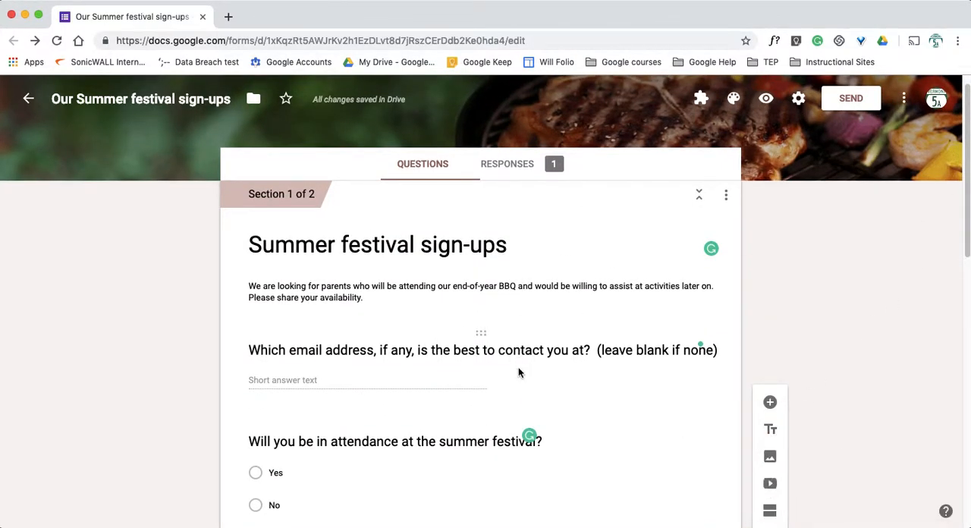
{"action": "mouse_move", "coordinate": [574, 400]}
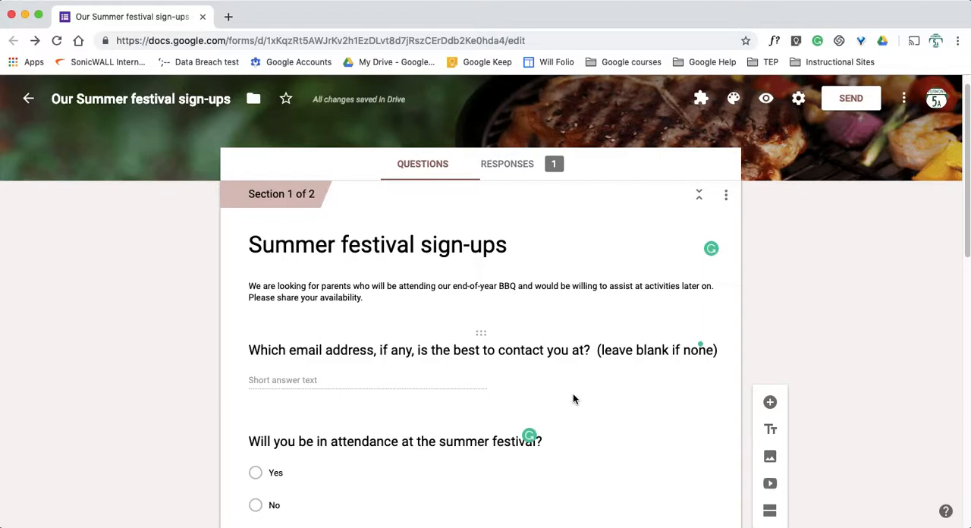
{"action": "scroll", "scroll_direction": "down", "scroll_amount": 3}
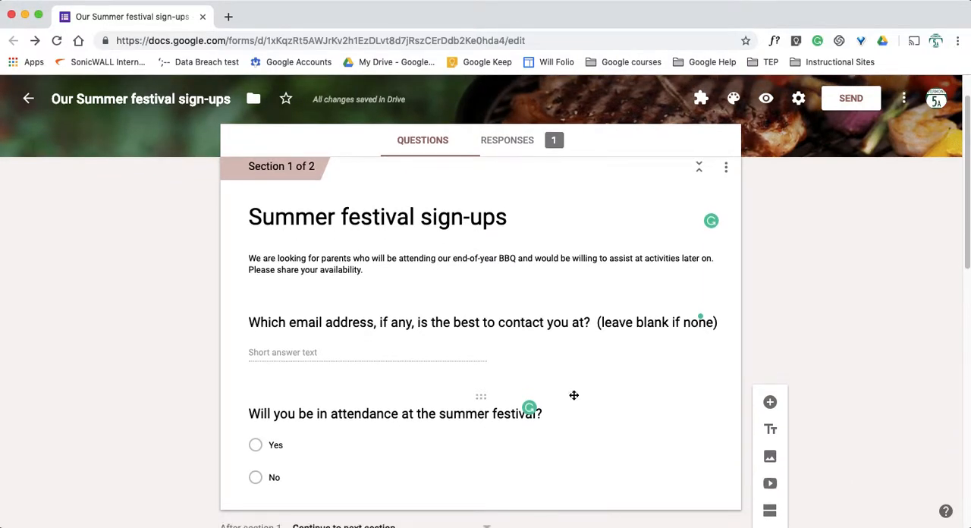
{"action": "mouse_move", "coordinate": [562, 376]}
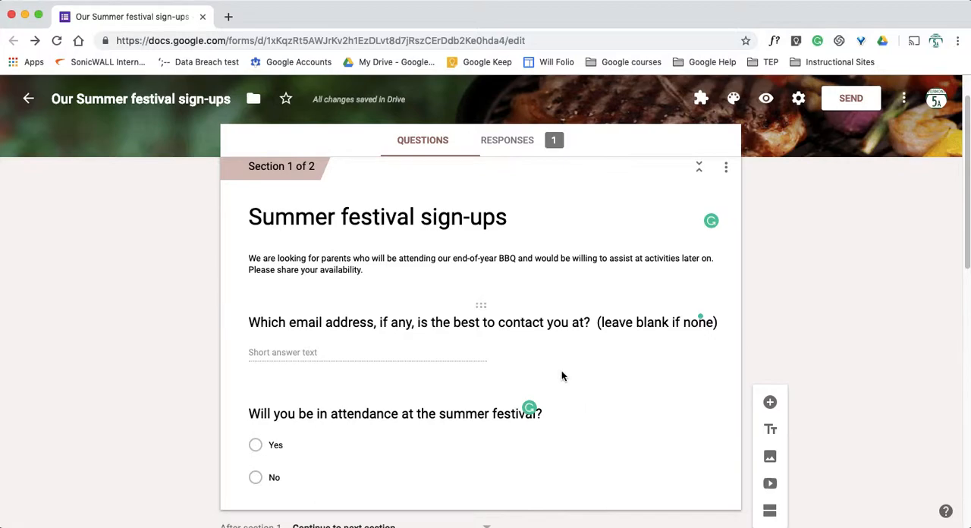
{"action": "mouse_move", "coordinate": [443, 141]}
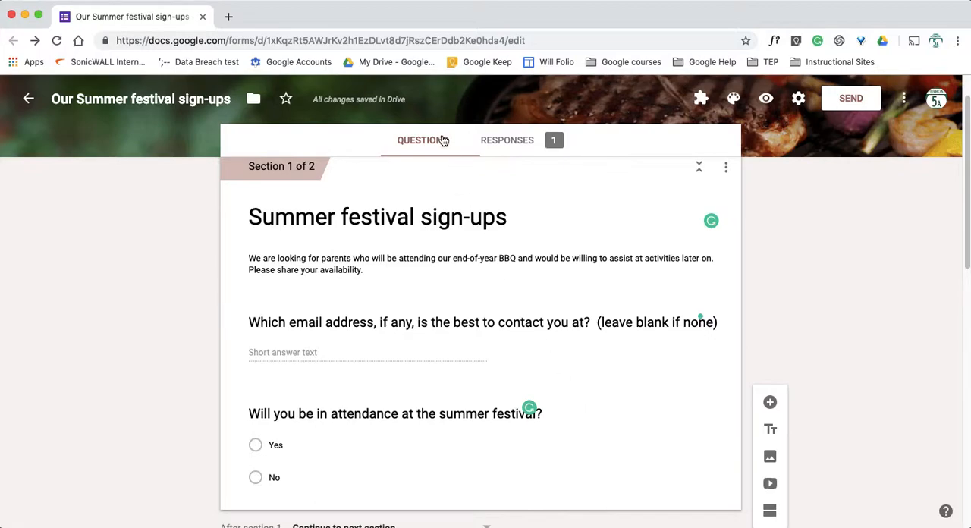